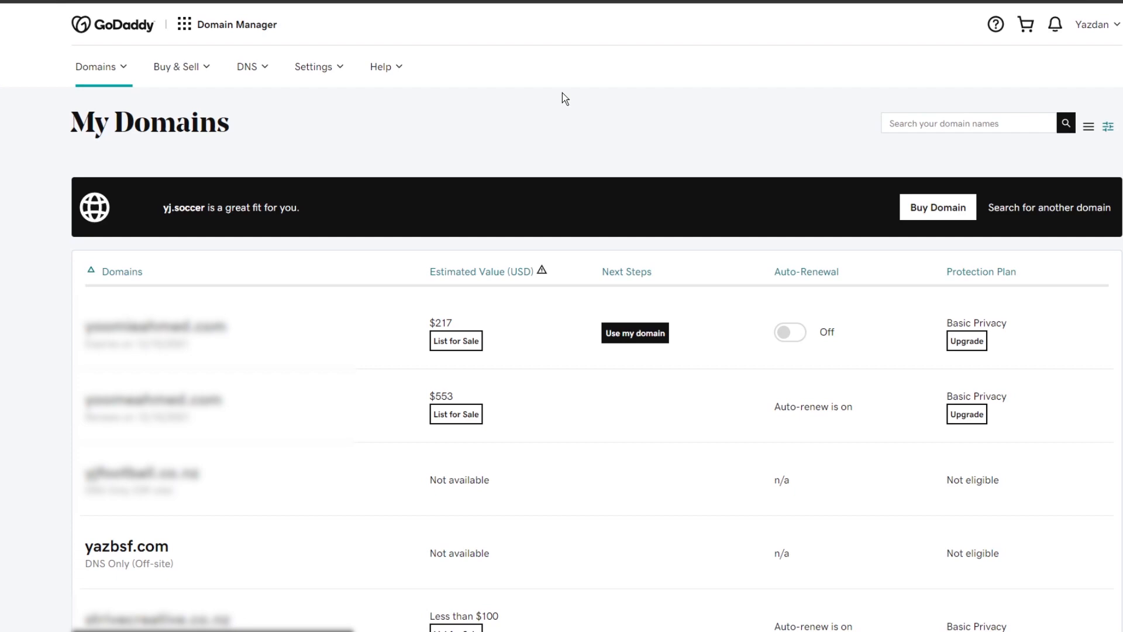
{"action": "mouse_move", "coordinate": [101, 63]}
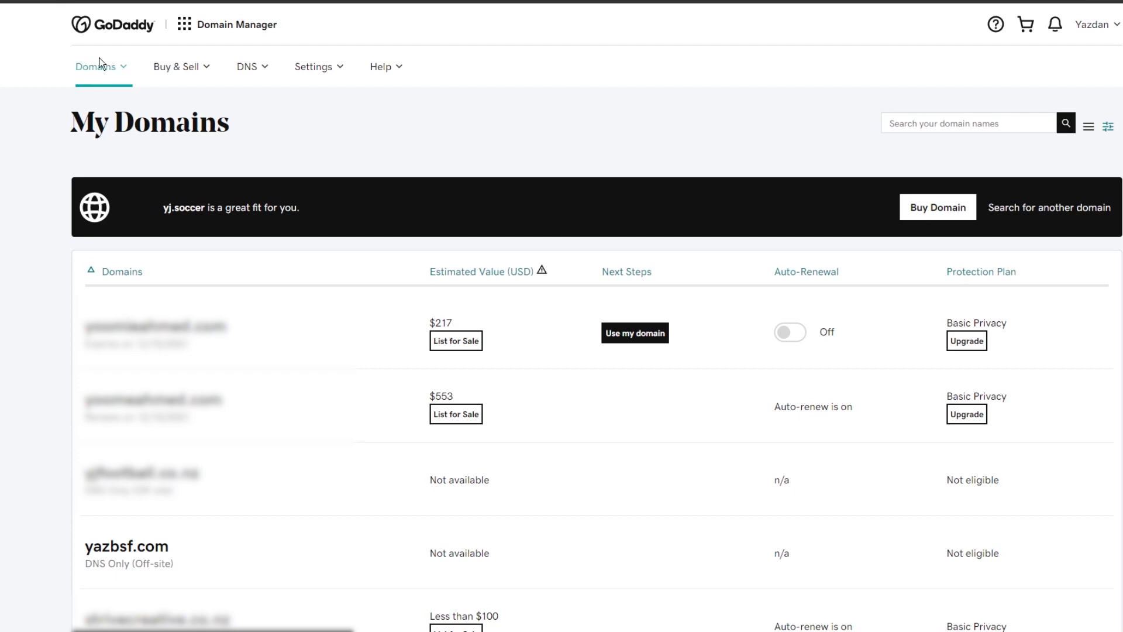
{"action": "mouse_move", "coordinate": [563, 98]}
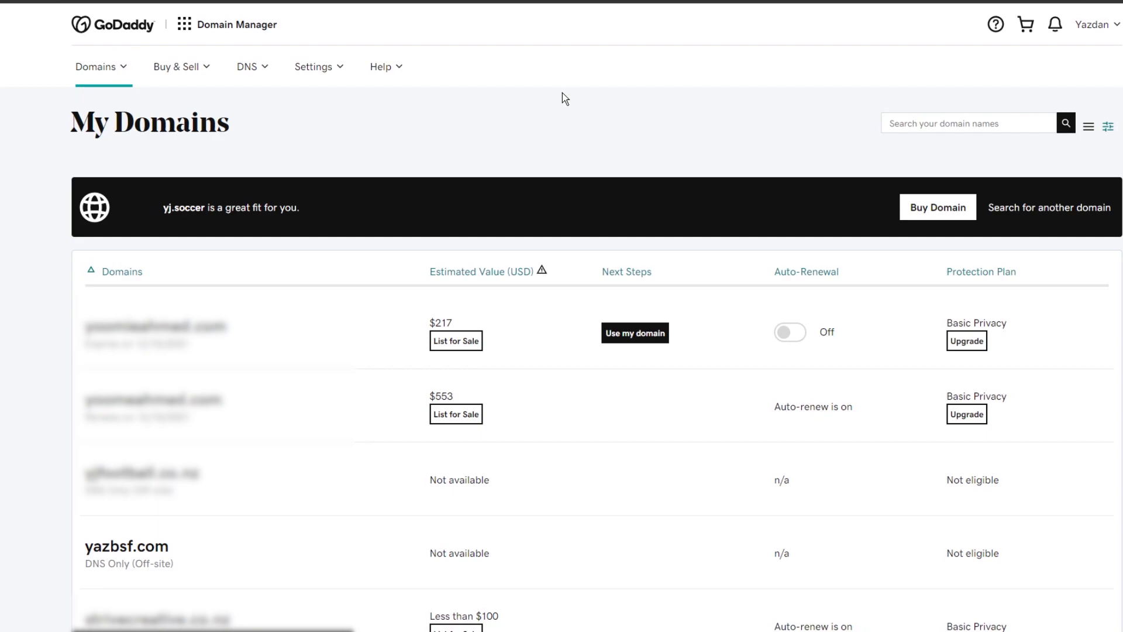
- Browse the pizzeria site, then reach the admin dashboard's Add New plugin page
{"action": "scroll", "scroll_direction": "down", "scroll_amount": 3}
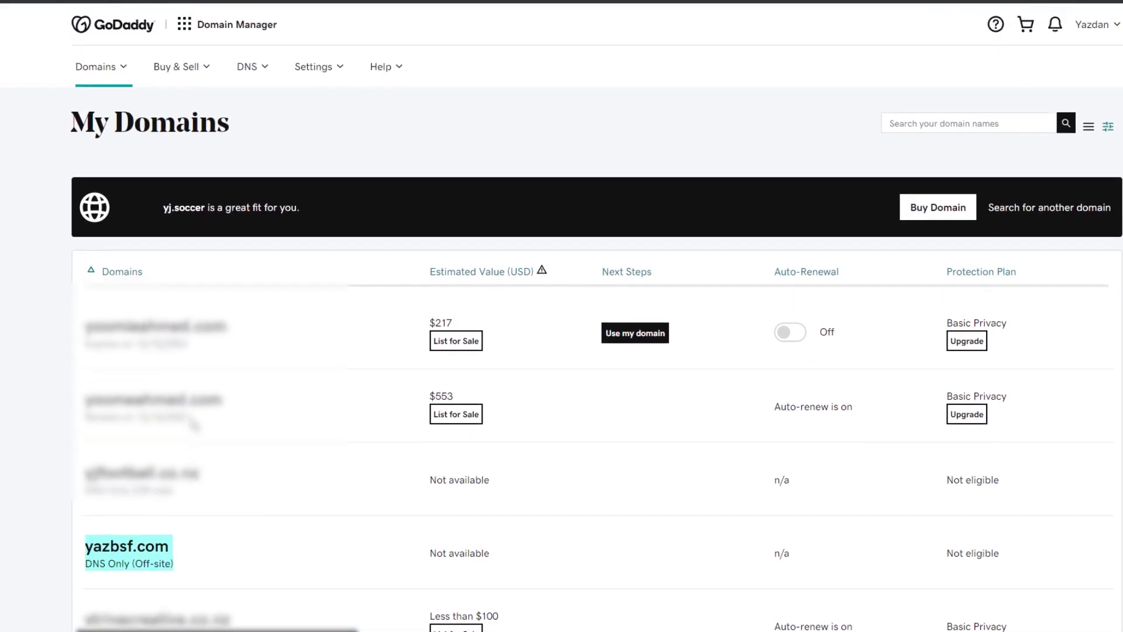
{"action": "scroll", "scroll_direction": "down", "scroll_amount": 3}
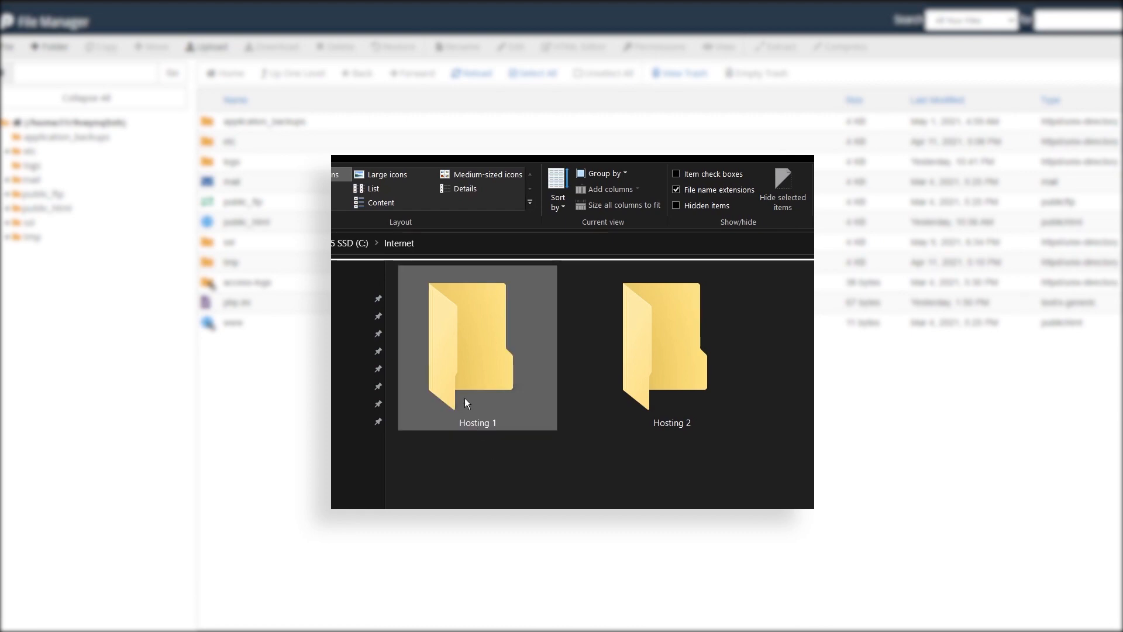
{"action": "left_click", "coordinate": [570, 474]}
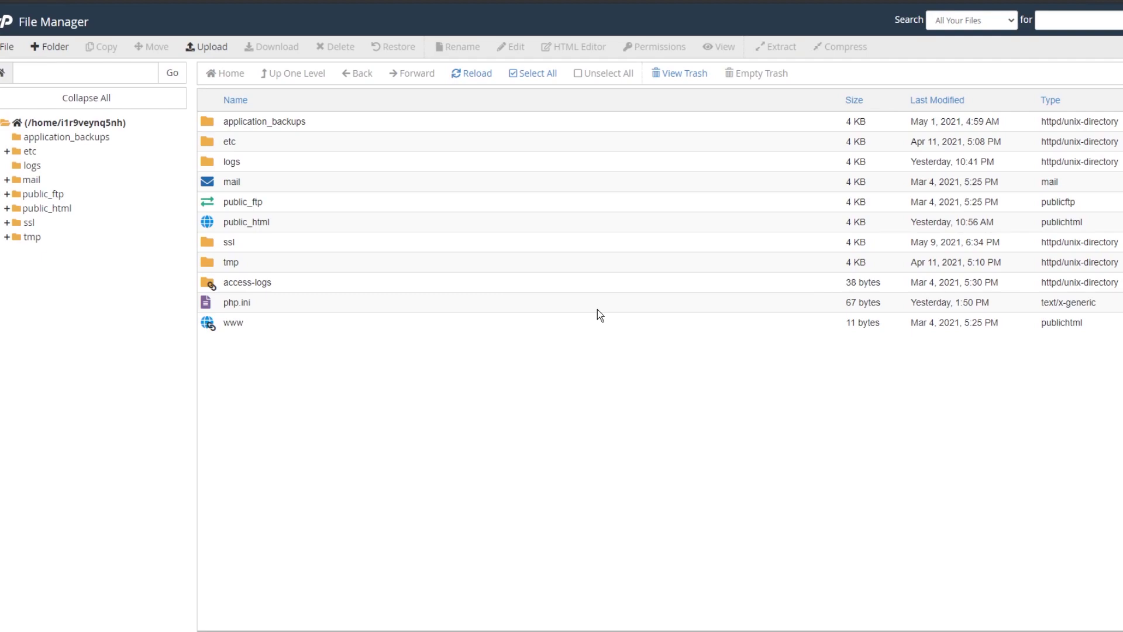
{"action": "left_click", "coordinate": [235, 100]}
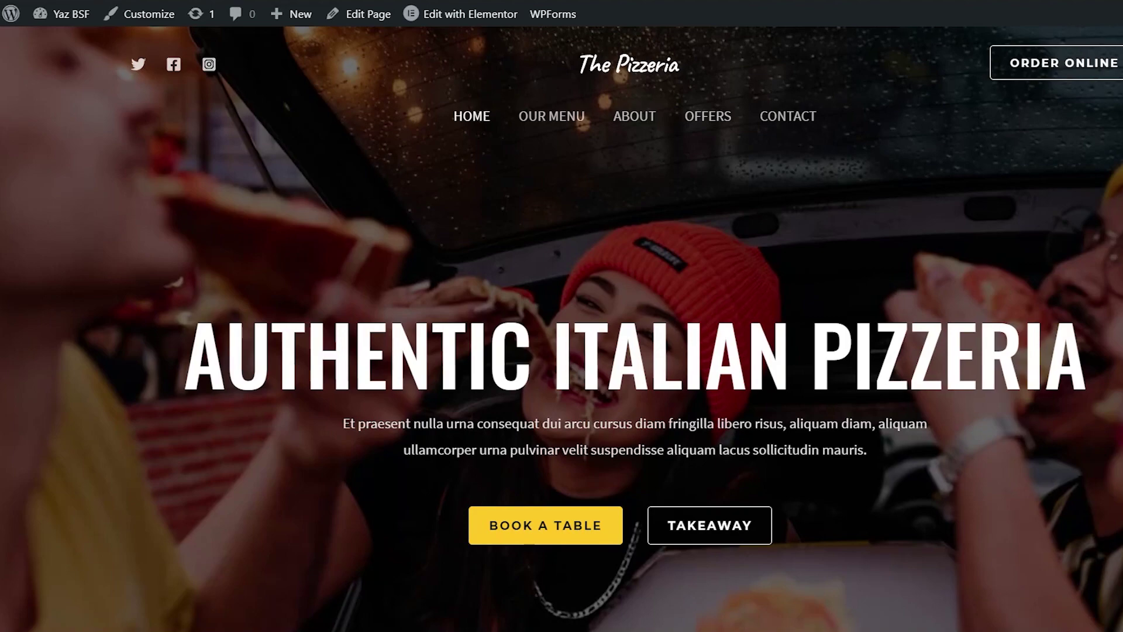
{"action": "scroll", "scroll_direction": "down", "scroll_amount": 3}
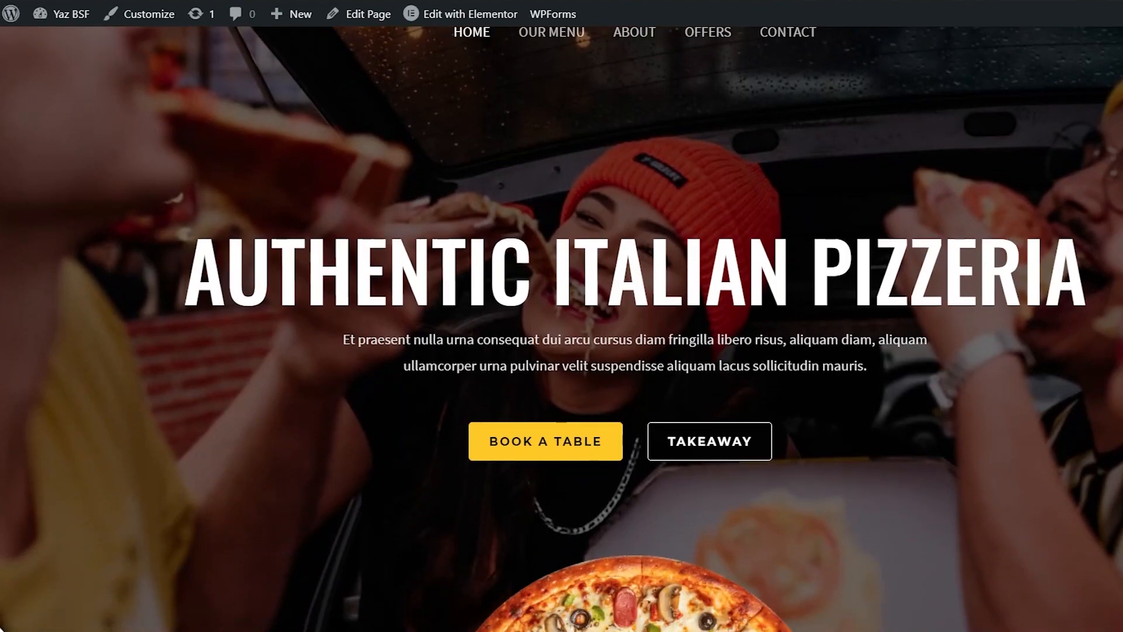
{"action": "scroll", "scroll_direction": "down", "scroll_amount": 3}
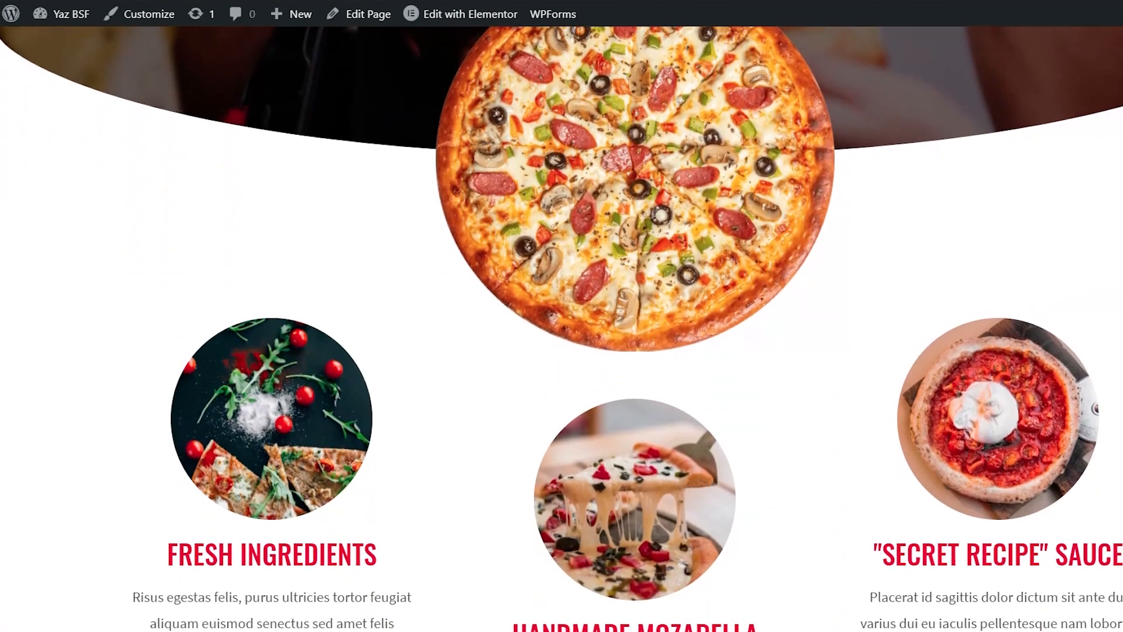
{"action": "scroll", "scroll_direction": "up", "scroll_amount": 3}
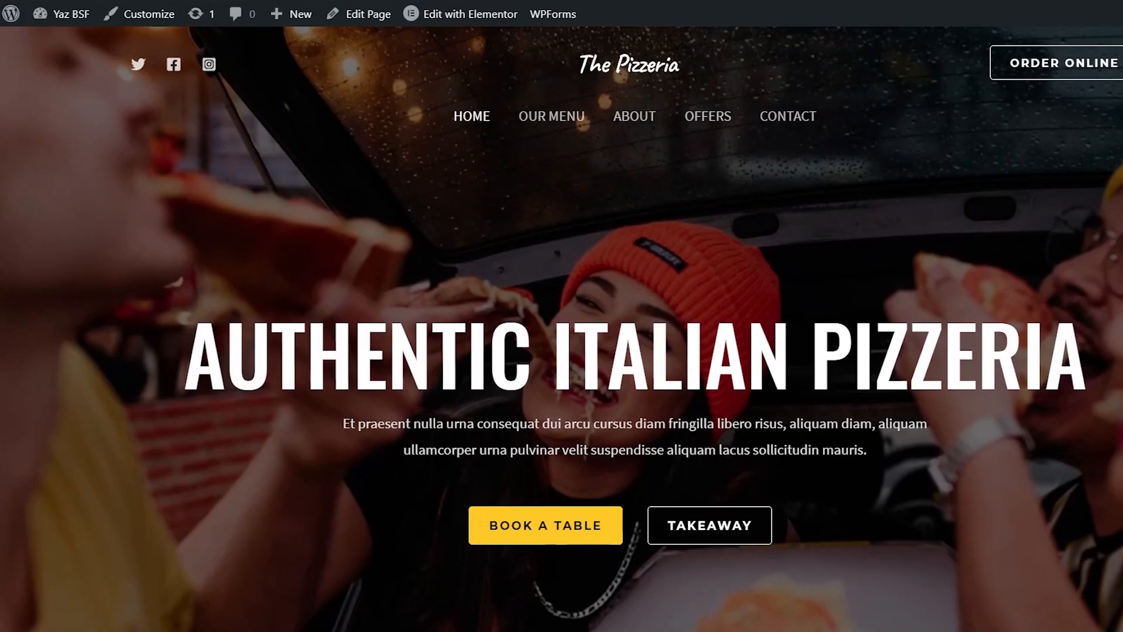
{"action": "scroll", "scroll_direction": "down", "scroll_amount": 3}
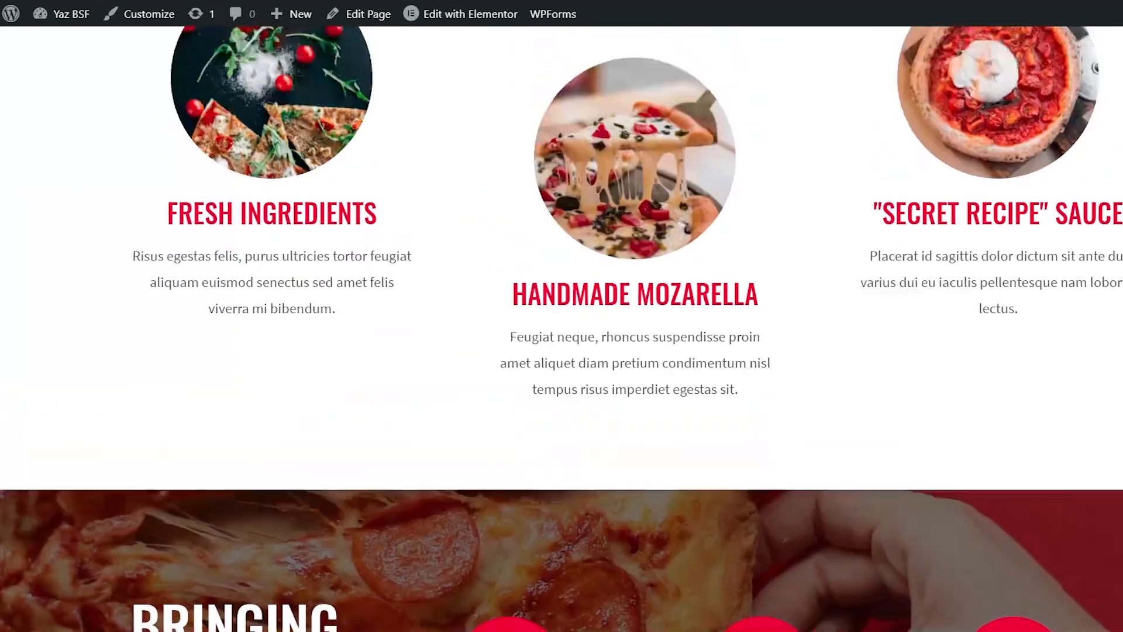
{"action": "scroll", "scroll_direction": "up", "scroll_amount": 3}
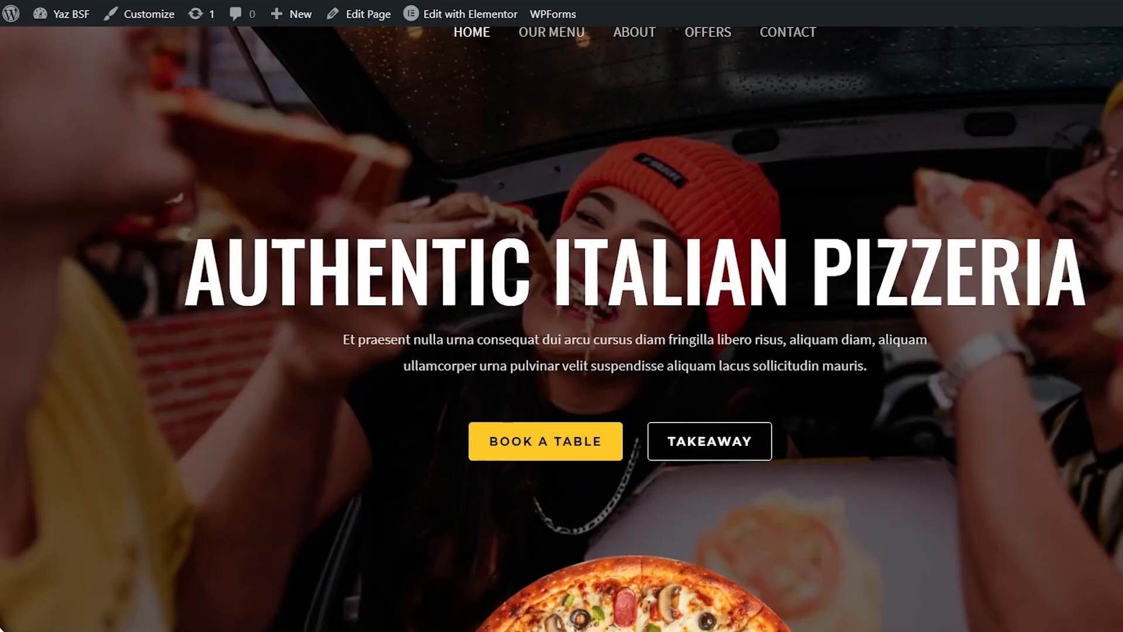
{"action": "scroll", "scroll_direction": "down", "scroll_amount": 3}
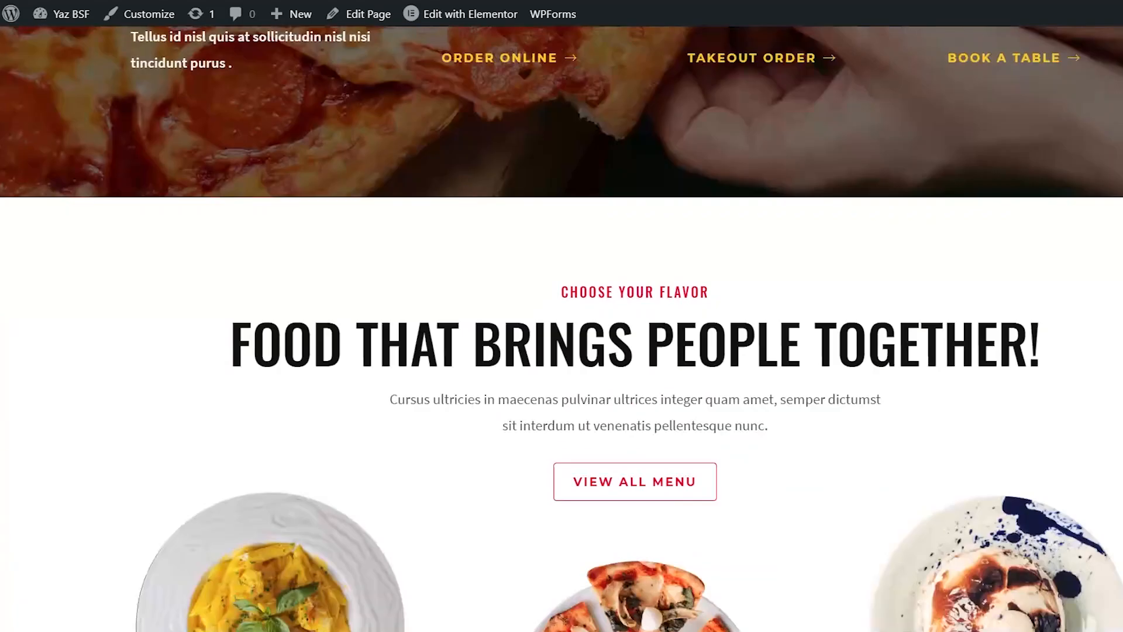
{"action": "scroll", "scroll_direction": "down", "scroll_amount": 3}
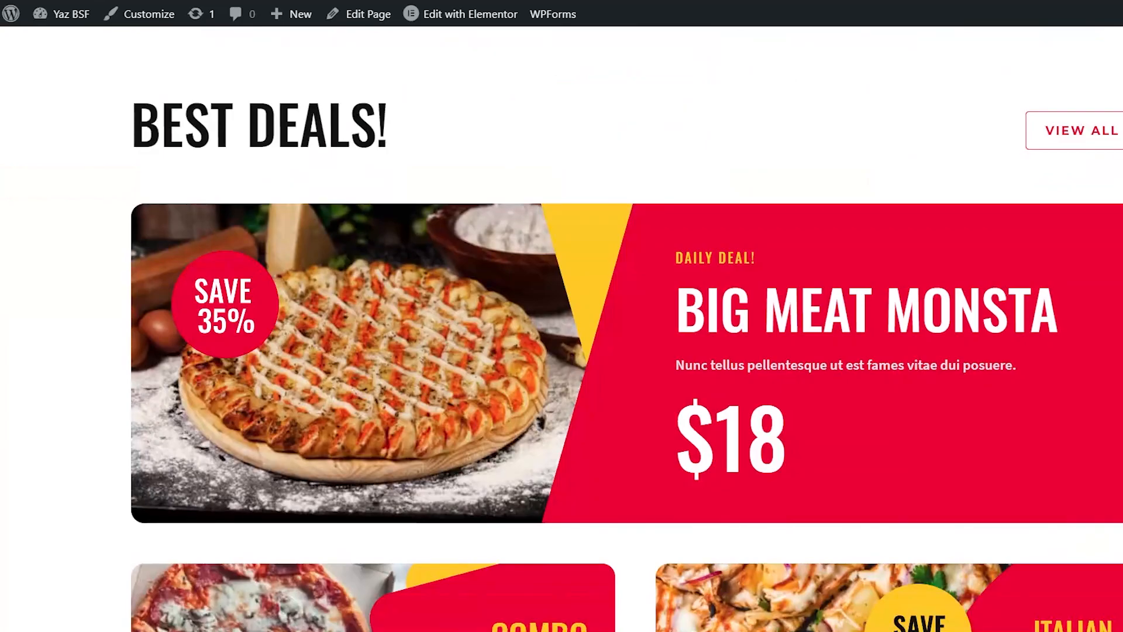
{"action": "scroll", "scroll_direction": "down", "scroll_amount": 3}
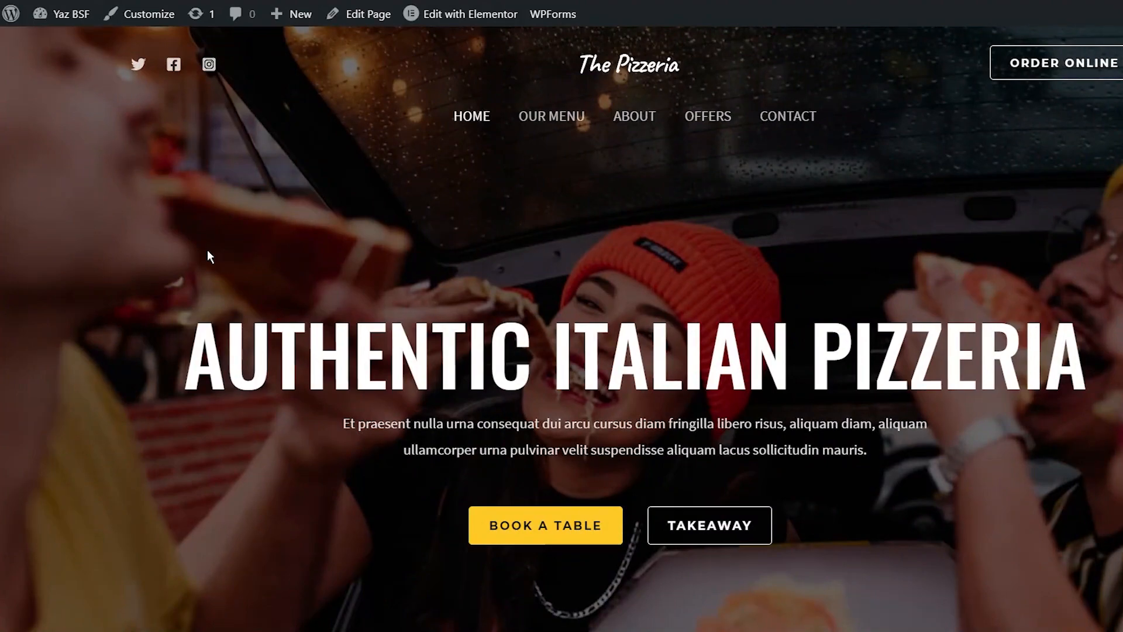
{"action": "left_click", "coordinate": [65, 14]}
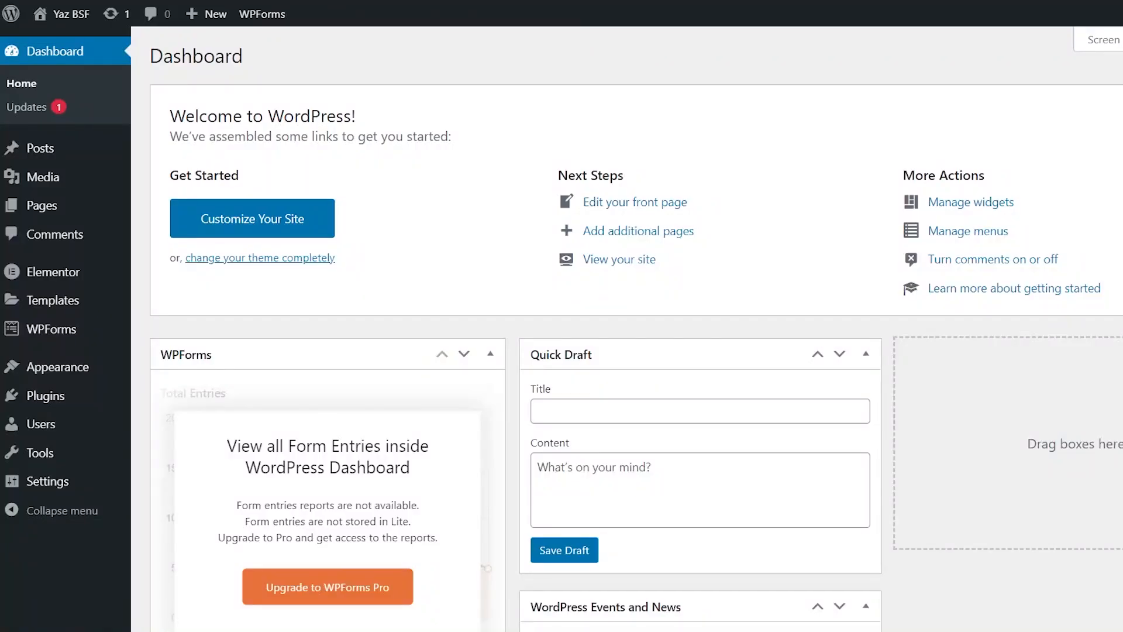
{"action": "mouse_move", "coordinate": [446, 208]}
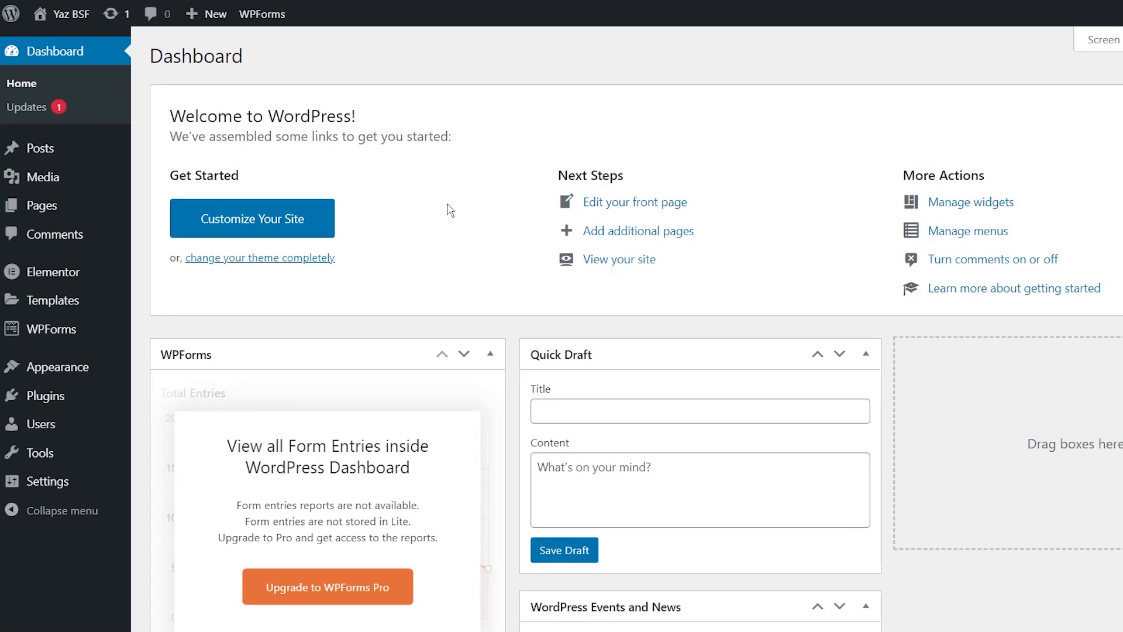
{"action": "mouse_move", "coordinate": [330, 250]}
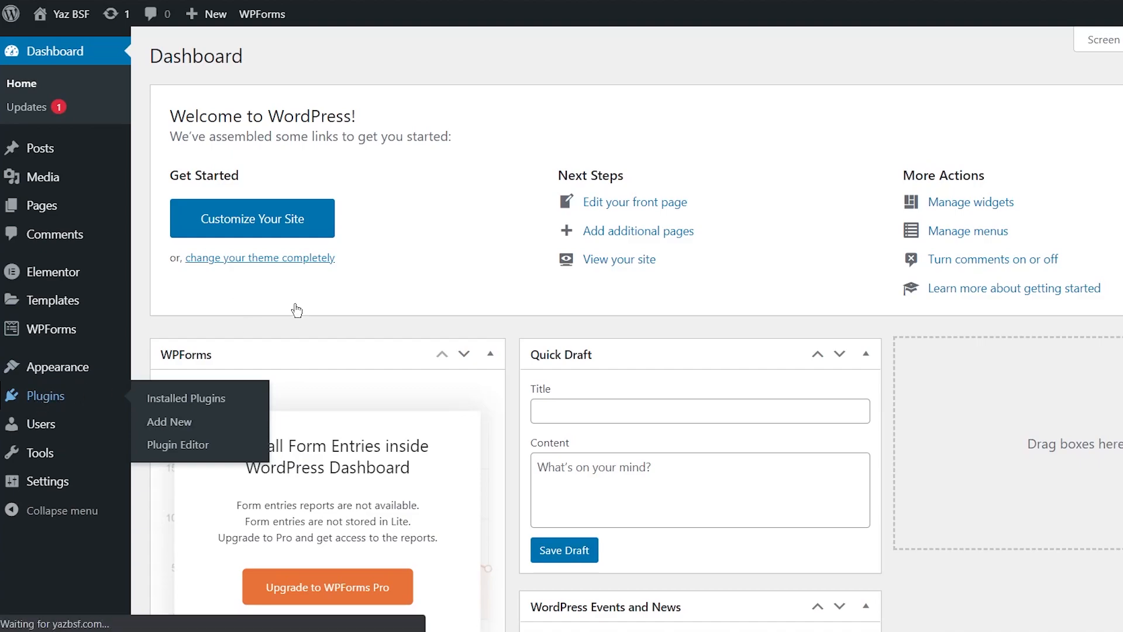
{"action": "left_click", "coordinate": [185, 398]}
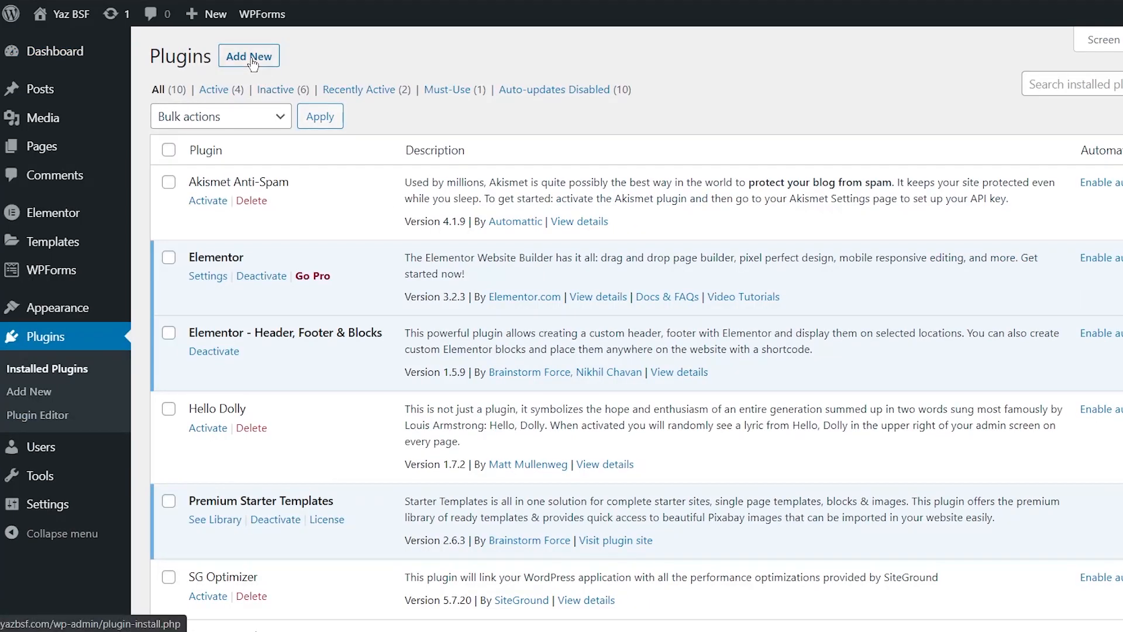
{"action": "mouse_move", "coordinate": [659, 103]}
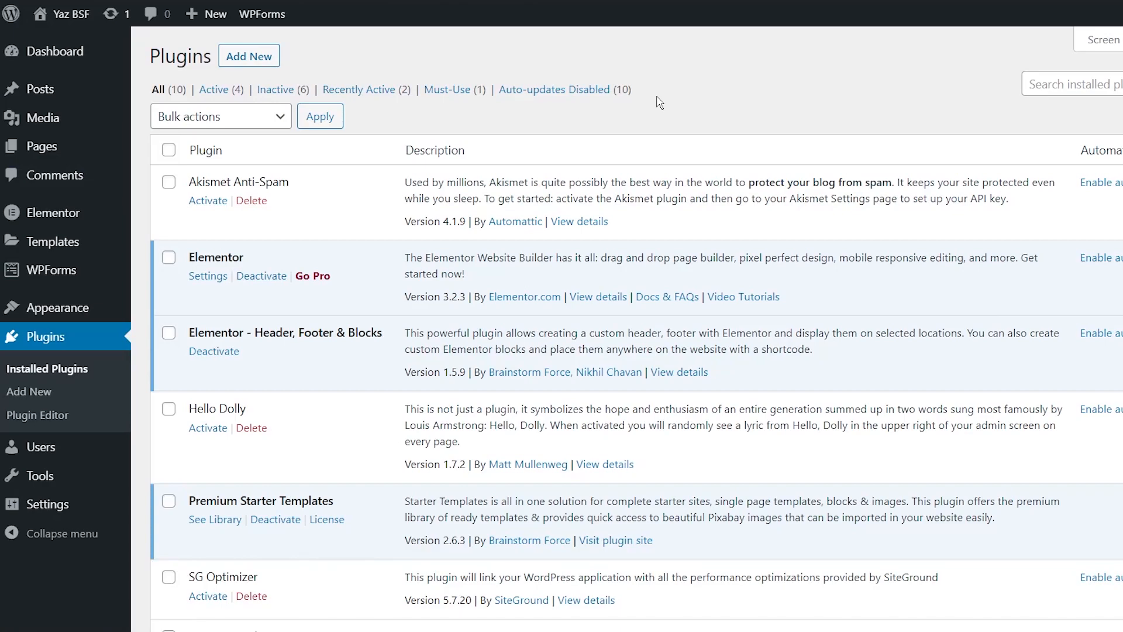
{"action": "mouse_move", "coordinate": [620, 103]}
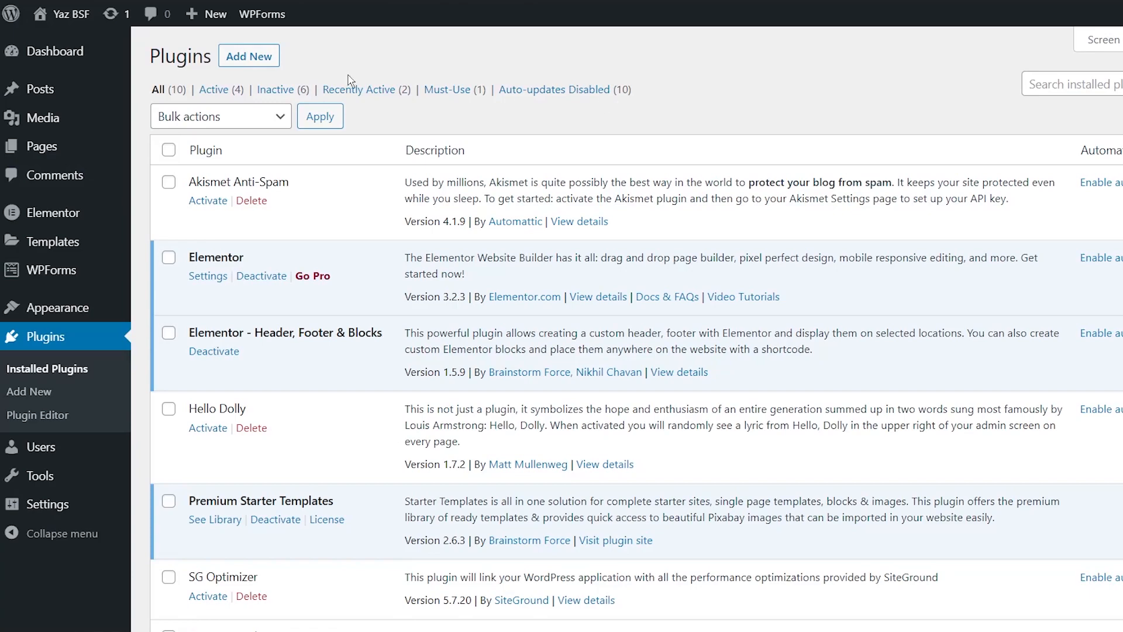
{"action": "left_click", "coordinate": [248, 55]}
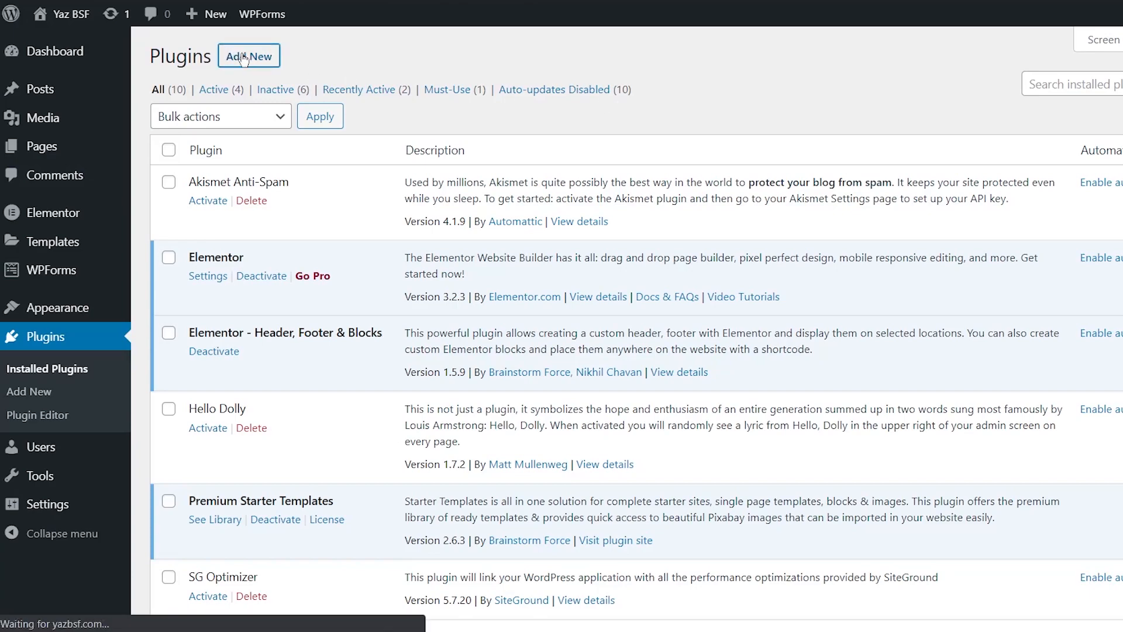
- Search 'wp all in one', install All-in-One WP Migration and activate it
{"action": "left_click", "coordinate": [248, 55]}
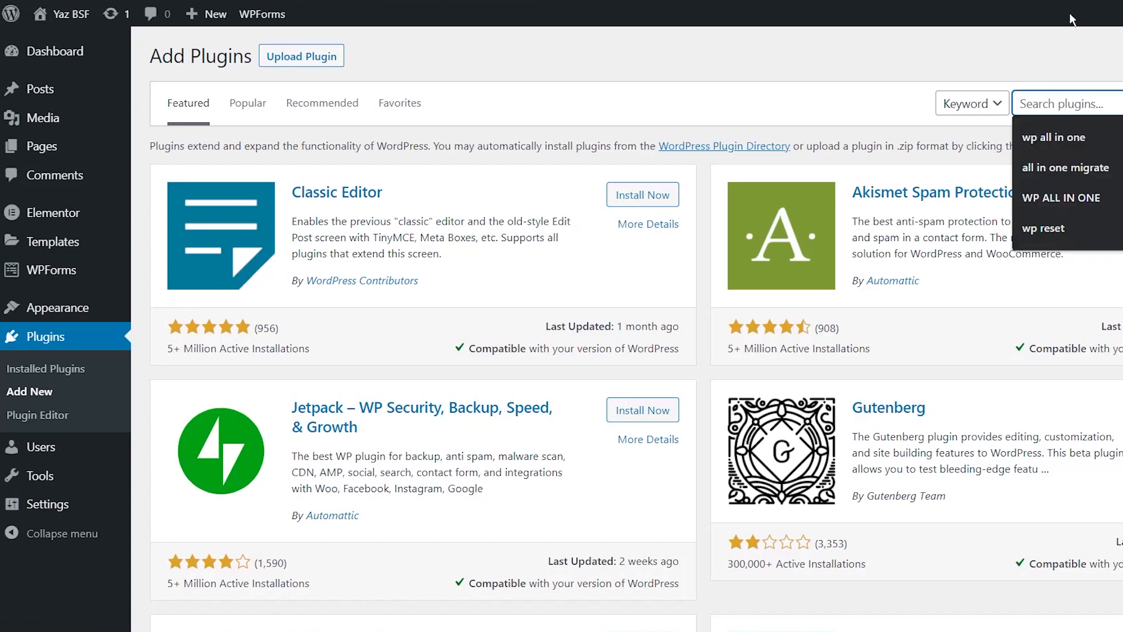
{"action": "type", "text": "wp all in one"}
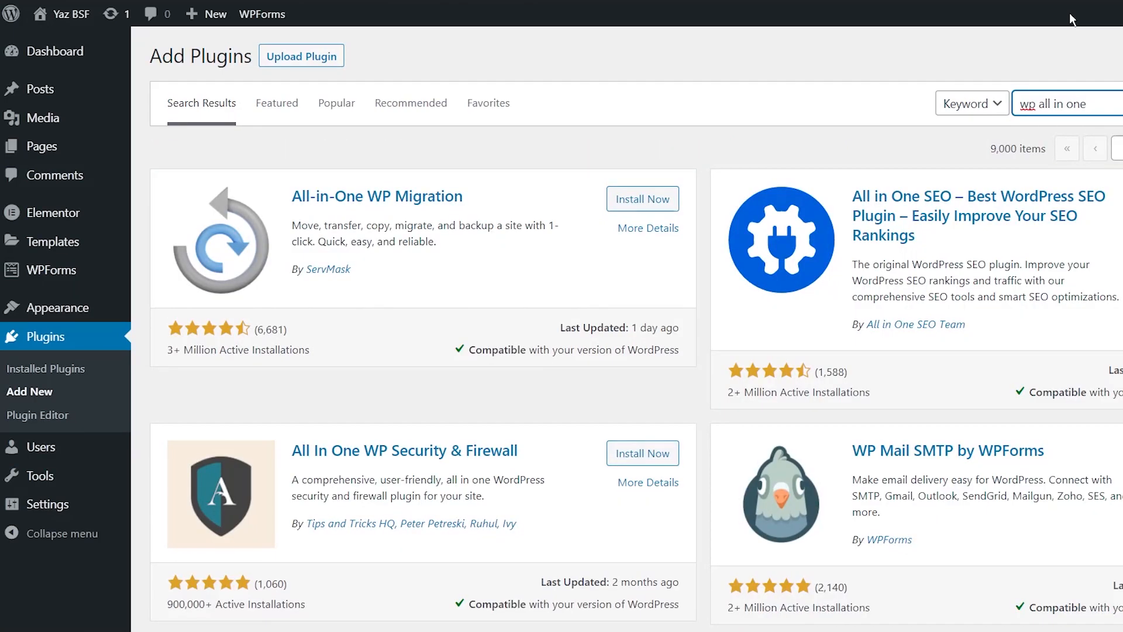
{"action": "mouse_move", "coordinate": [486, 201]}
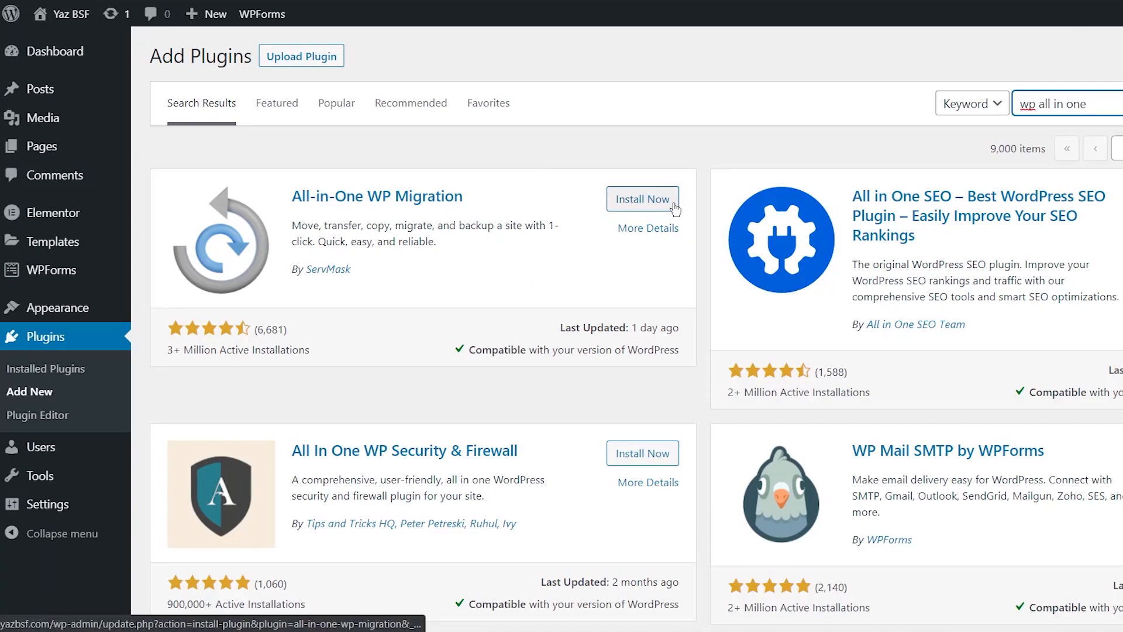
{"action": "left_click", "coordinate": [642, 199]}
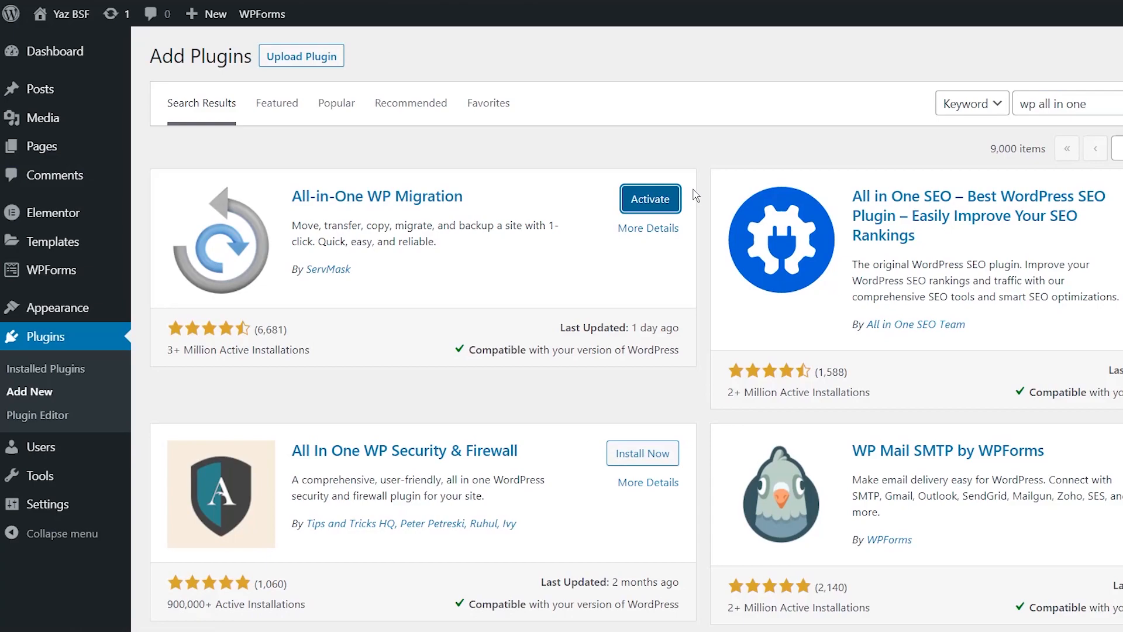
{"action": "mouse_move", "coordinate": [673, 204]}
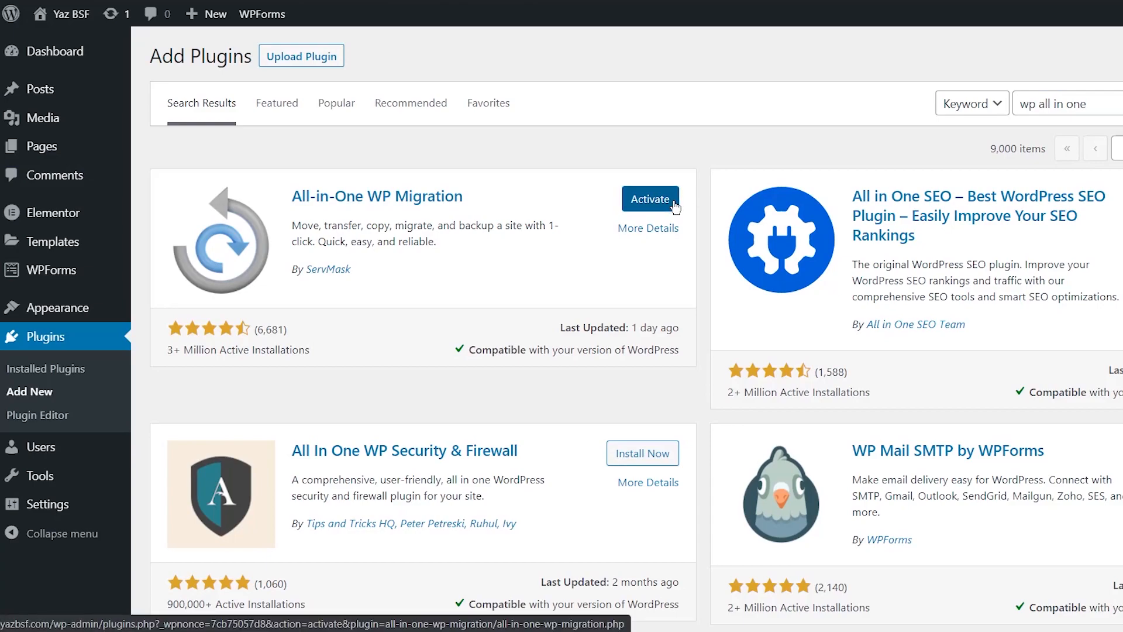
{"action": "left_click", "coordinate": [650, 199]}
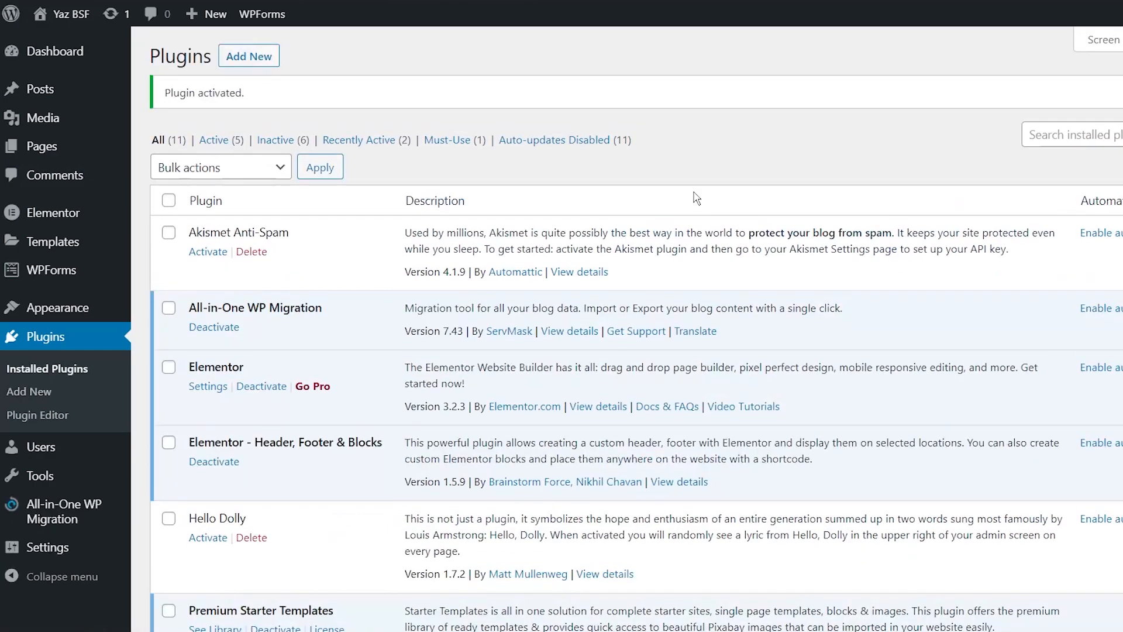
{"action": "mouse_move", "coordinate": [35, 395]}
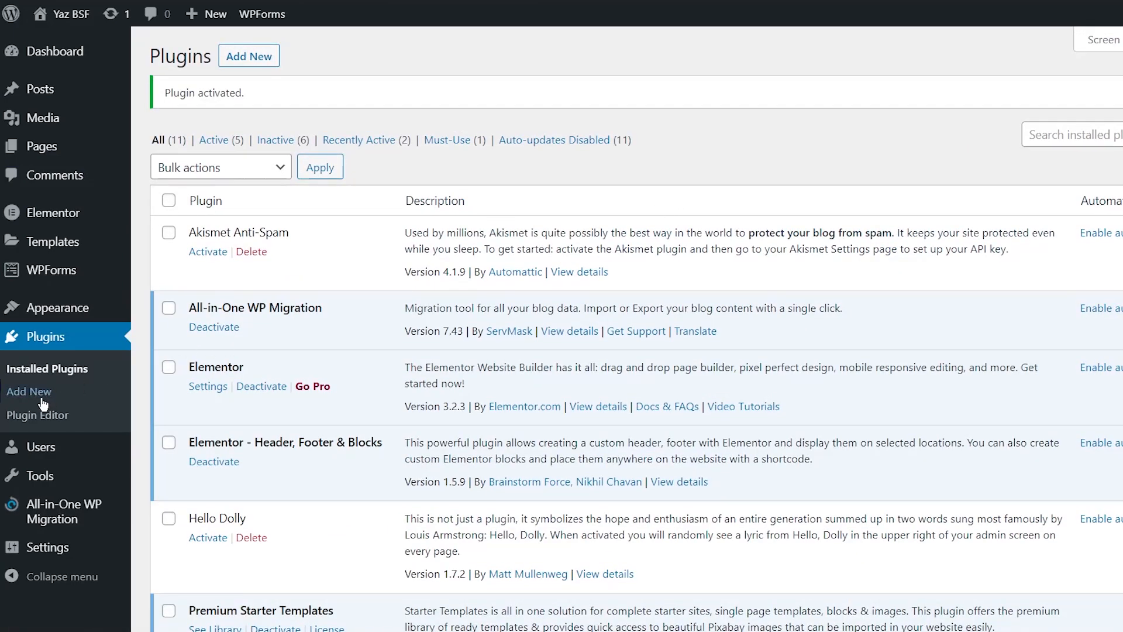
- Reach the All-in-One WP Migration Export page from the admin sidebar
{"action": "left_click", "coordinate": [63, 511]}
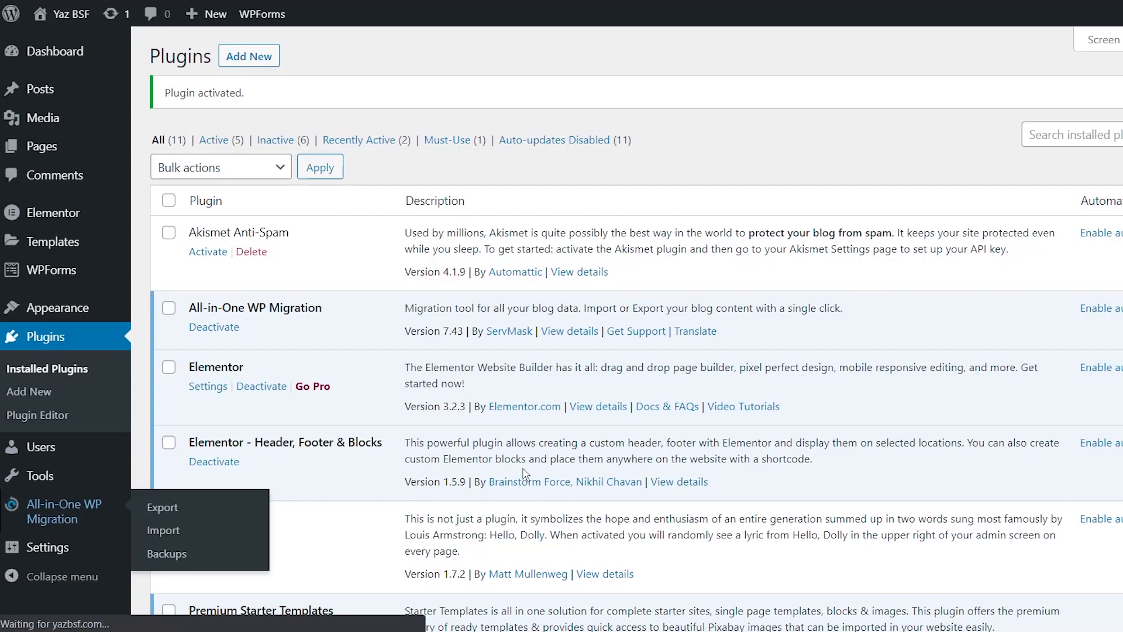
{"action": "left_click", "coordinate": [162, 507]}
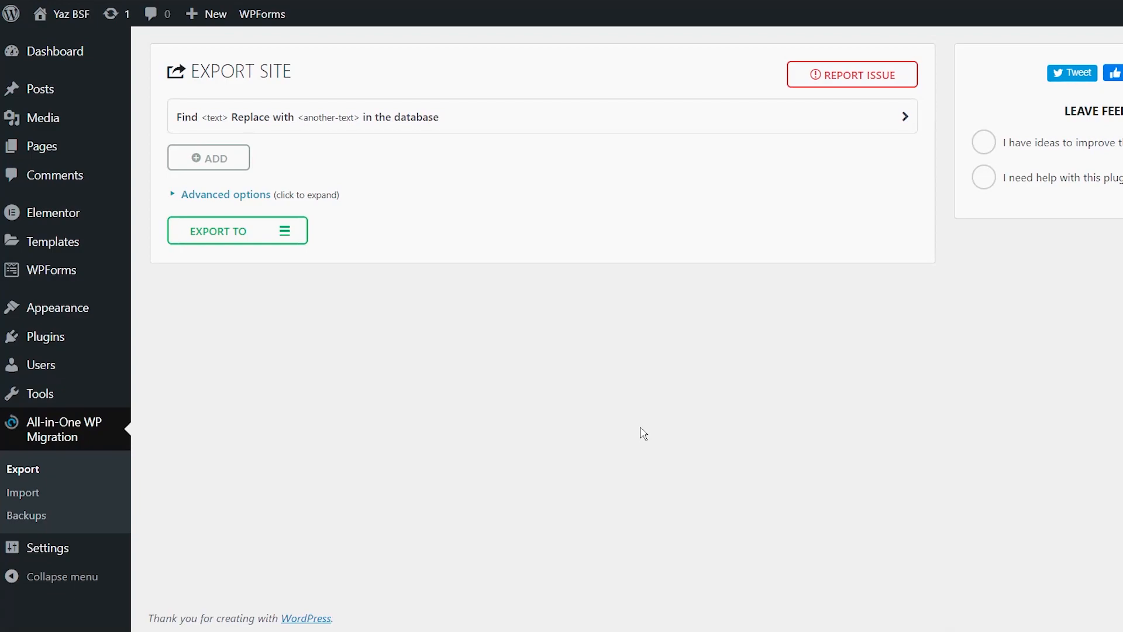
{"action": "mouse_move", "coordinate": [296, 381]}
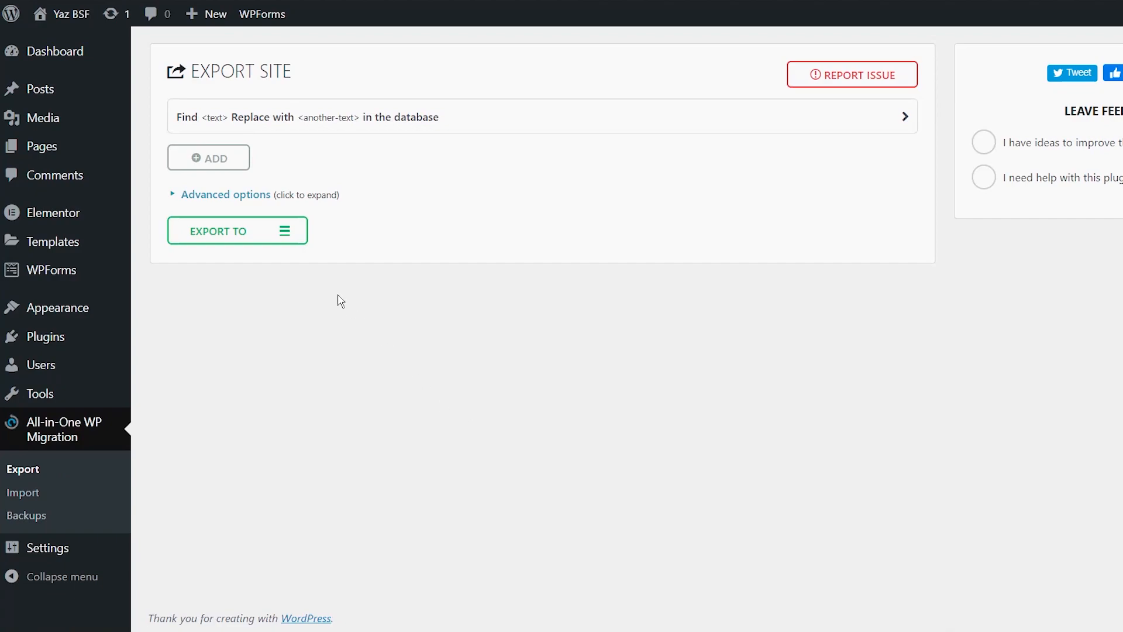
- Export the site to a file and download the 132 MB YAZBSF.COM backup
{"action": "left_click", "coordinate": [238, 230]}
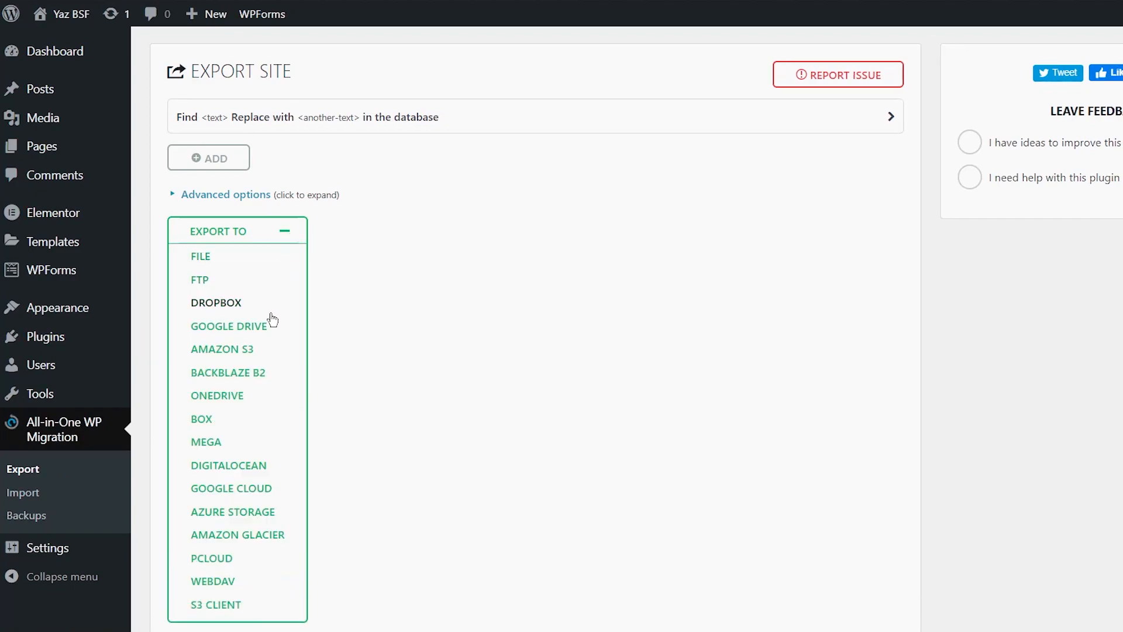
{"action": "mouse_move", "coordinate": [237, 393]}
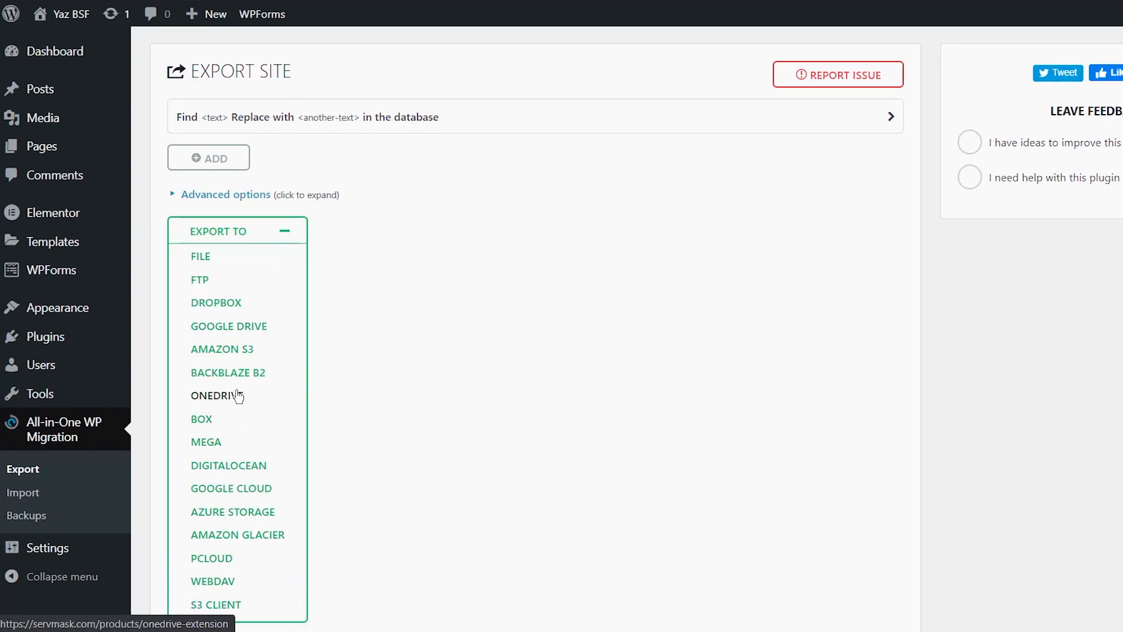
{"action": "mouse_move", "coordinate": [262, 296]}
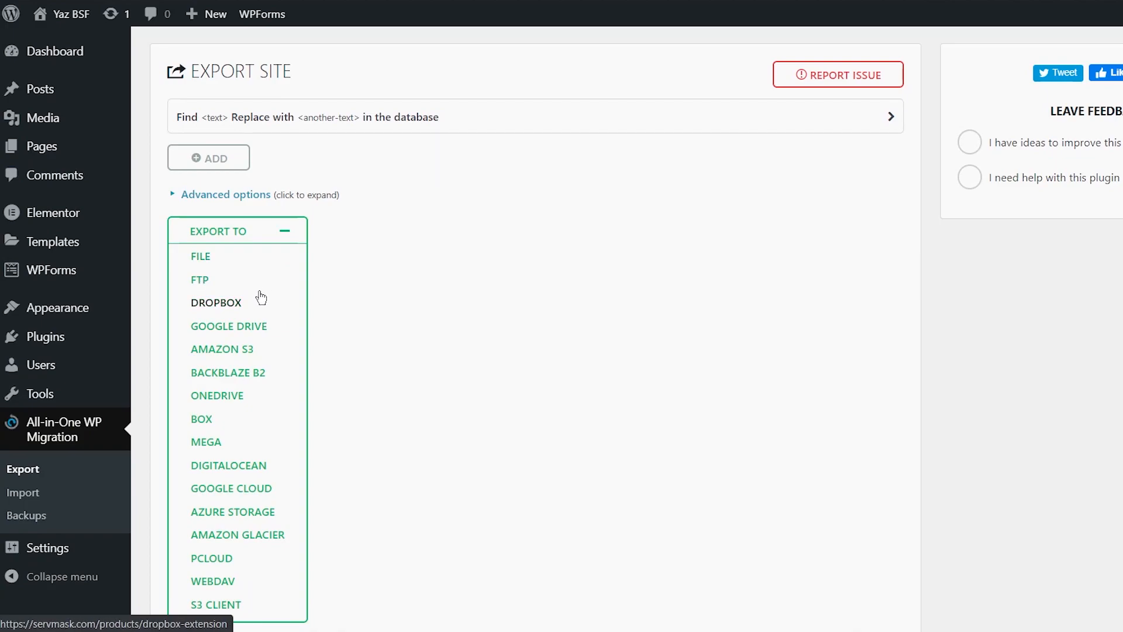
{"action": "mouse_move", "coordinate": [255, 339]}
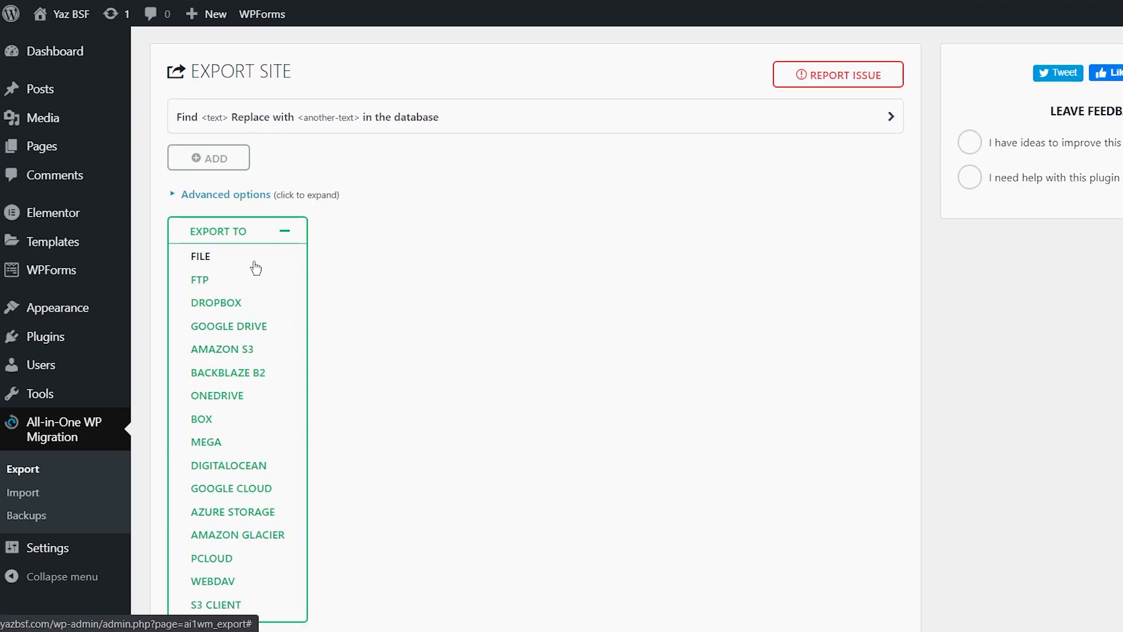
{"action": "left_click", "coordinate": [201, 256]}
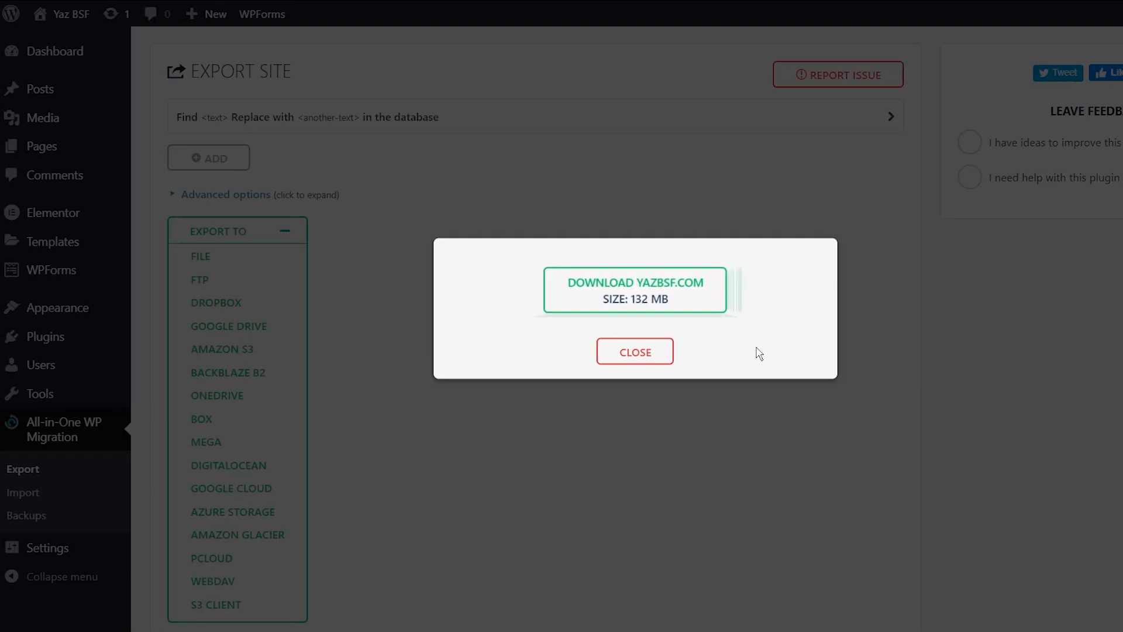
{"action": "mouse_move", "coordinate": [592, 319]}
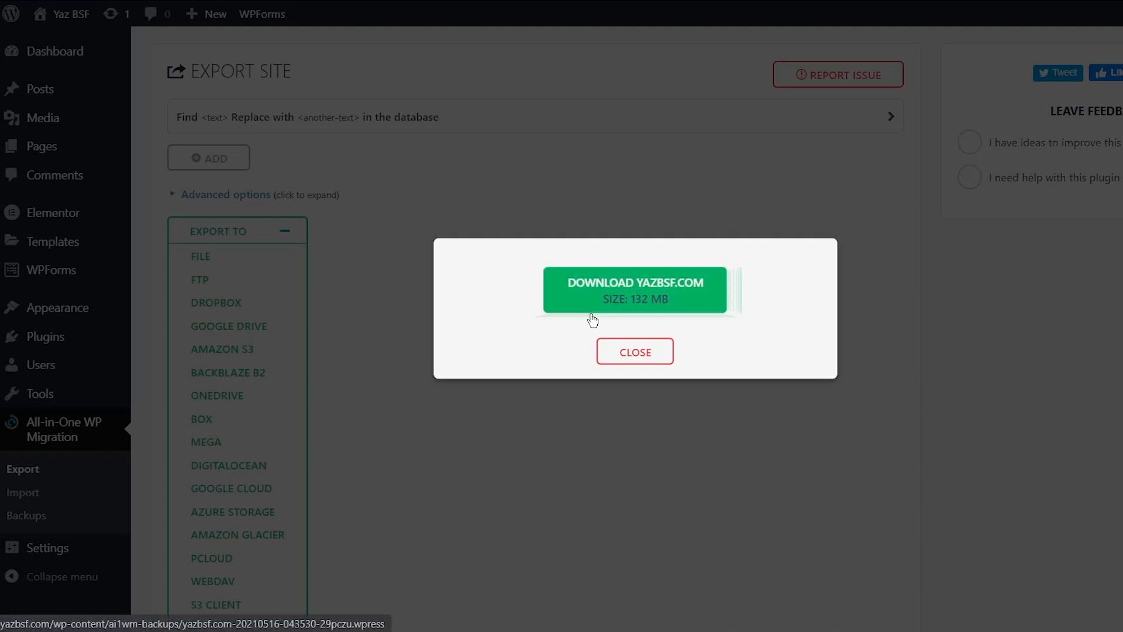
{"action": "mouse_move", "coordinate": [693, 312]}
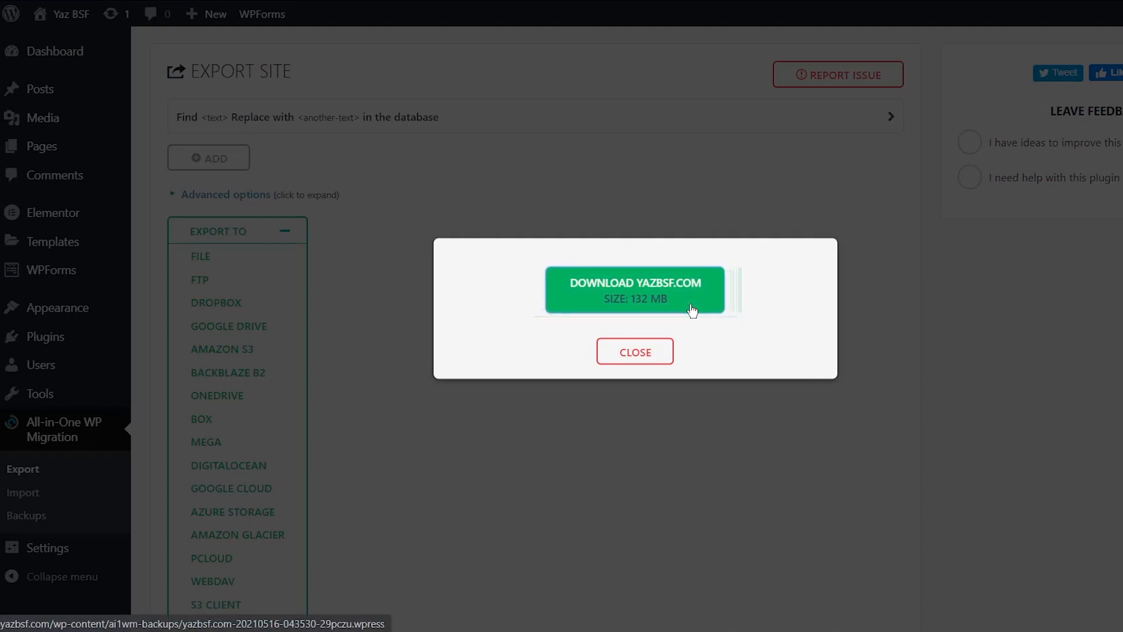
{"action": "left_click", "coordinate": [634, 291]}
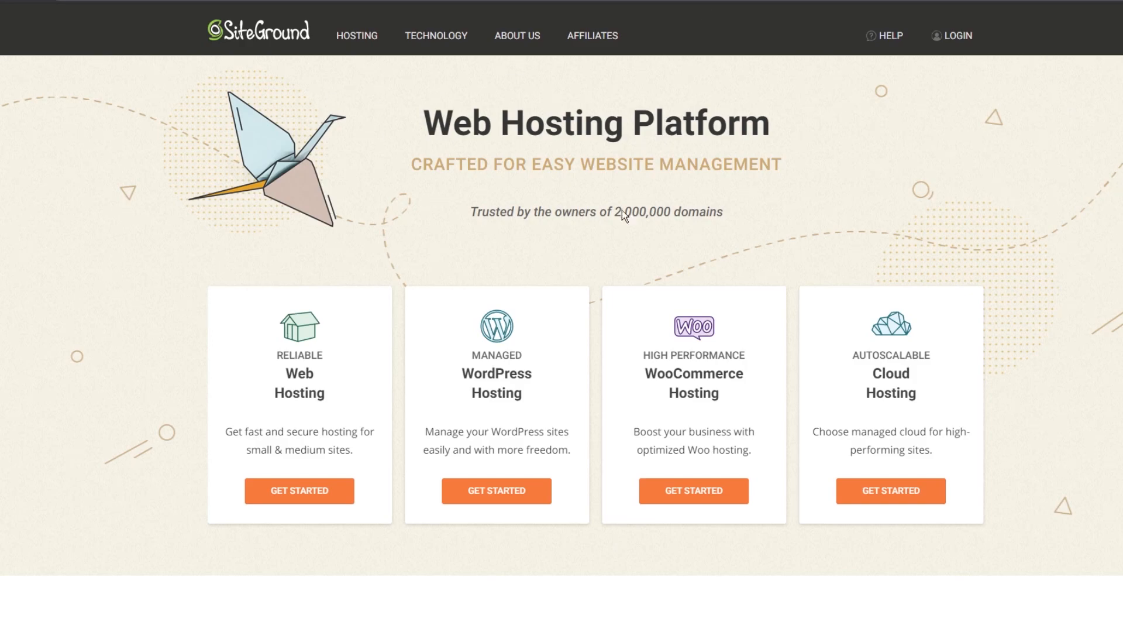
{"action": "mouse_move", "coordinate": [955, 63]}
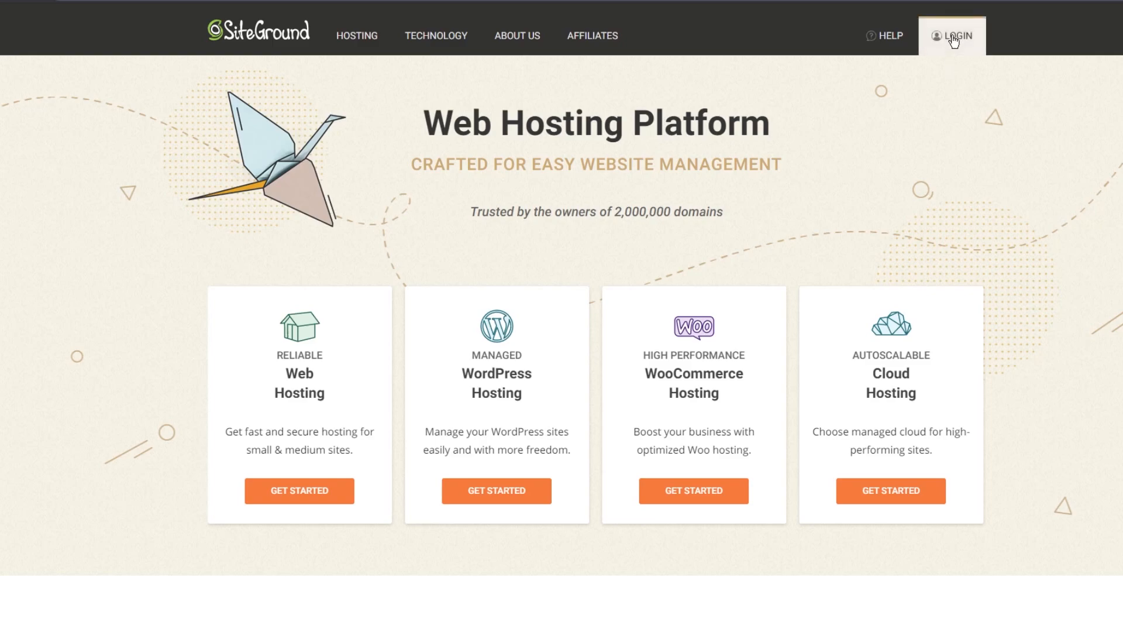
{"action": "mouse_move", "coordinate": [186, 480]}
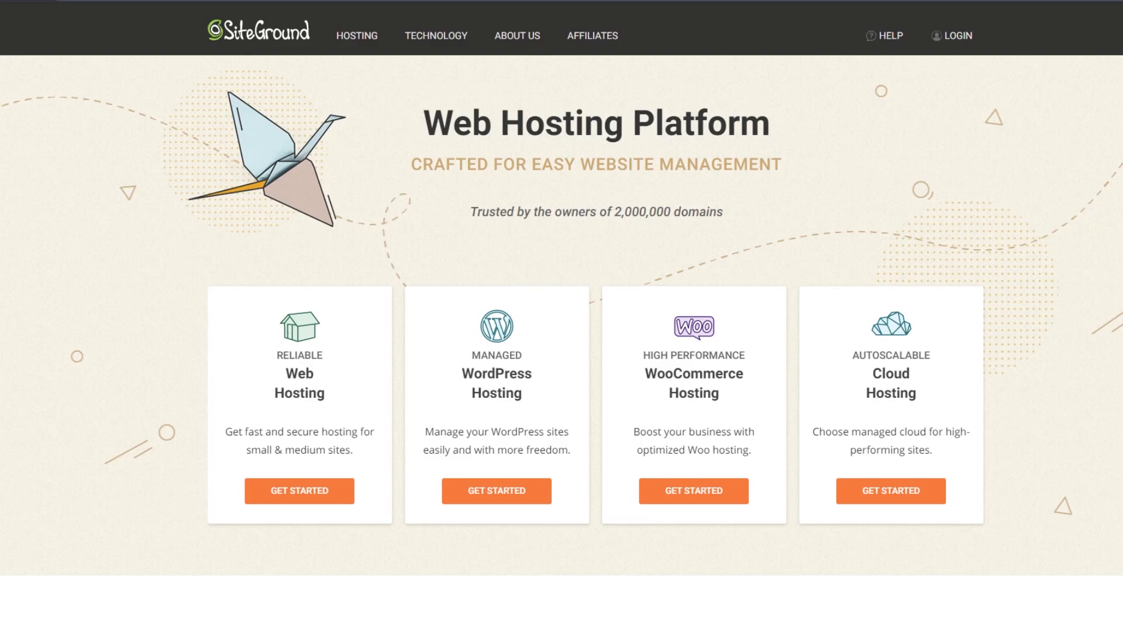
{"action": "mouse_move", "coordinate": [1060, 189]}
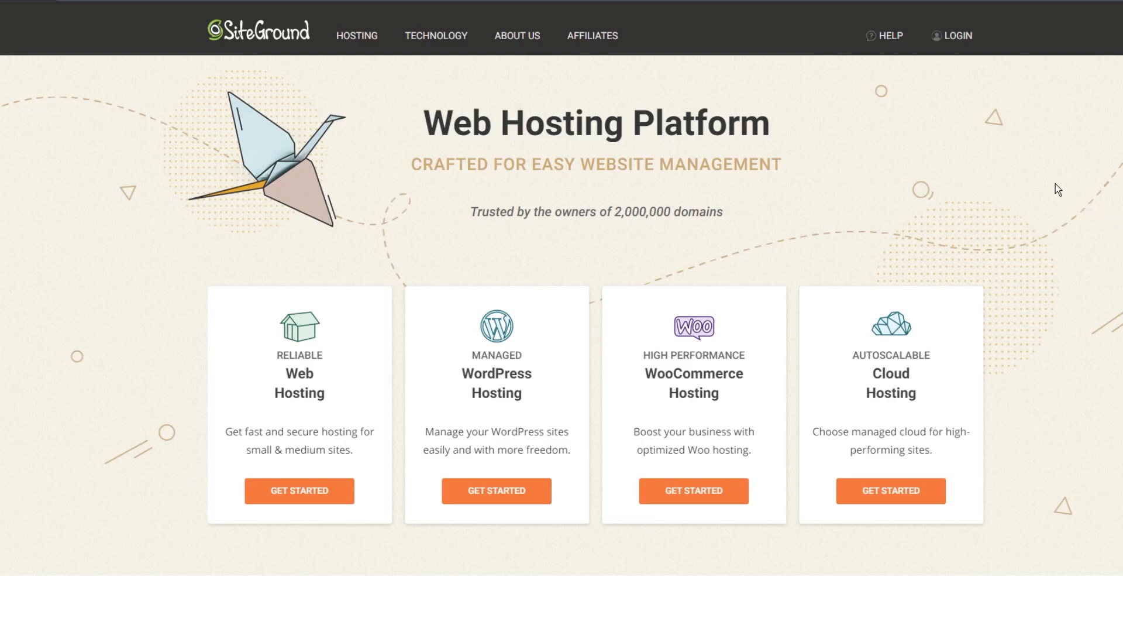
{"action": "mouse_move", "coordinate": [1042, 197]}
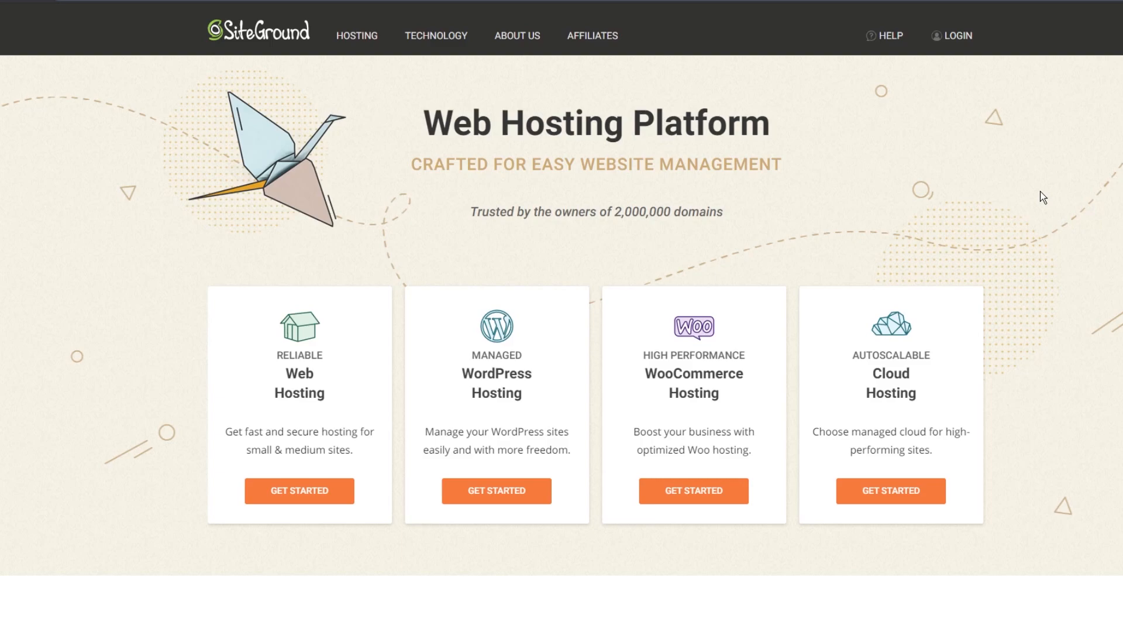
{"action": "mouse_move", "coordinate": [988, 147]}
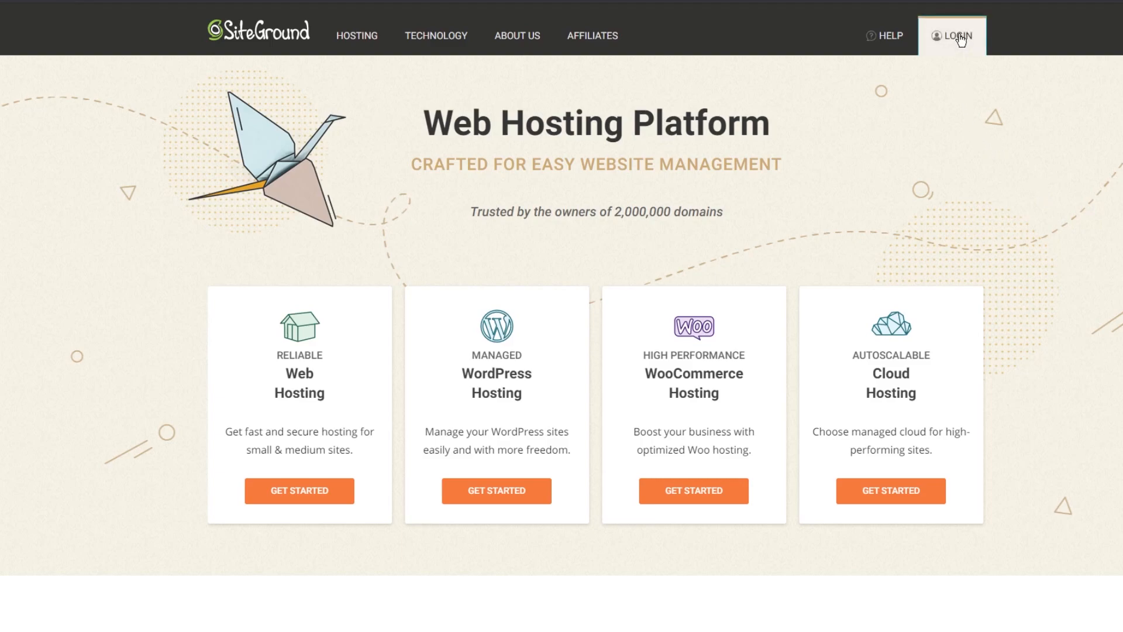
- Log in to the SiteGround client area with the account password
{"action": "left_click", "coordinate": [957, 36]}
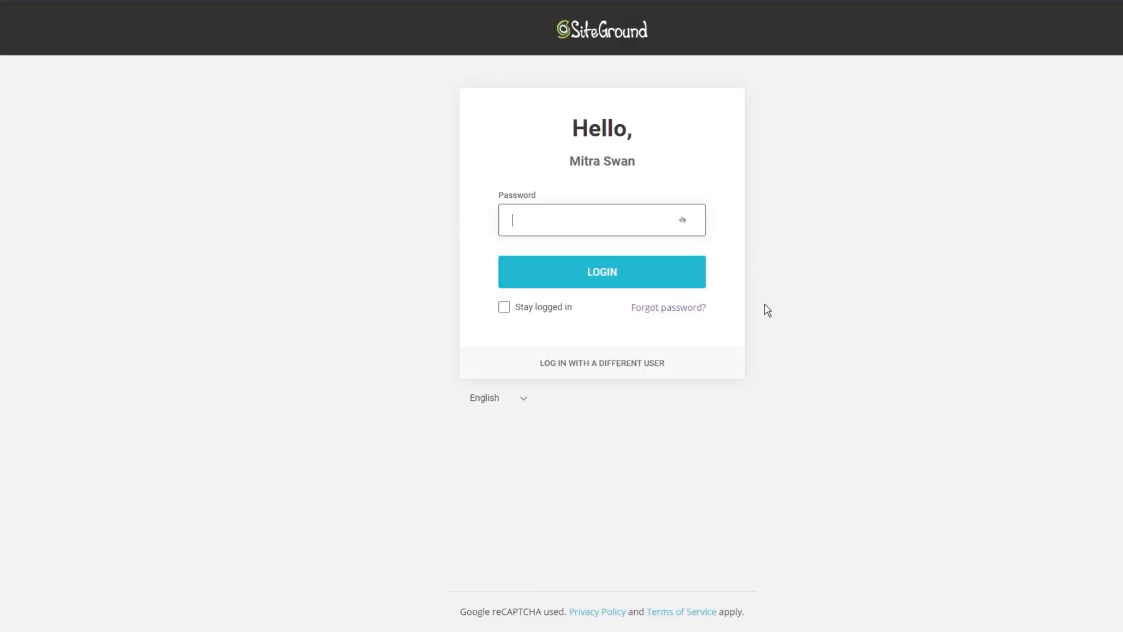
{"action": "left_click", "coordinate": [602, 271]}
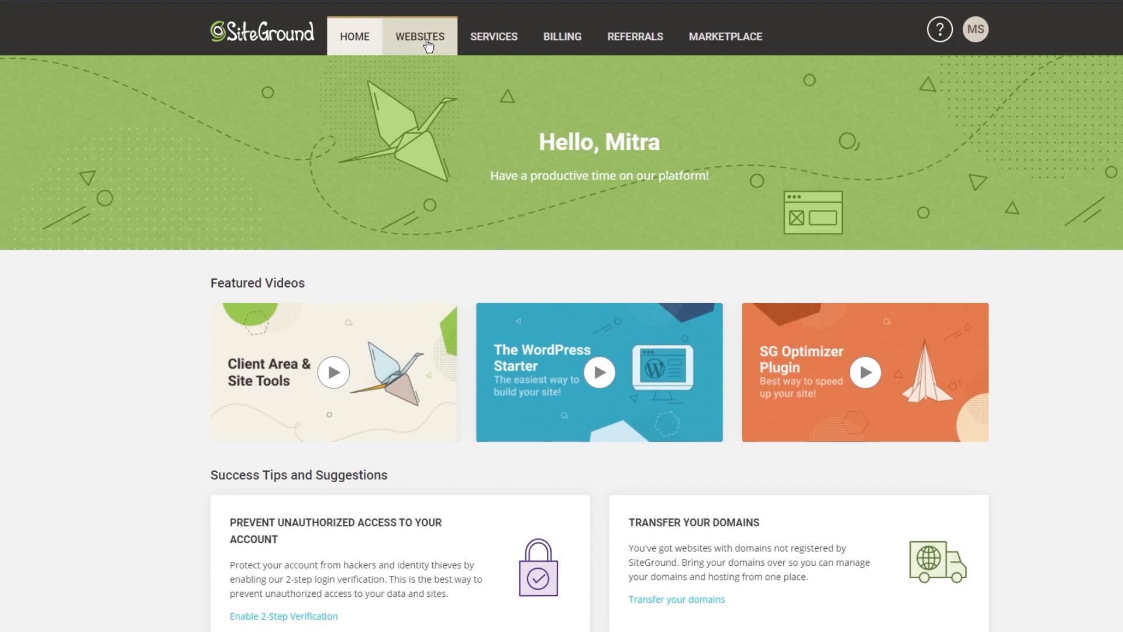
- Add a new website on existing domain yazbsf.com and continue past the DNS warning
{"action": "left_click", "coordinate": [419, 36]}
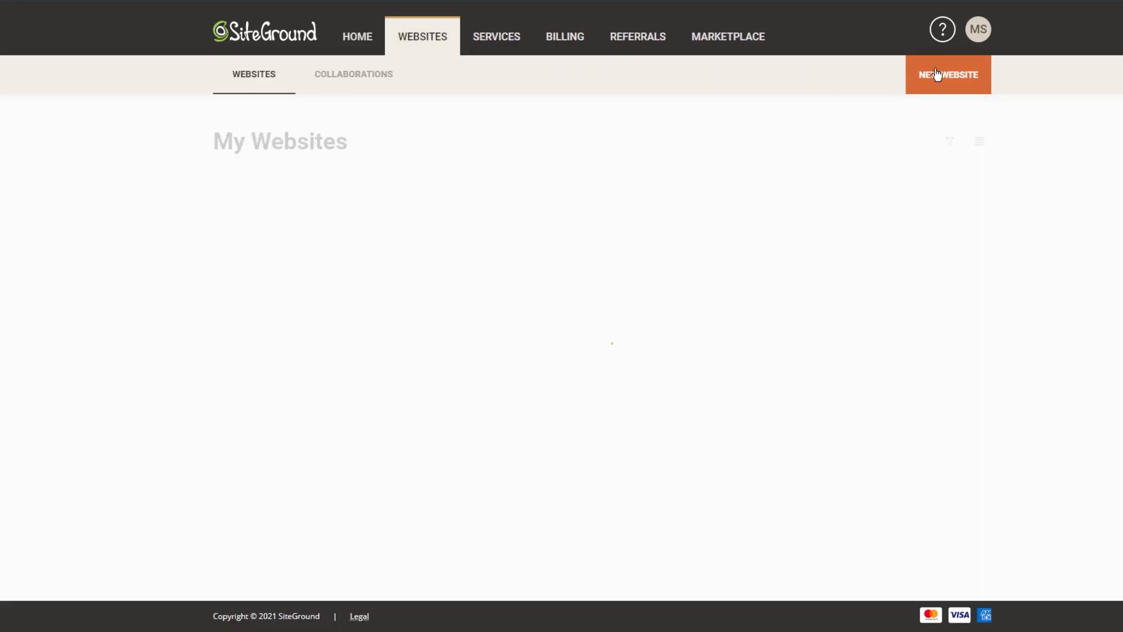
{"action": "left_click", "coordinate": [948, 75]}
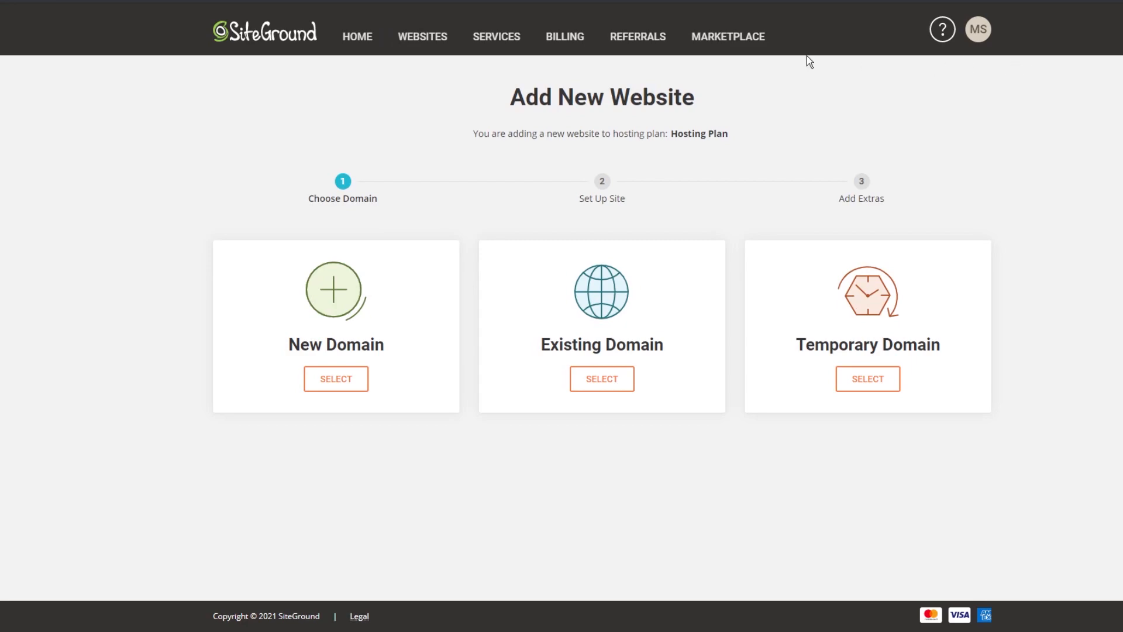
{"action": "mouse_move", "coordinate": [151, 365]}
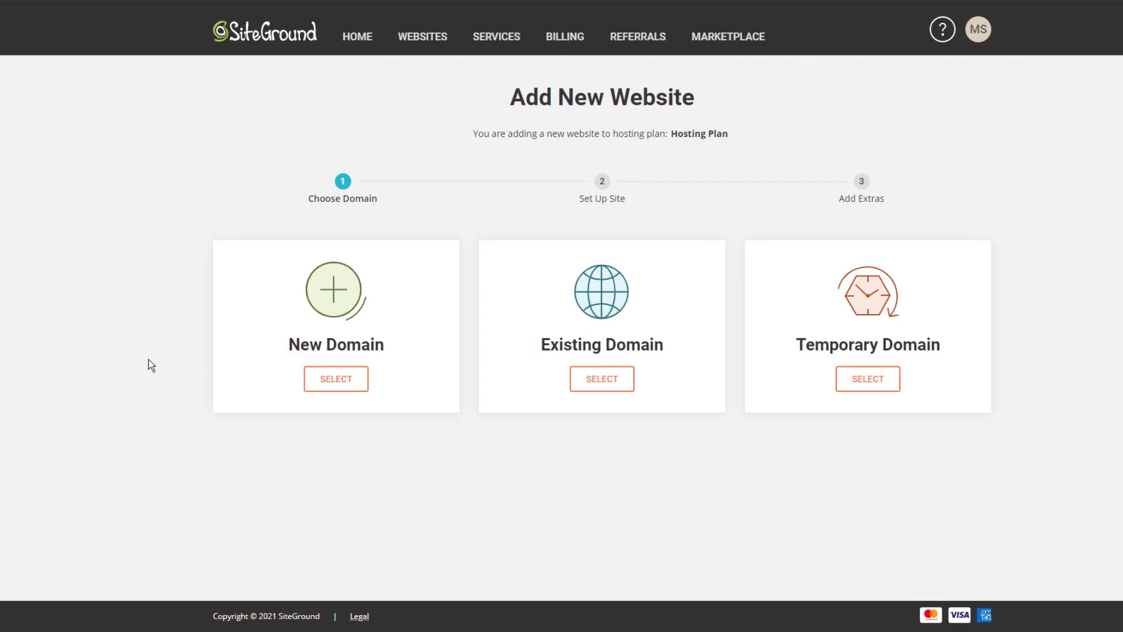
{"action": "mouse_move", "coordinate": [632, 429]}
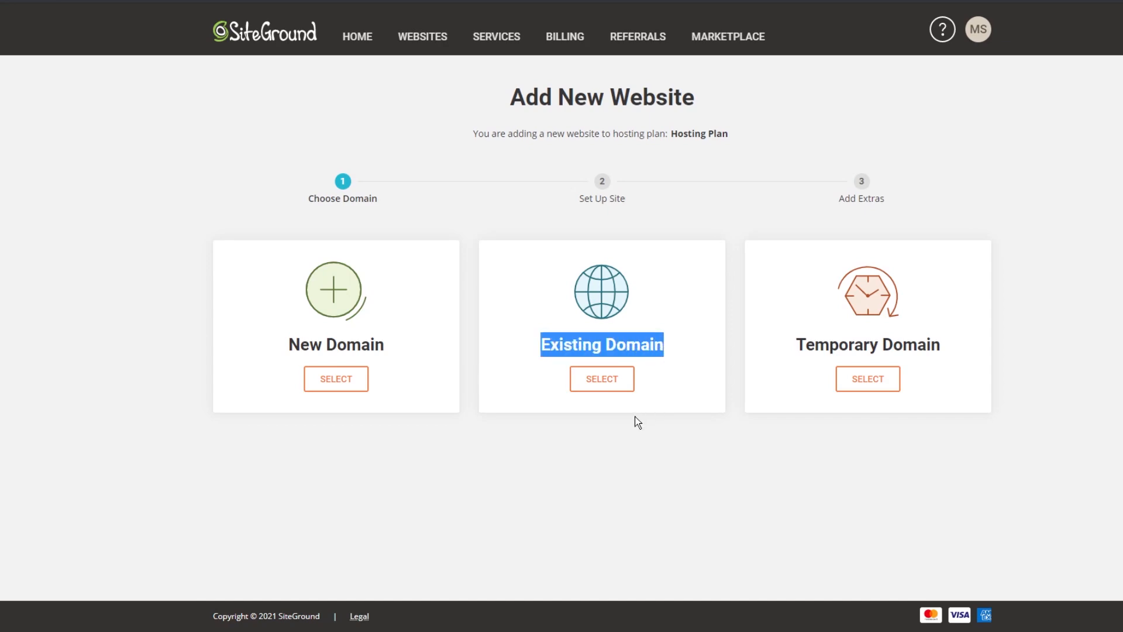
{"action": "left_click", "coordinate": [603, 379]}
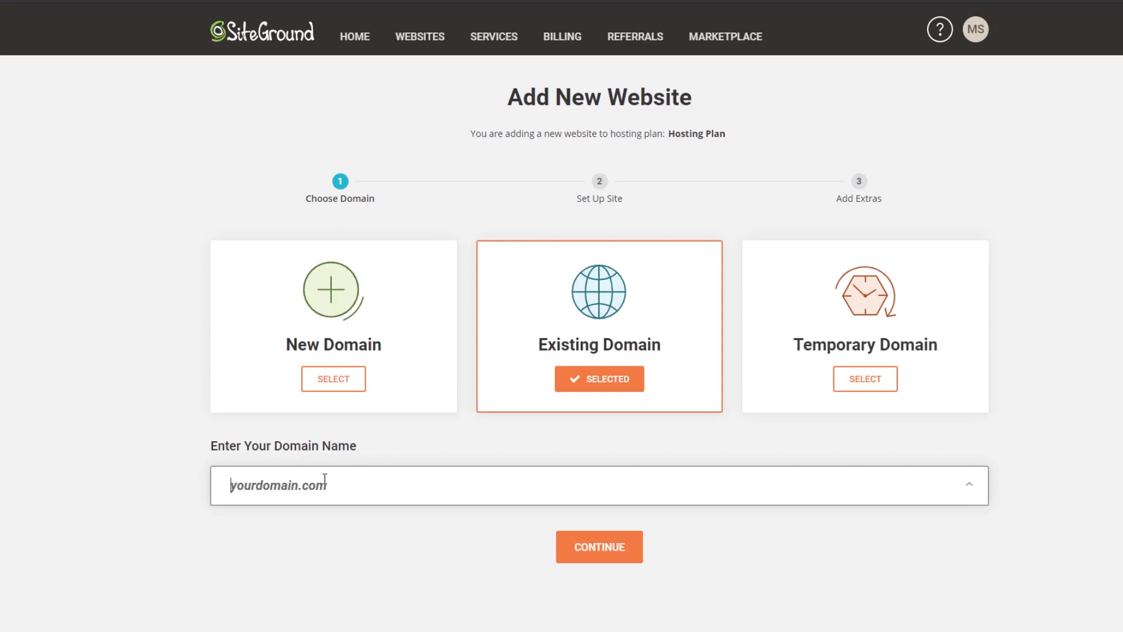
{"action": "type", "text": "yazbsf.com"}
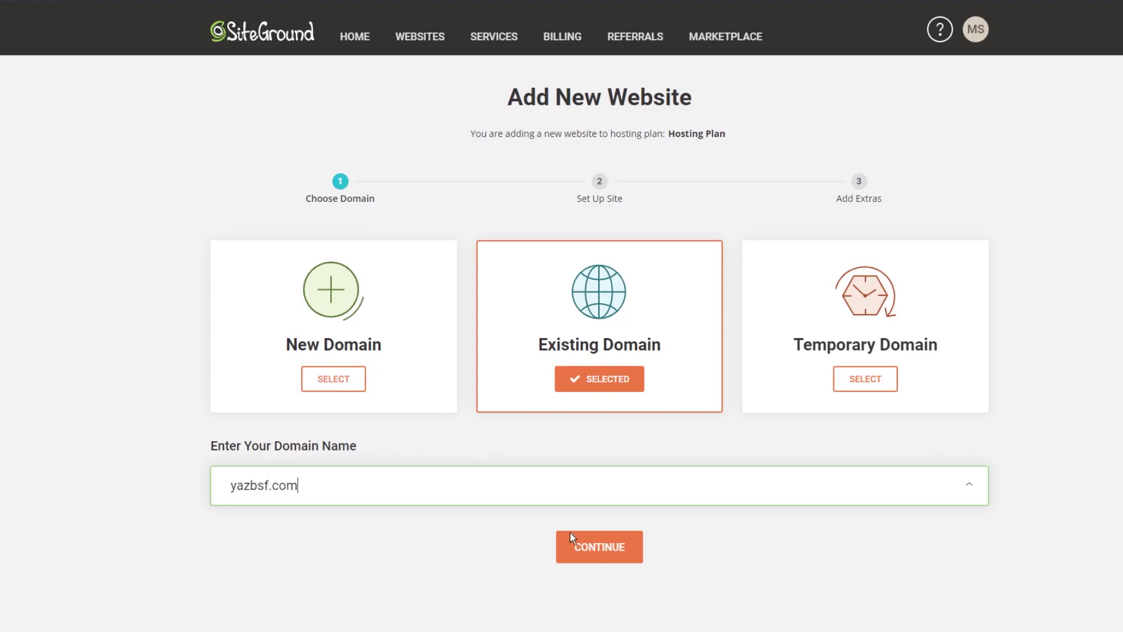
{"action": "left_click", "coordinate": [599, 547]}
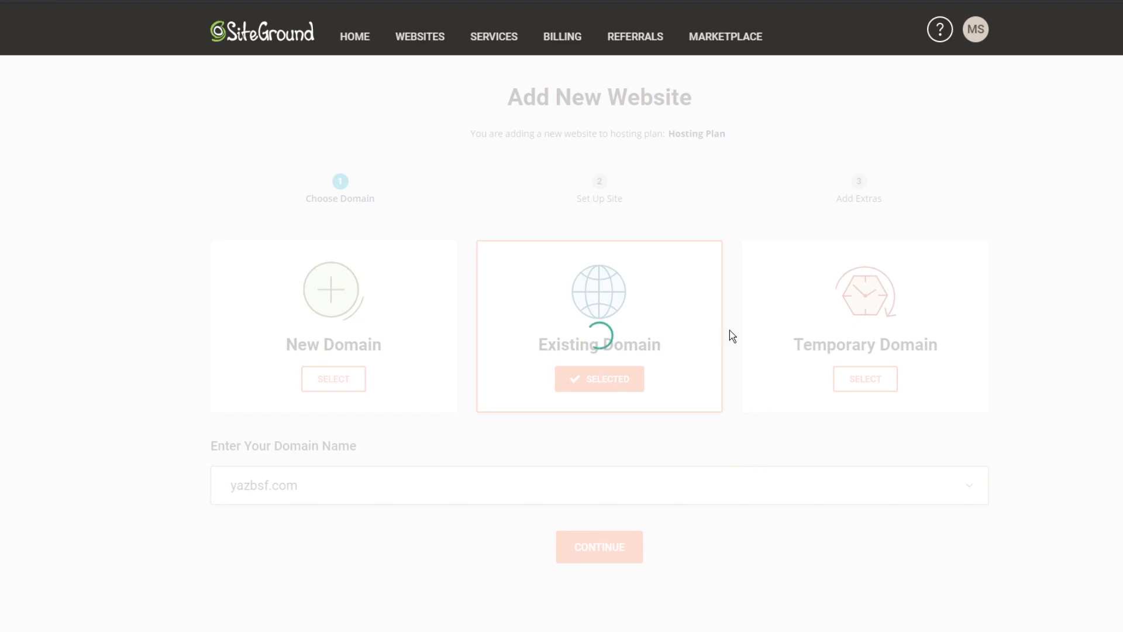
{"action": "left_click", "coordinate": [599, 546]}
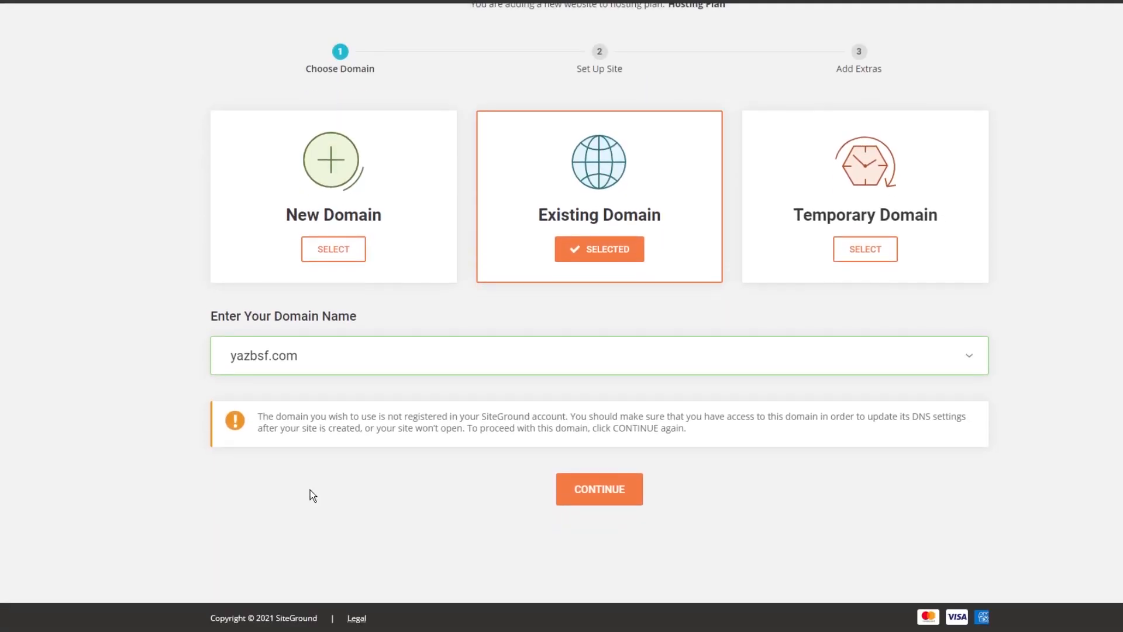
{"action": "mouse_move", "coordinate": [697, 437]}
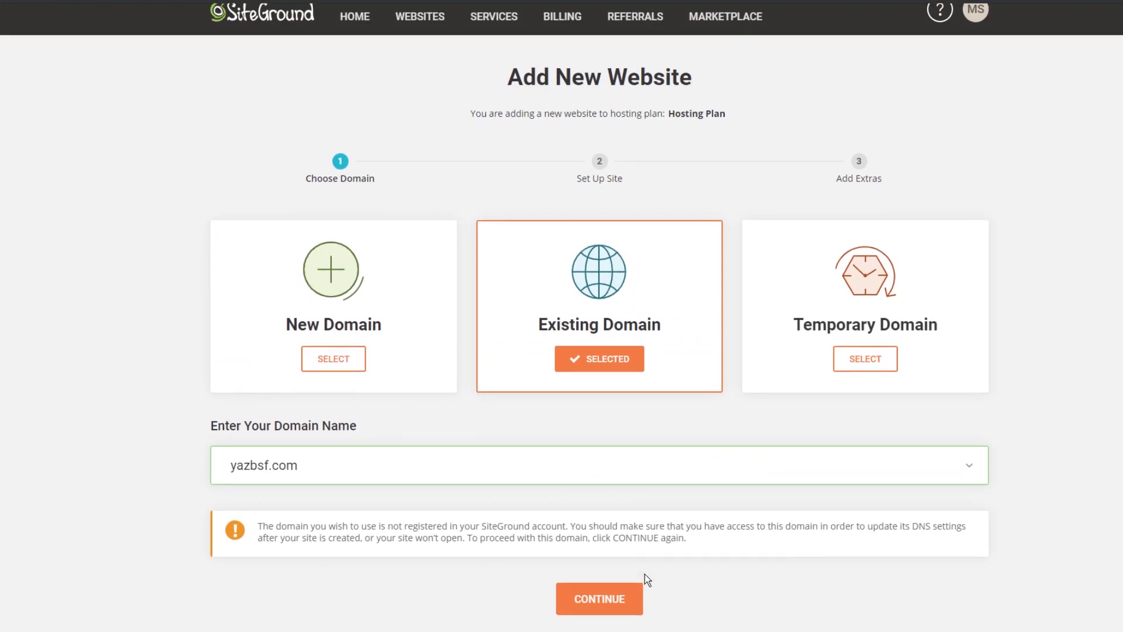
{"action": "left_click", "coordinate": [600, 599]}
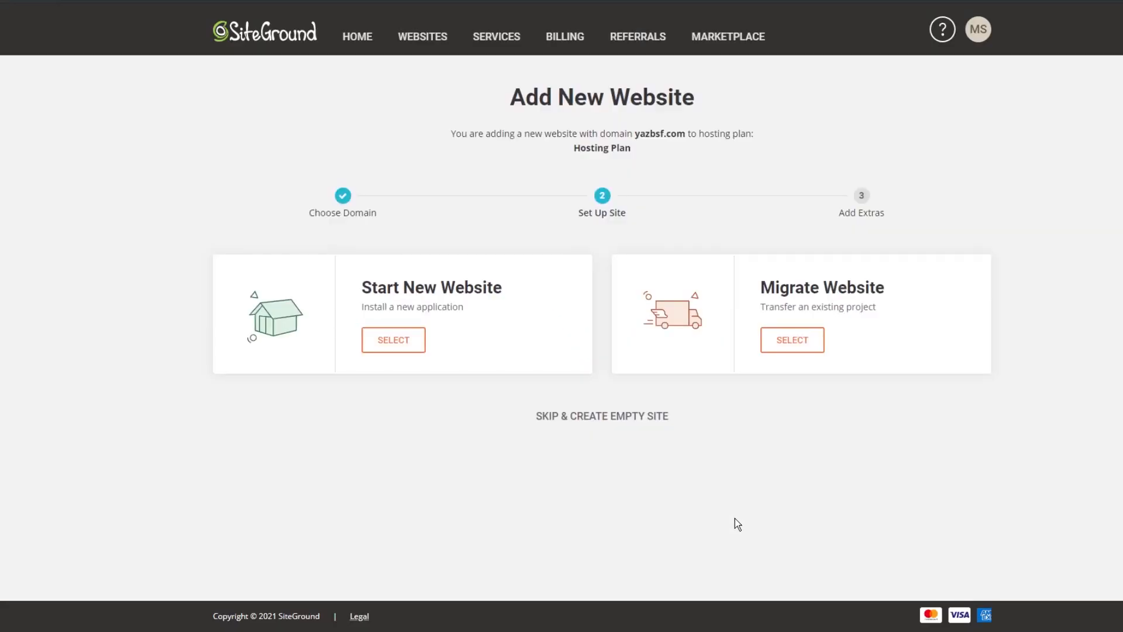
{"action": "mouse_move", "coordinate": [971, 311]}
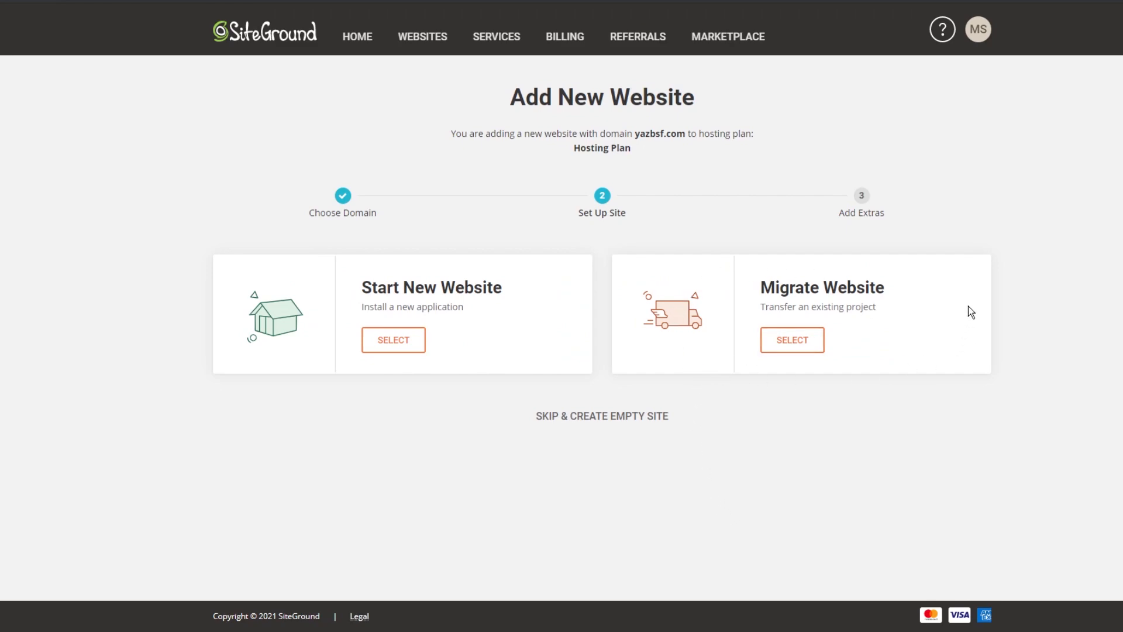
{"action": "mouse_move", "coordinate": [948, 339]}
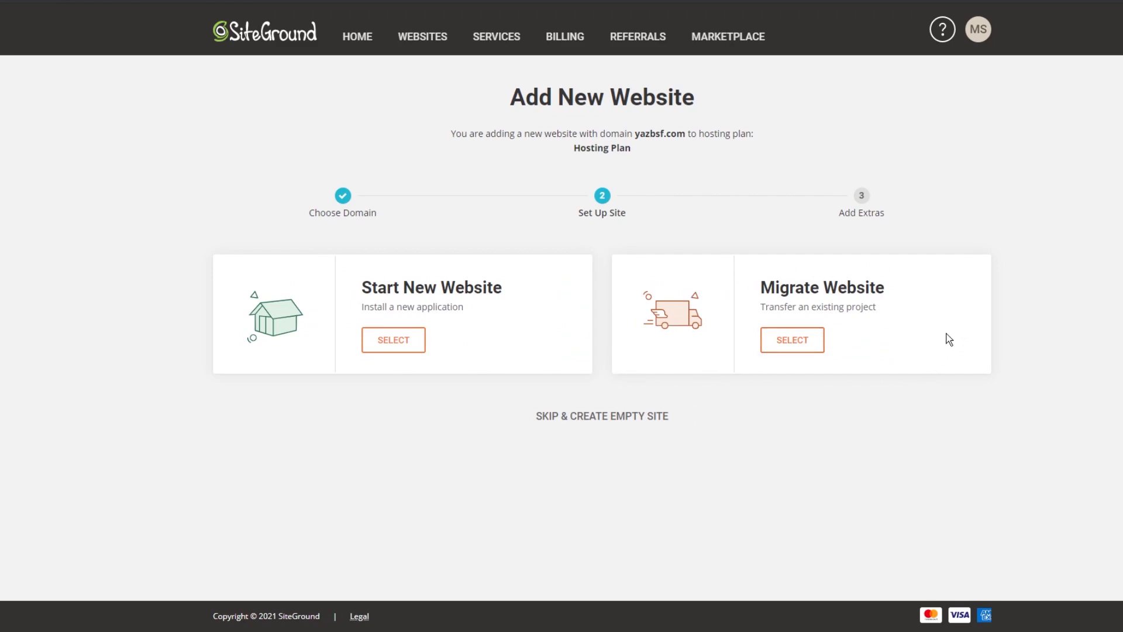
{"action": "mouse_move", "coordinate": [363, 291]}
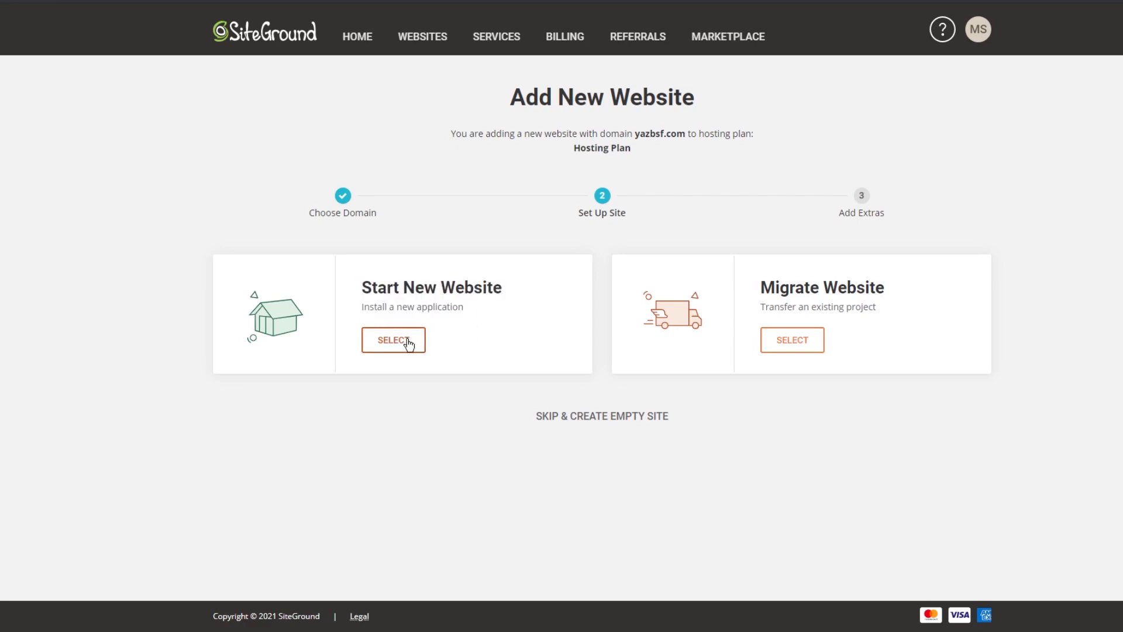
- Choose Start New Website with WordPress, enter the login email and password, and continue
{"action": "left_click", "coordinate": [393, 339]}
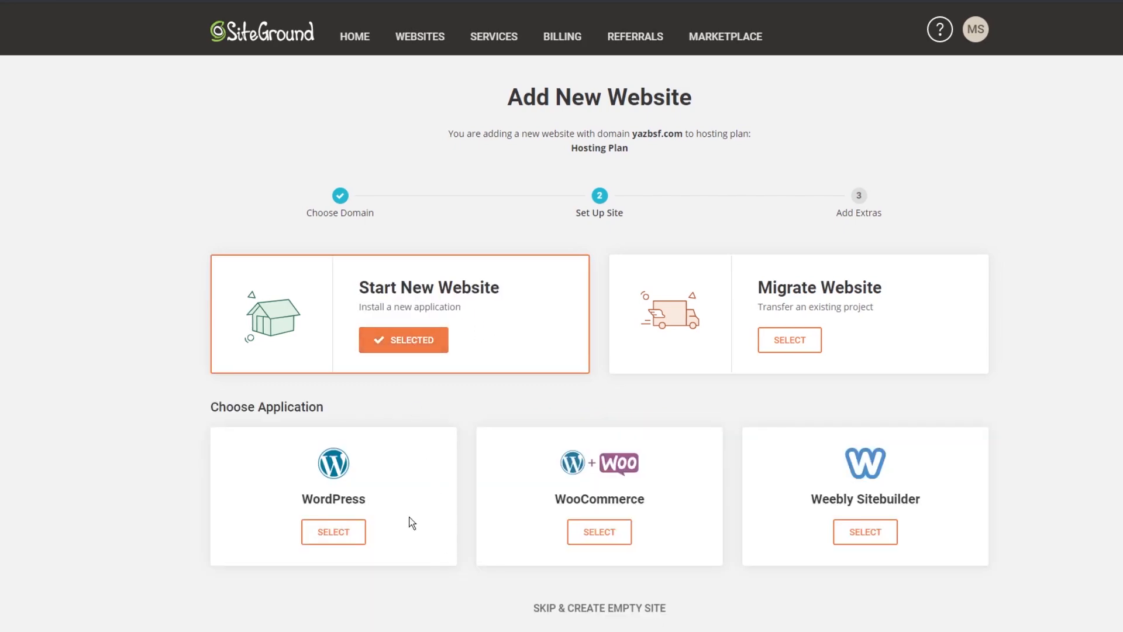
{"action": "left_click", "coordinate": [333, 531]}
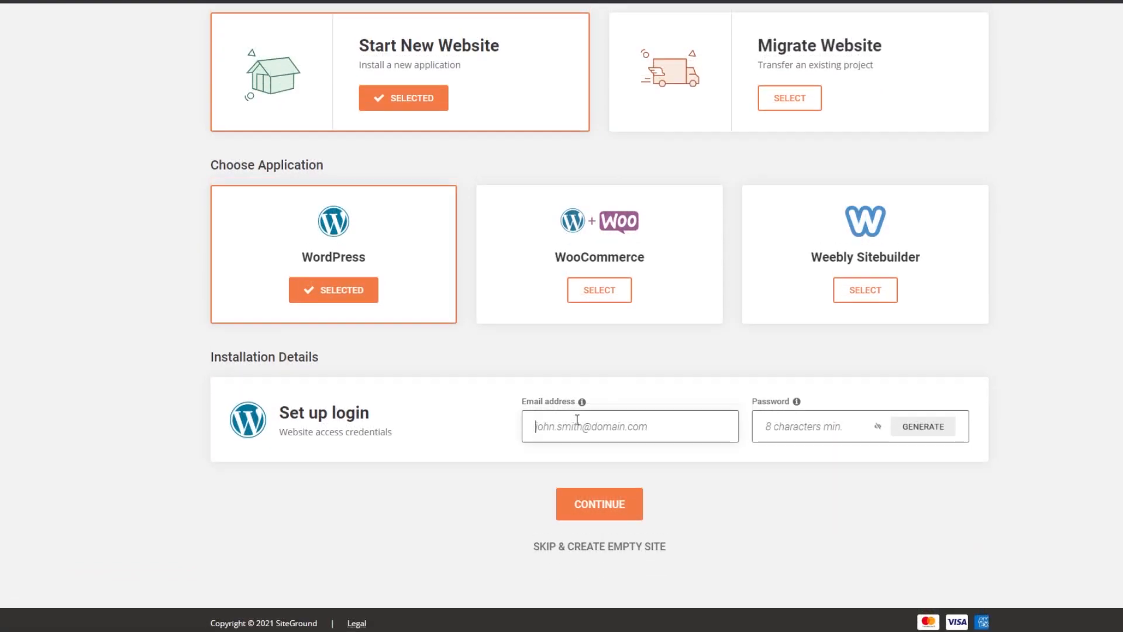
{"action": "mouse_move", "coordinate": [626, 369]}
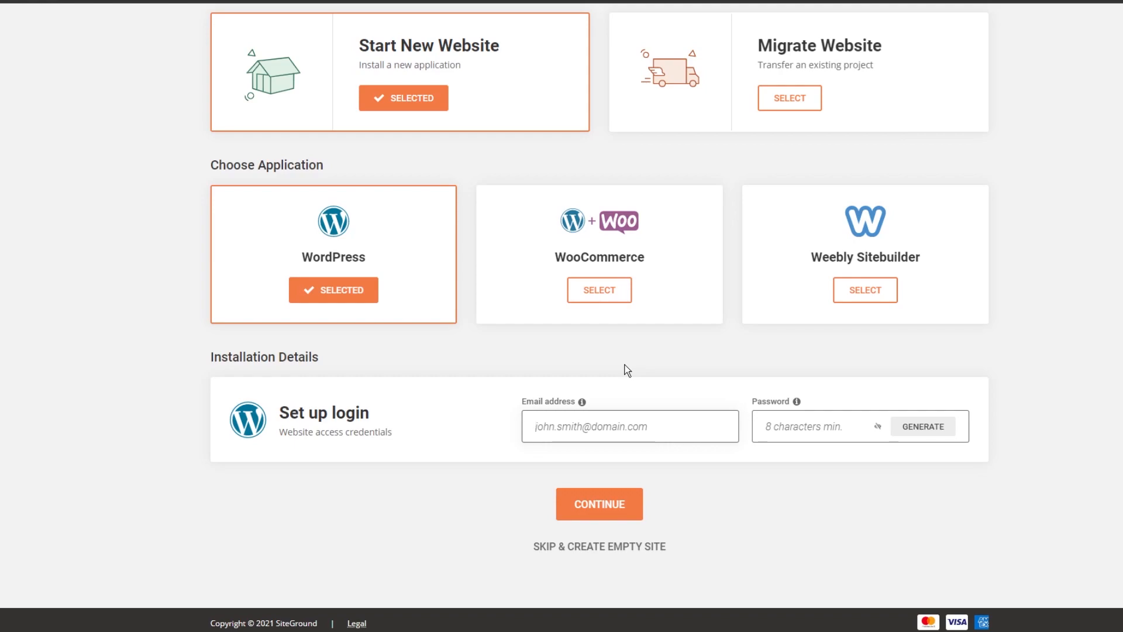
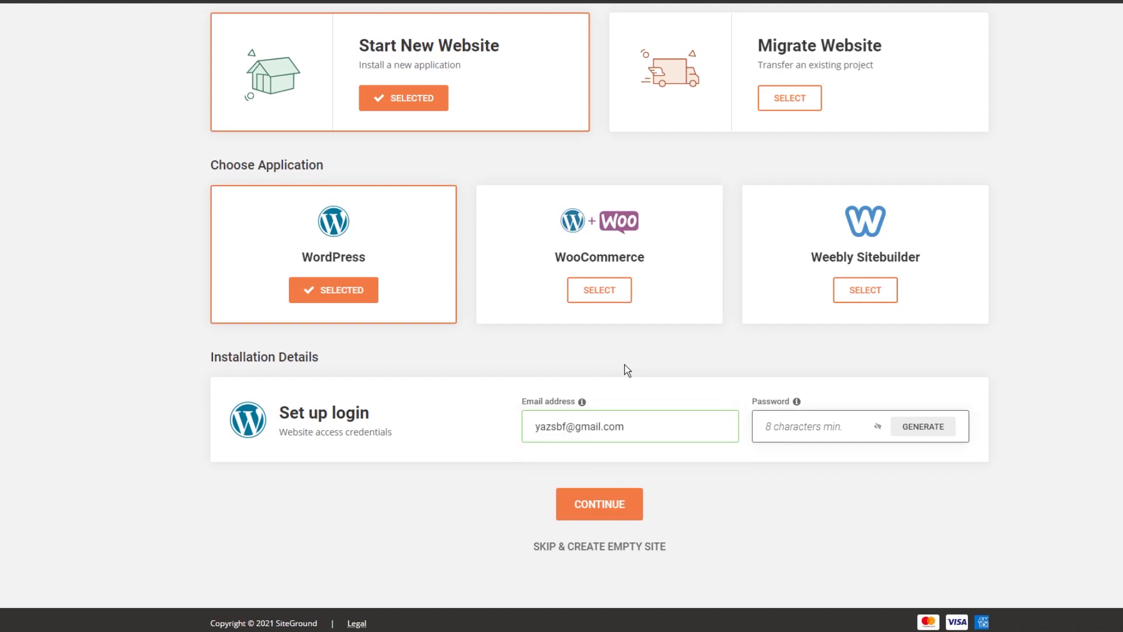
{"action": "type", "text": "••"}
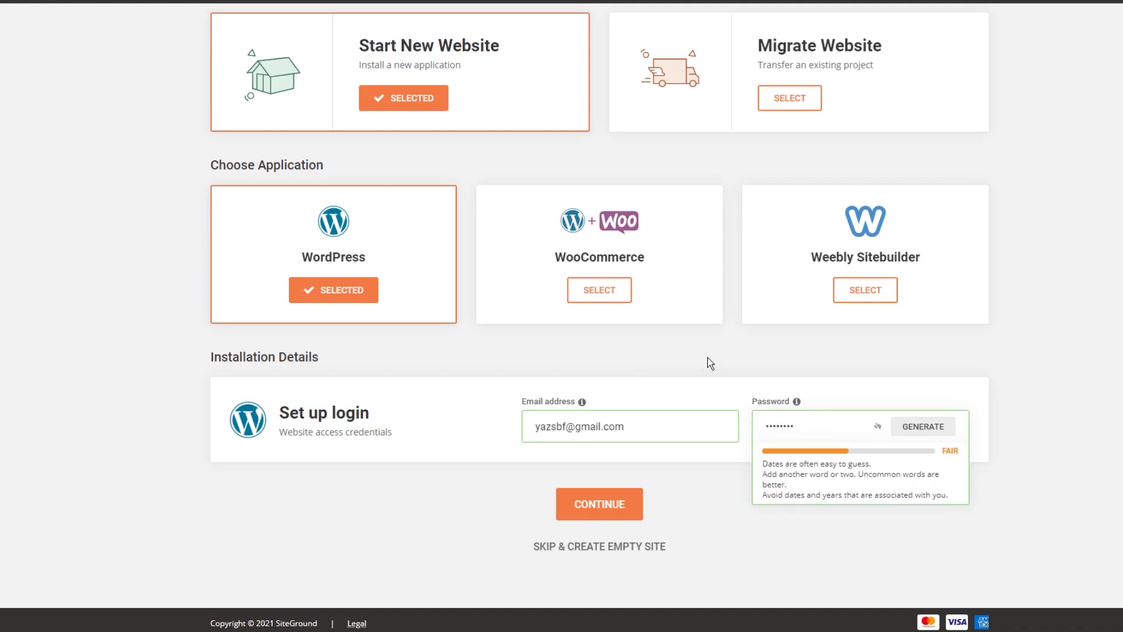
{"action": "left_click", "coordinate": [600, 503]}
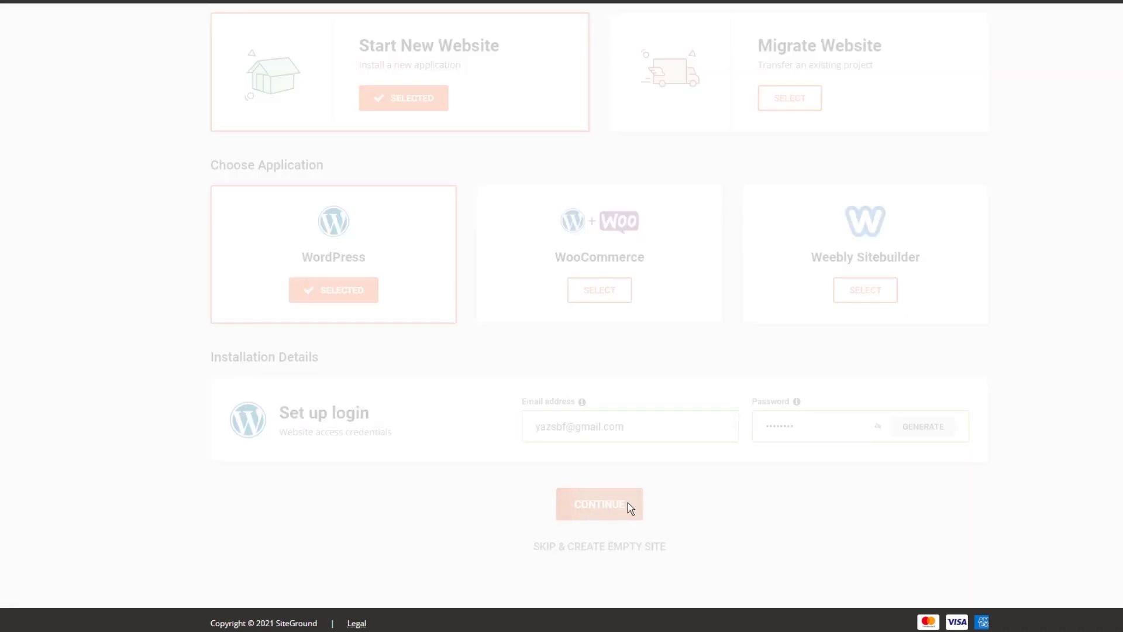
- Skip the SG Site Scanner add-on and finish creating the yazbsf.com website
{"action": "left_click", "coordinate": [600, 503]}
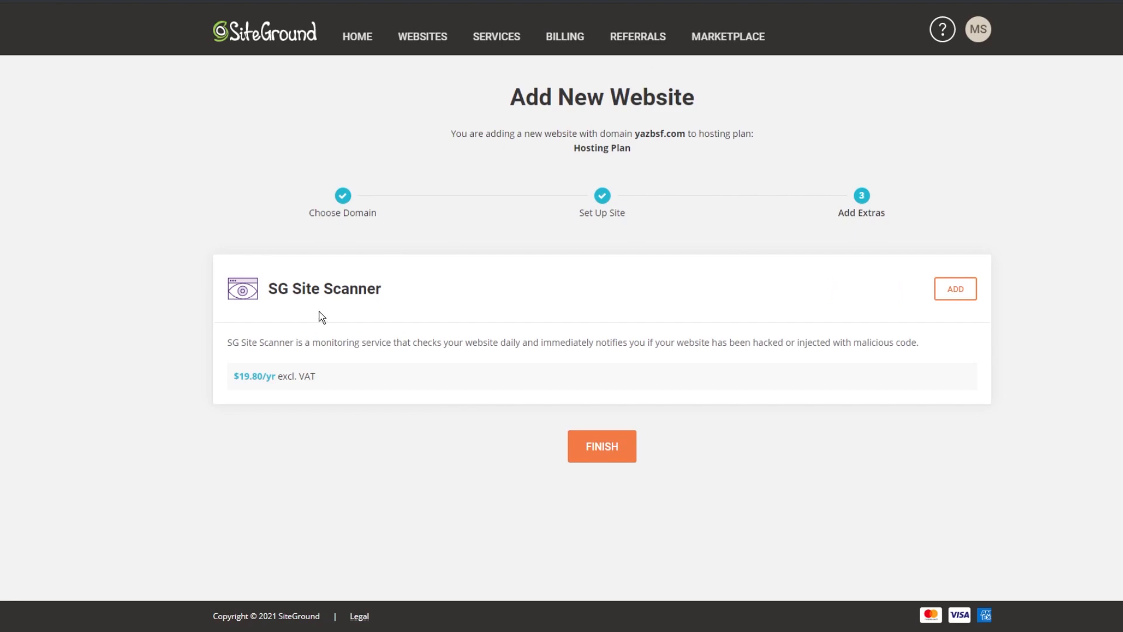
{"action": "mouse_move", "coordinate": [413, 299]}
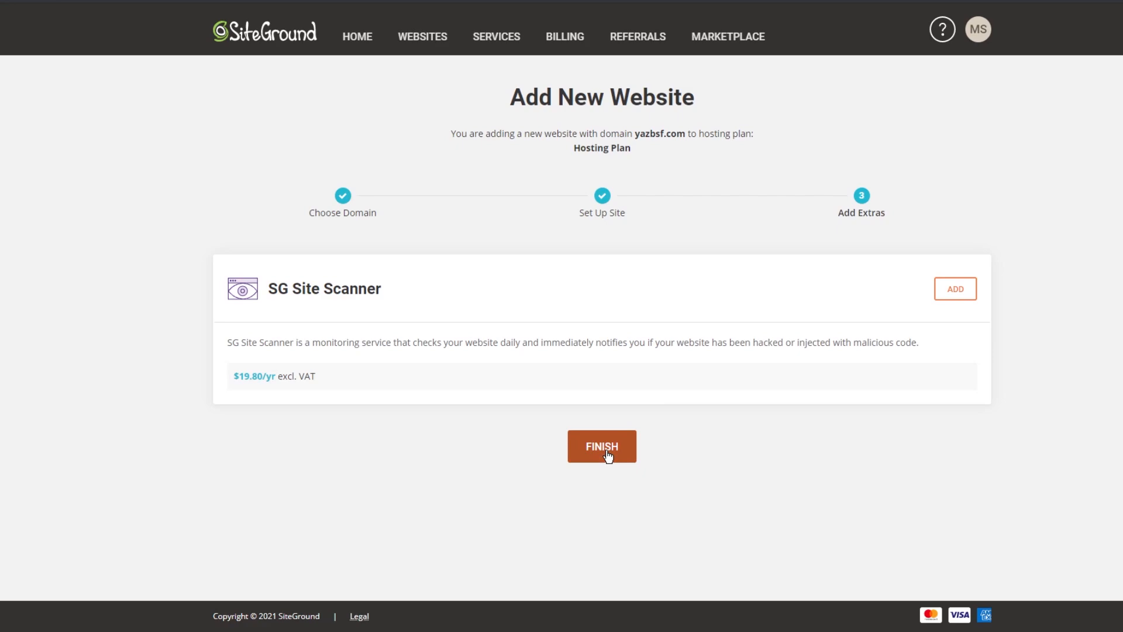
{"action": "left_click", "coordinate": [602, 447]}
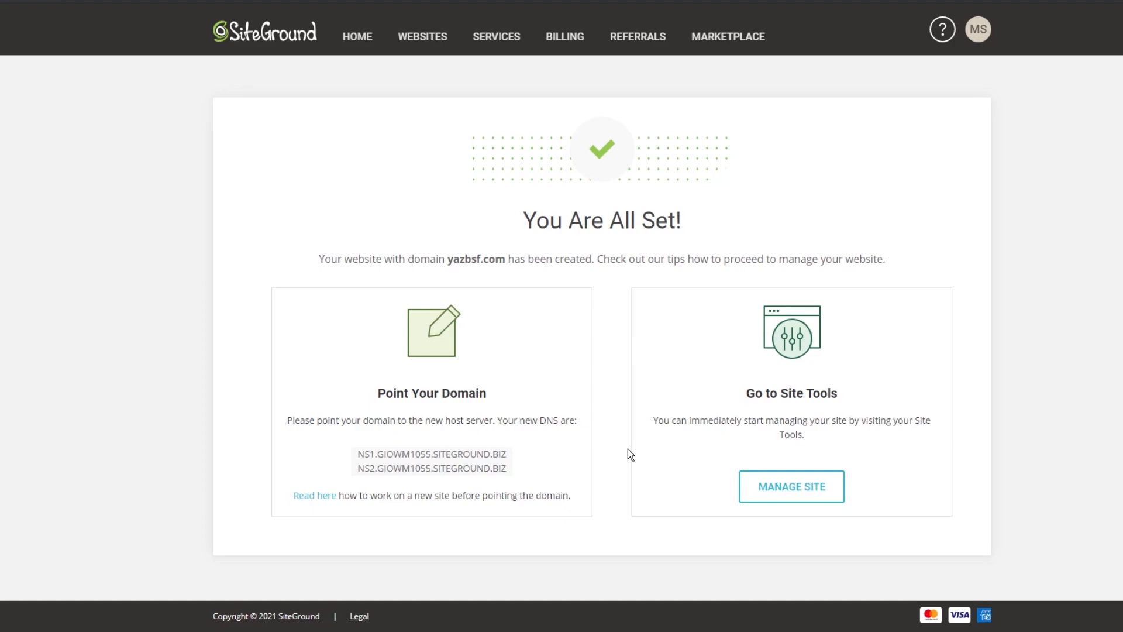
{"action": "mouse_move", "coordinate": [511, 482]}
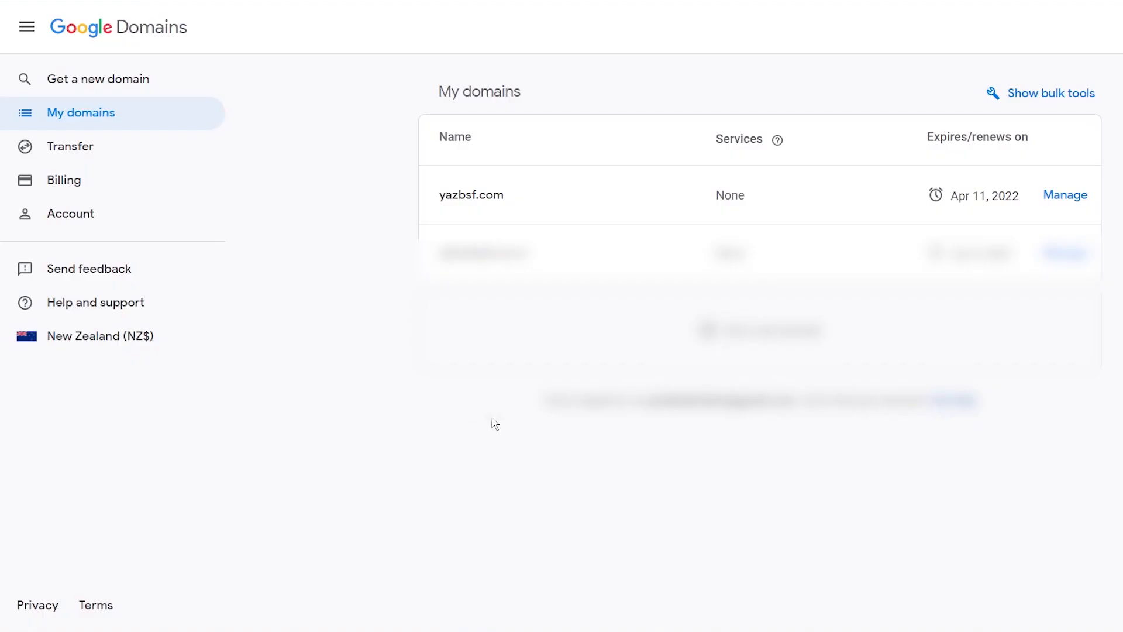
{"action": "mouse_move", "coordinate": [476, 199]}
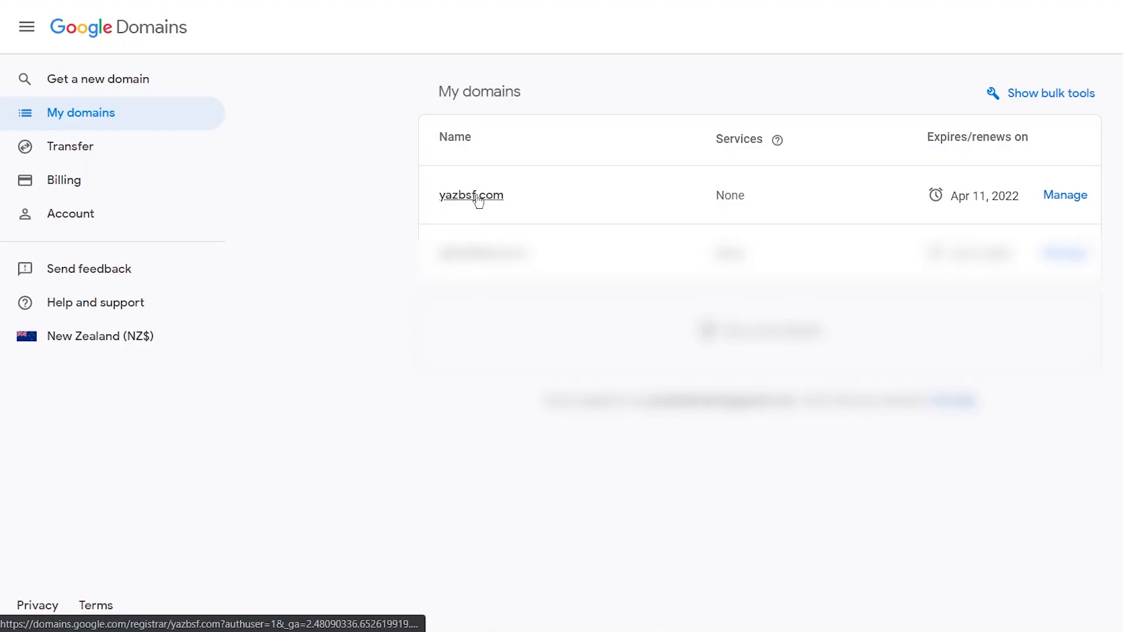
- Set yazbsf.com's custom name servers to NS1/NS2.GIOWM1055.SITEGROUND.BIZ and save
{"action": "left_click", "coordinate": [470, 195]}
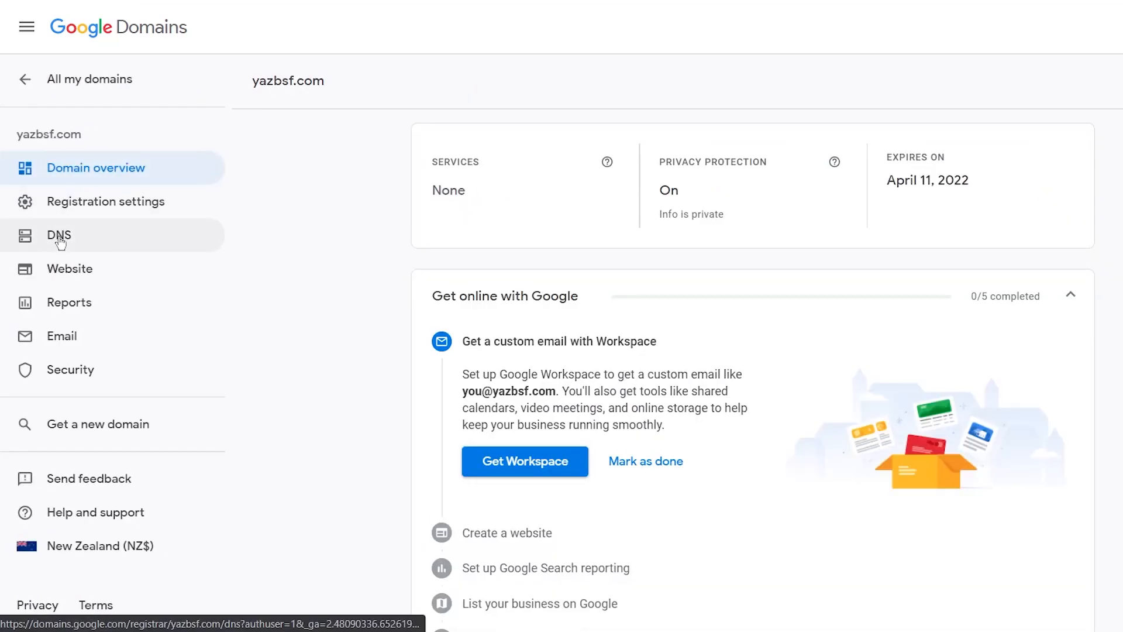
{"action": "left_click", "coordinate": [58, 235]}
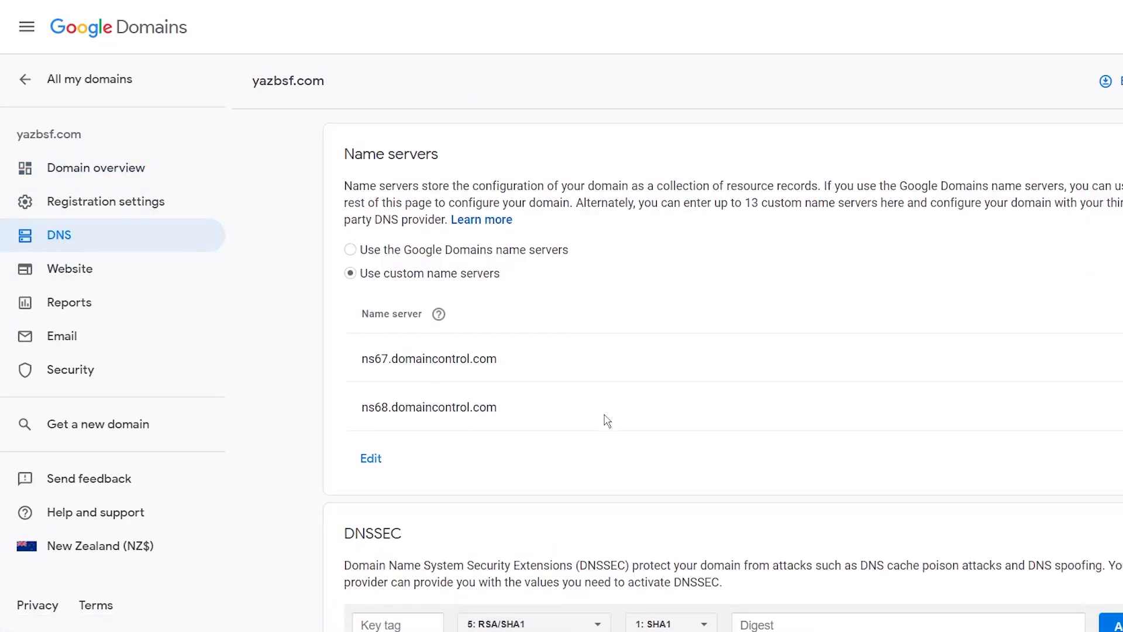
{"action": "mouse_move", "coordinate": [449, 386]}
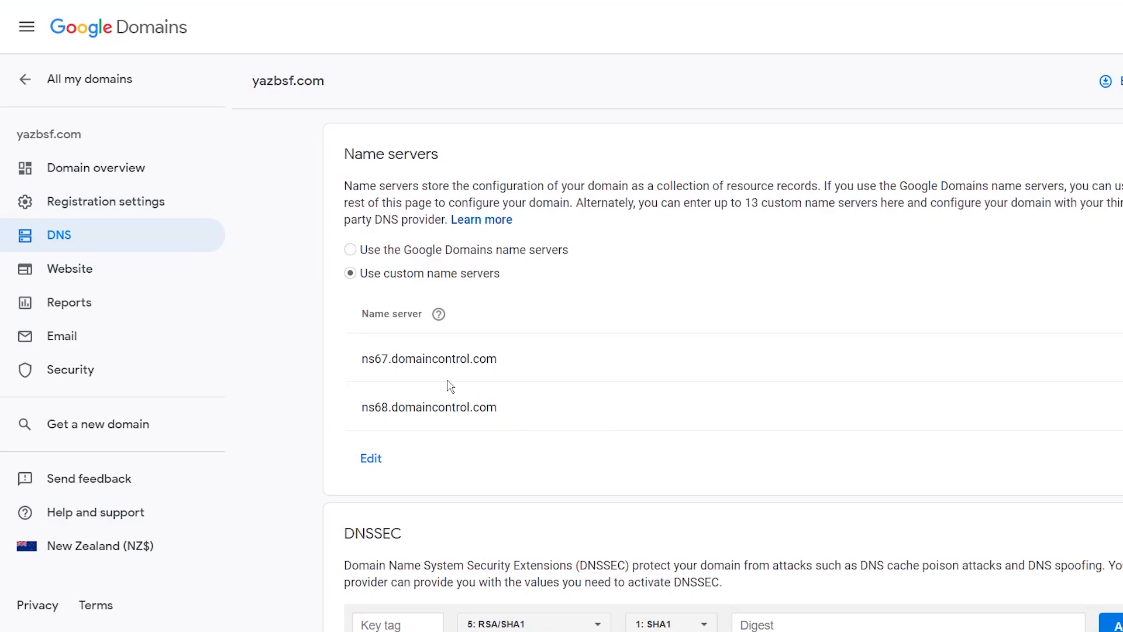
{"action": "mouse_move", "coordinate": [508, 366]}
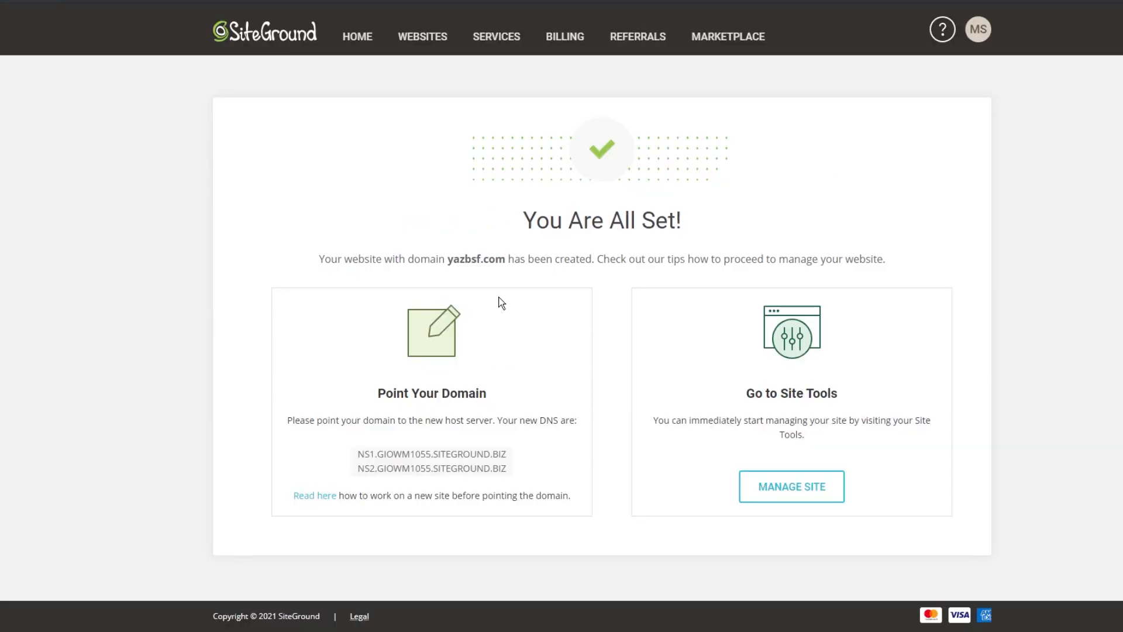
{"action": "double_click", "coordinate": [433, 454]}
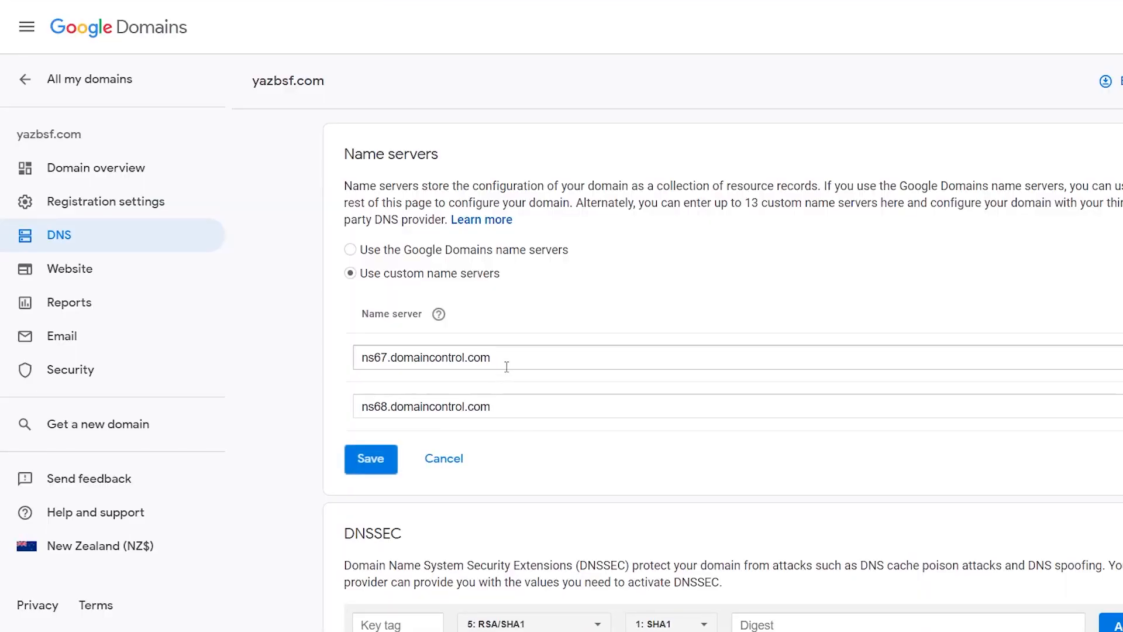
{"action": "type", "text": "NS1.GIOWM1055.SITEGROUND.BIZ"}
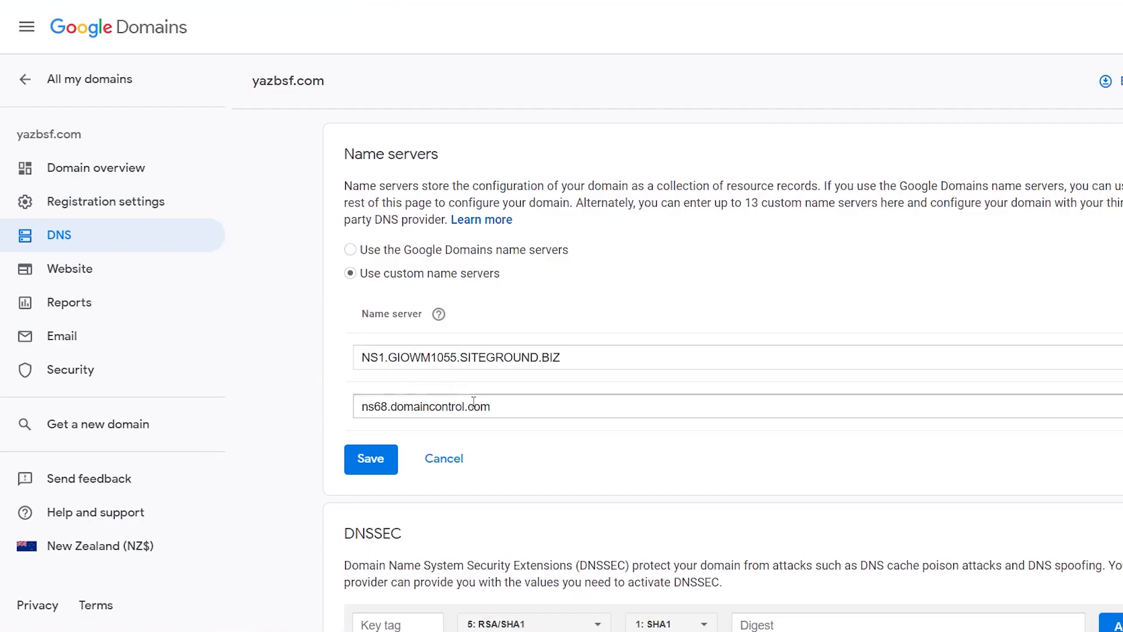
{"action": "type", "text": "NS2.GIOWM1055.SITEGROUND.BIZ"}
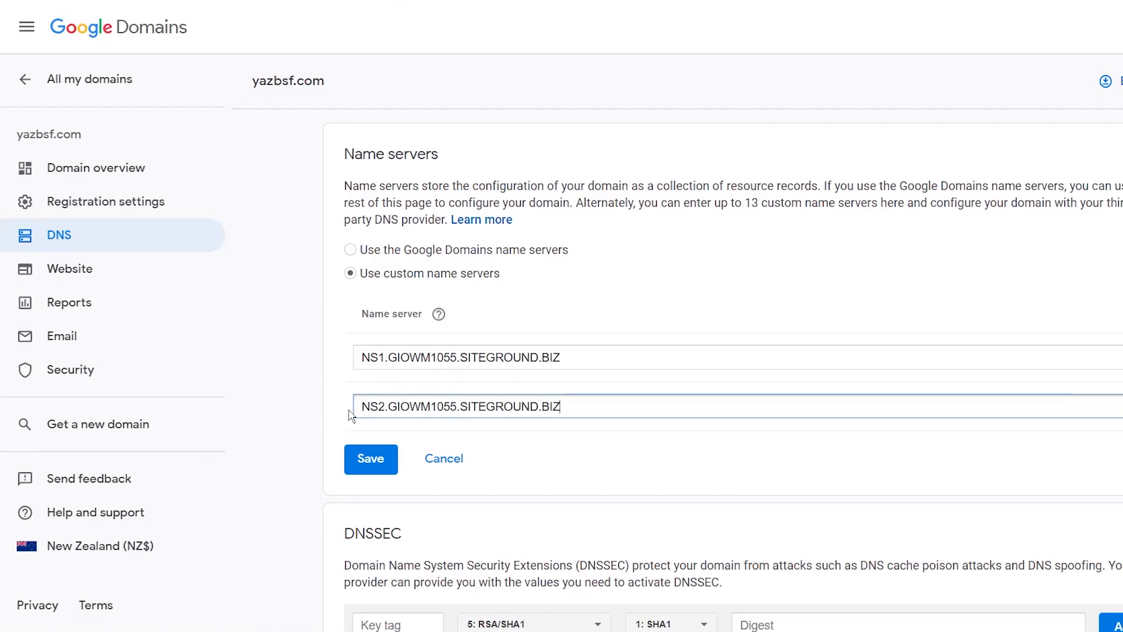
{"action": "left_click", "coordinate": [369, 458]}
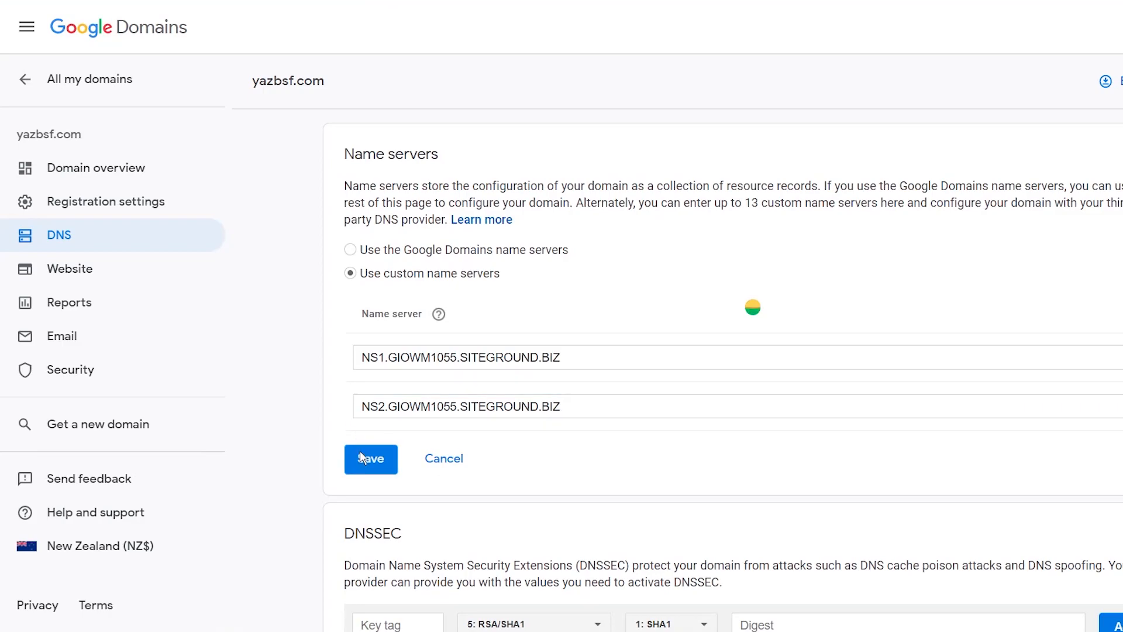
{"action": "left_click", "coordinate": [369, 459]}
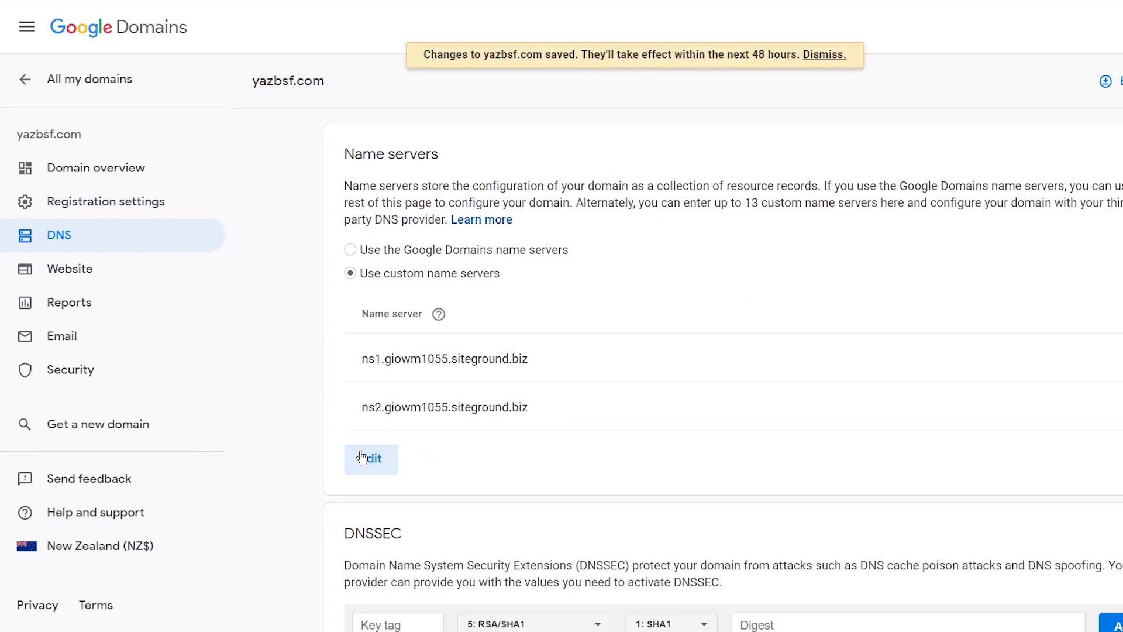
{"action": "mouse_move", "coordinate": [802, 77]}
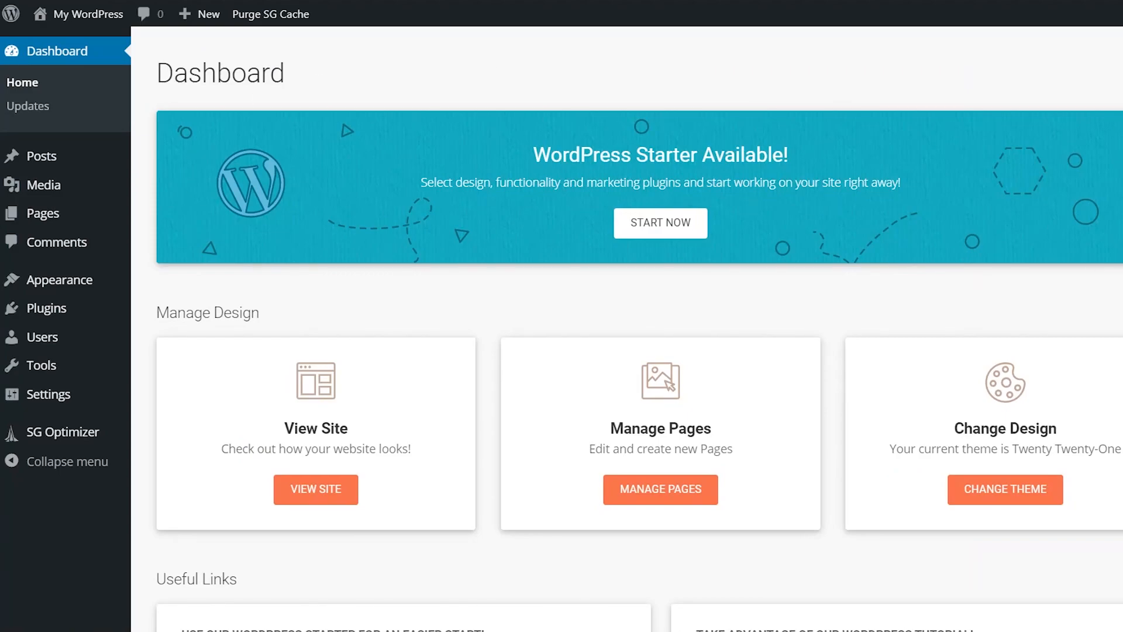
- On the new site, search 'wp all in one' and install and activate All-in-One WP Migration
{"action": "scroll", "scroll_direction": "down", "scroll_amount": 3}
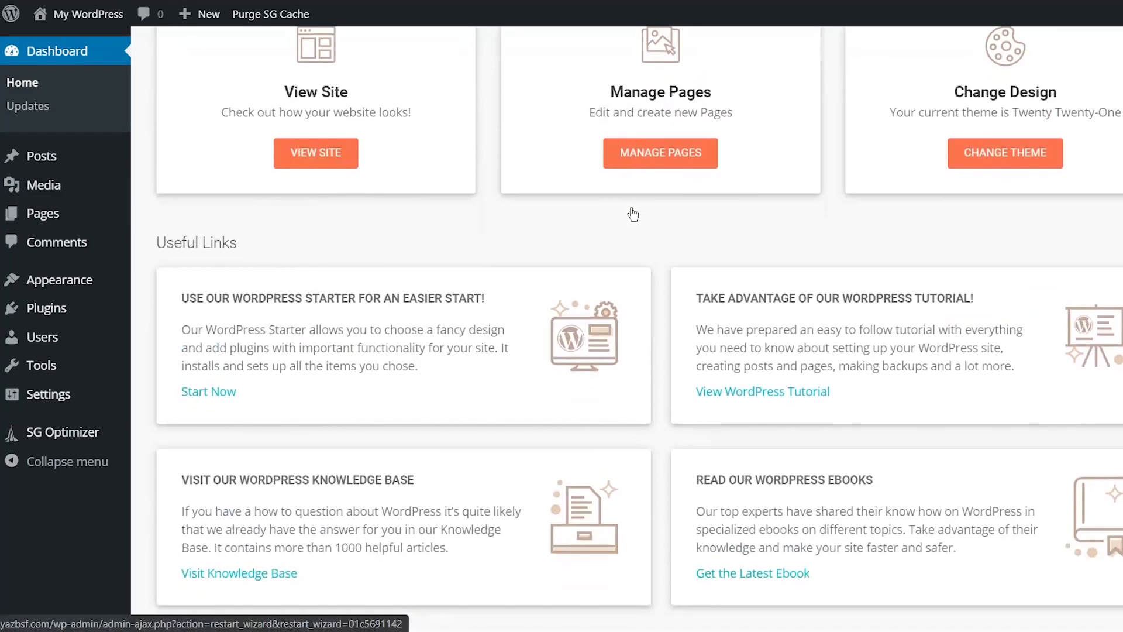
{"action": "scroll", "scroll_direction": "down", "scroll_amount": 3}
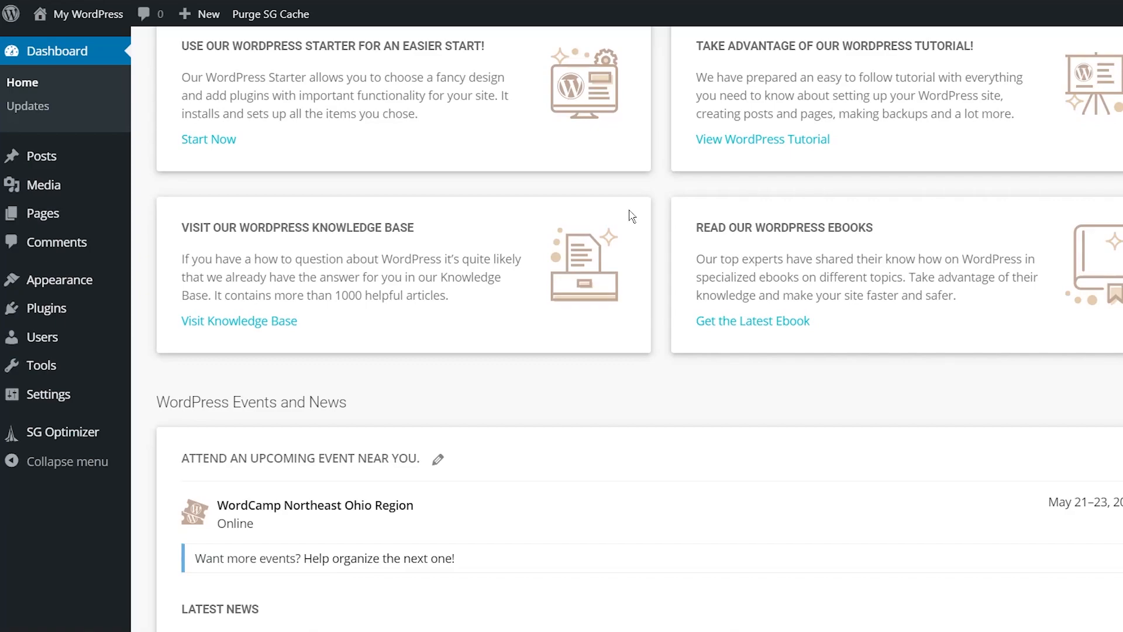
{"action": "scroll", "scroll_direction": "up", "scroll_amount": 3}
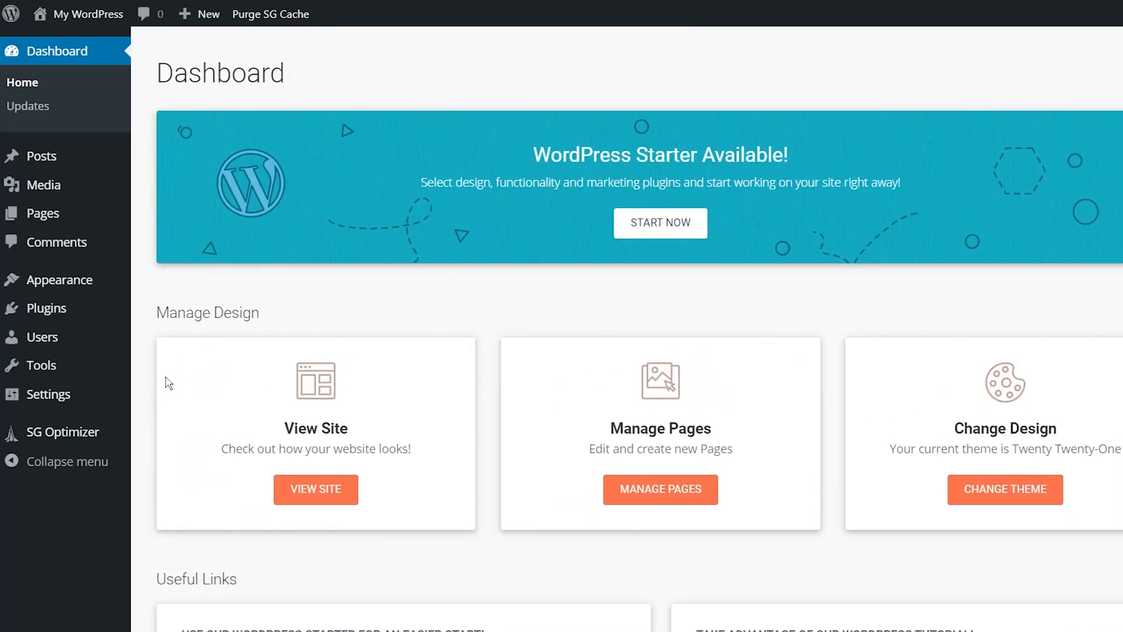
{"action": "mouse_move", "coordinate": [56, 313]}
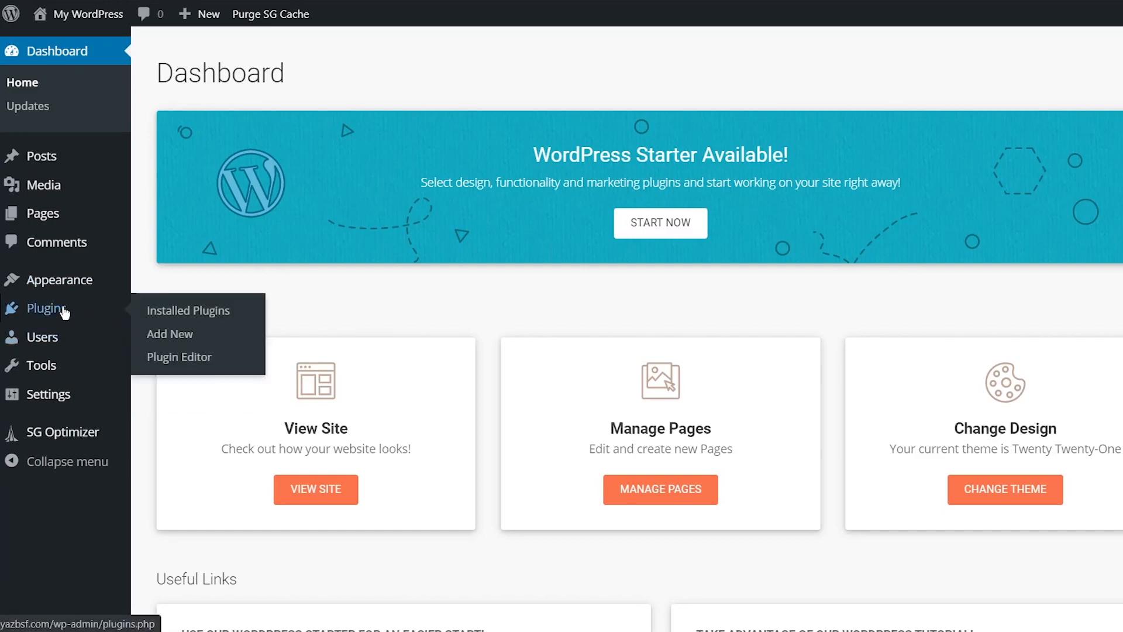
{"action": "left_click", "coordinate": [187, 310]}
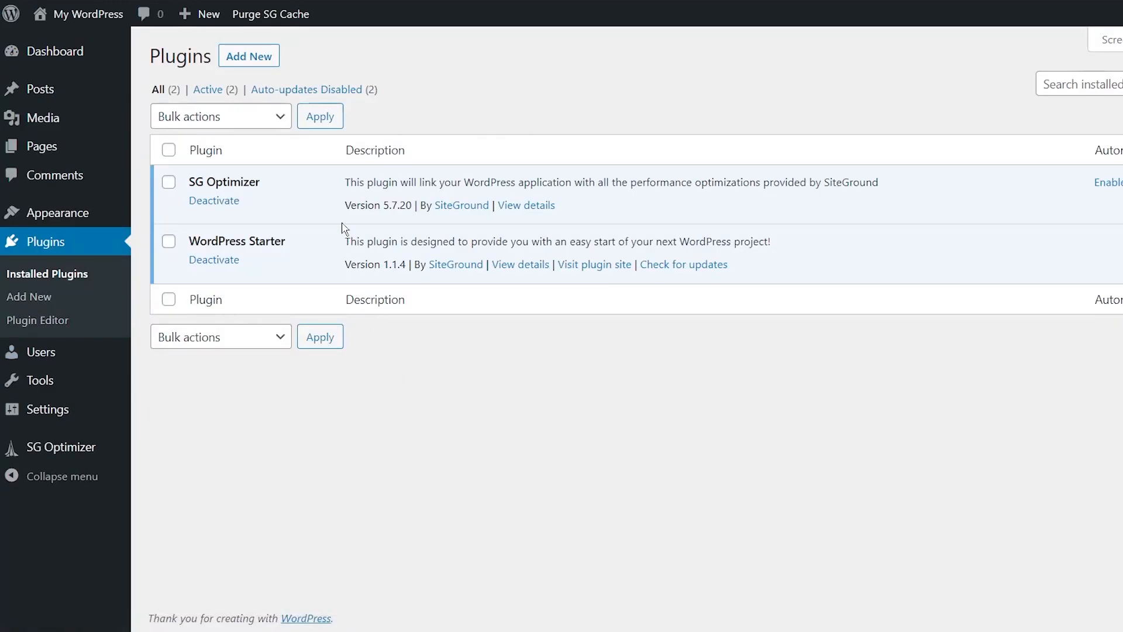
{"action": "left_click", "coordinate": [29, 297]}
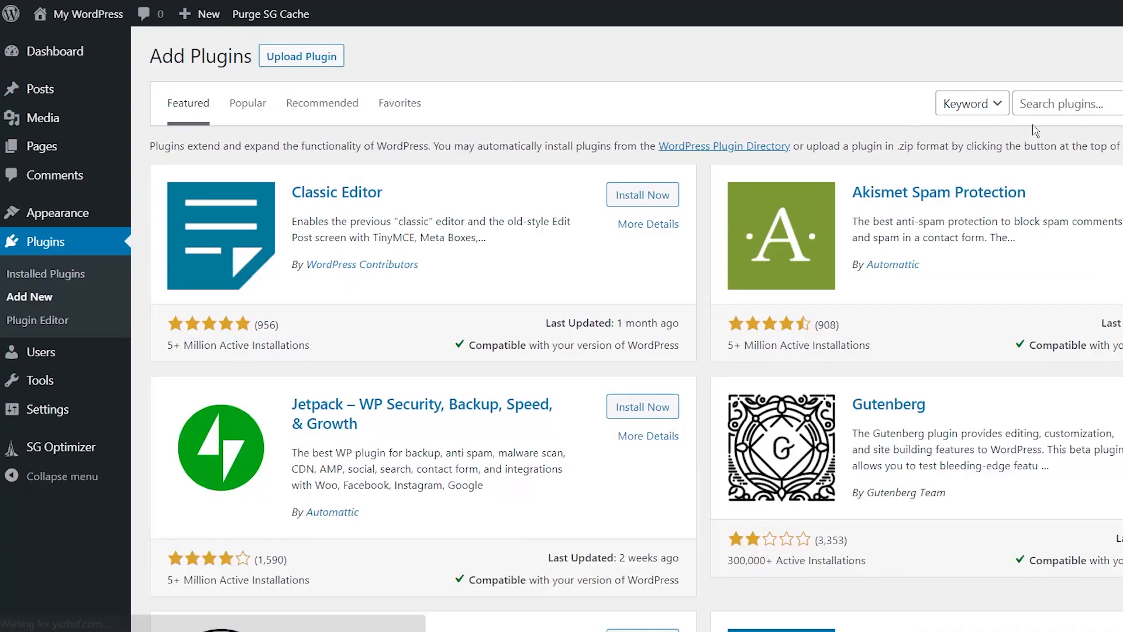
{"action": "type", "text": "wp ak"}
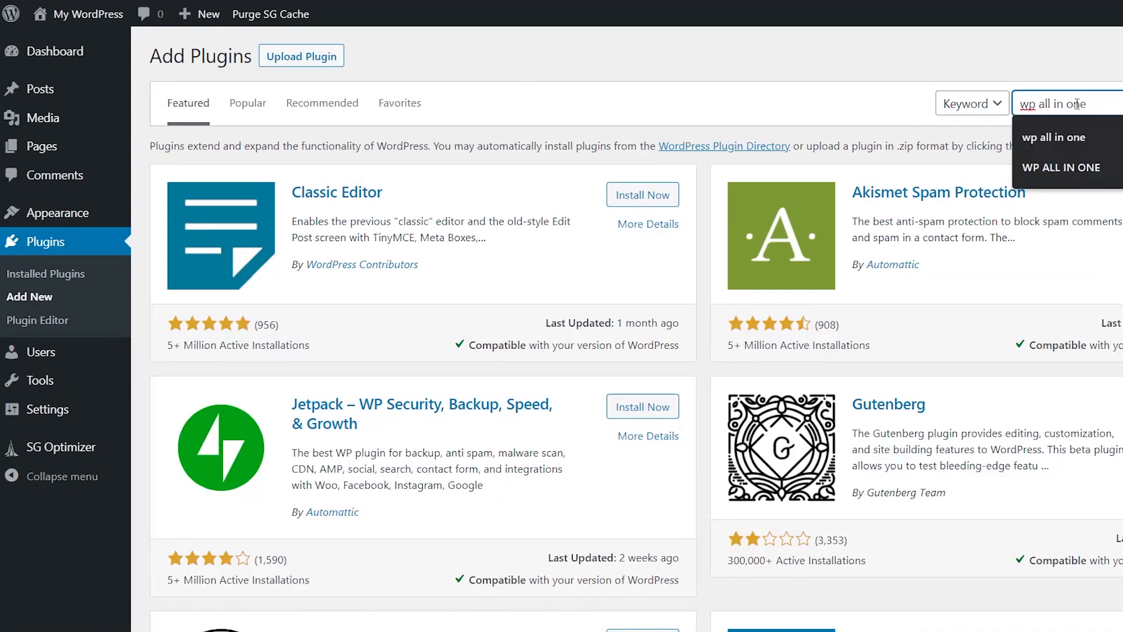
{"action": "key", "text": "Enter"}
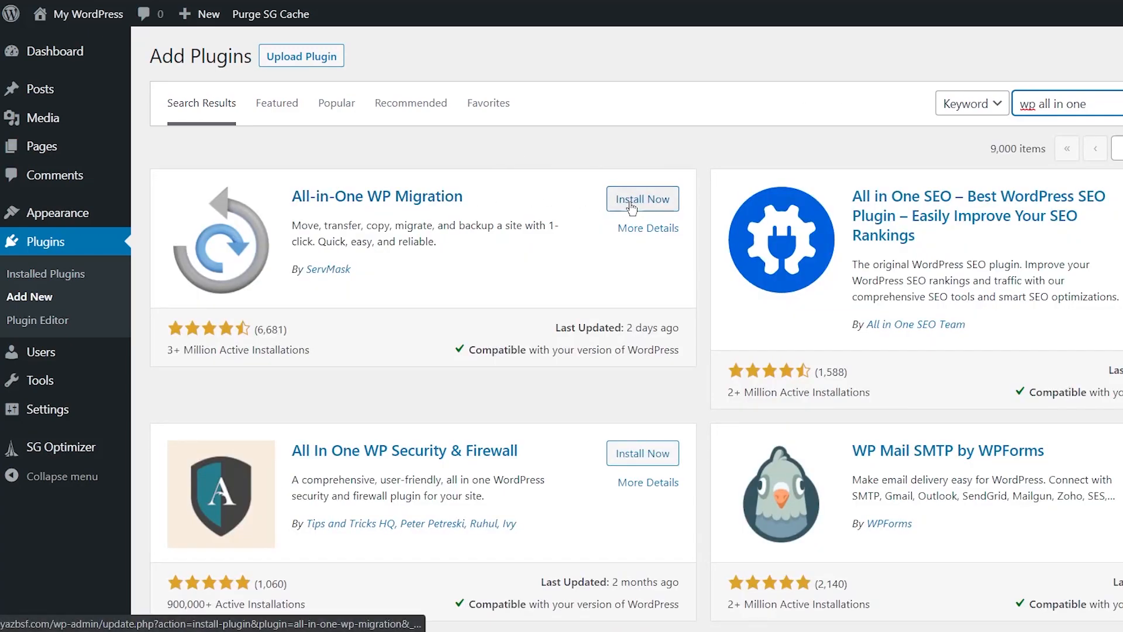
{"action": "left_click", "coordinate": [642, 198]}
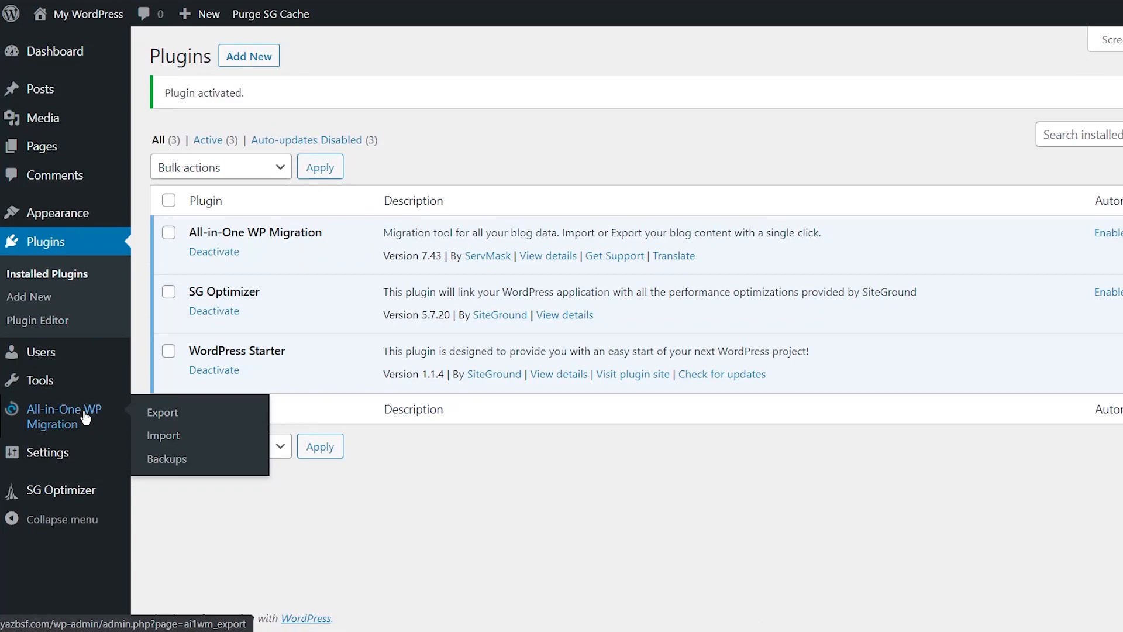
- On the Import page, choose Import From > File and pick the downloaded backup
{"action": "left_click", "coordinate": [161, 412]}
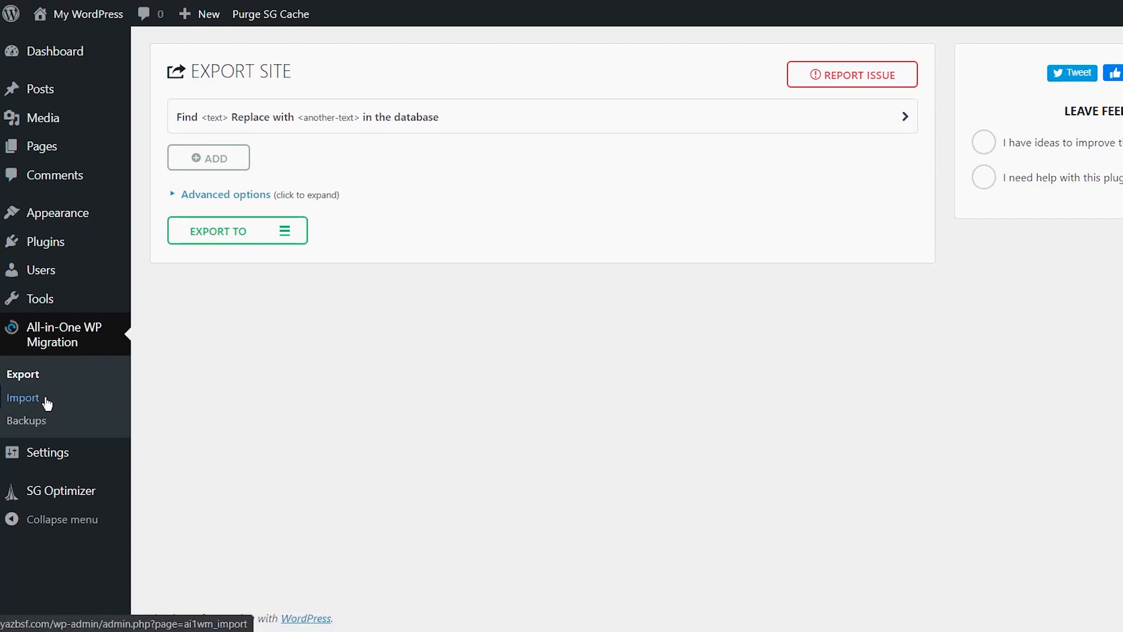
{"action": "left_click", "coordinate": [22, 398]}
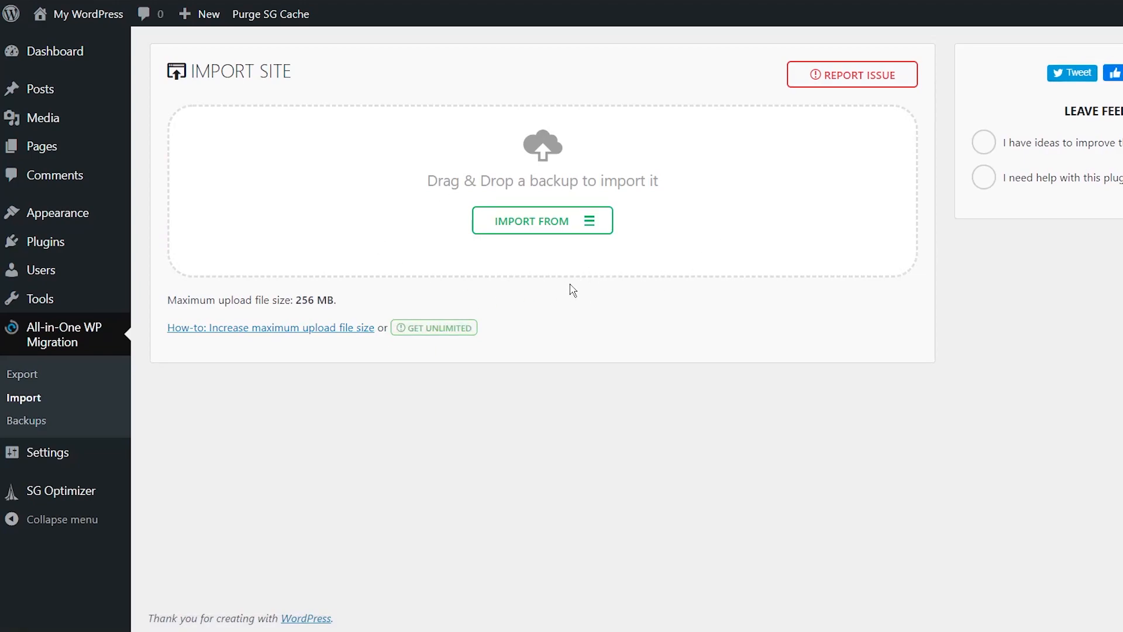
{"action": "mouse_move", "coordinate": [575, 225]}
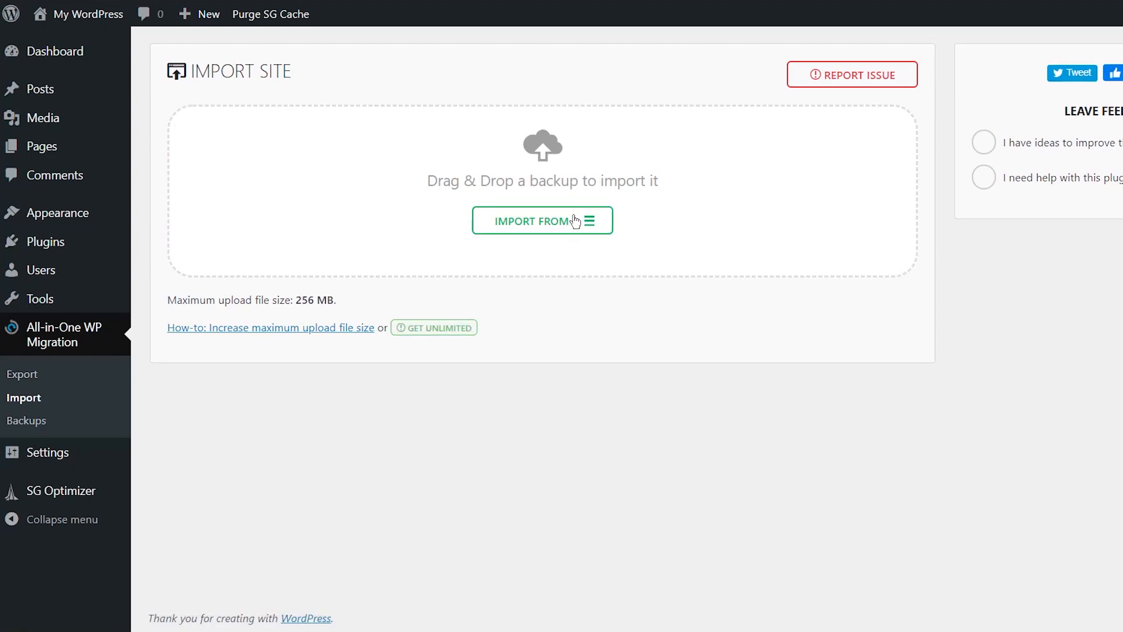
{"action": "left_click", "coordinate": [542, 220]}
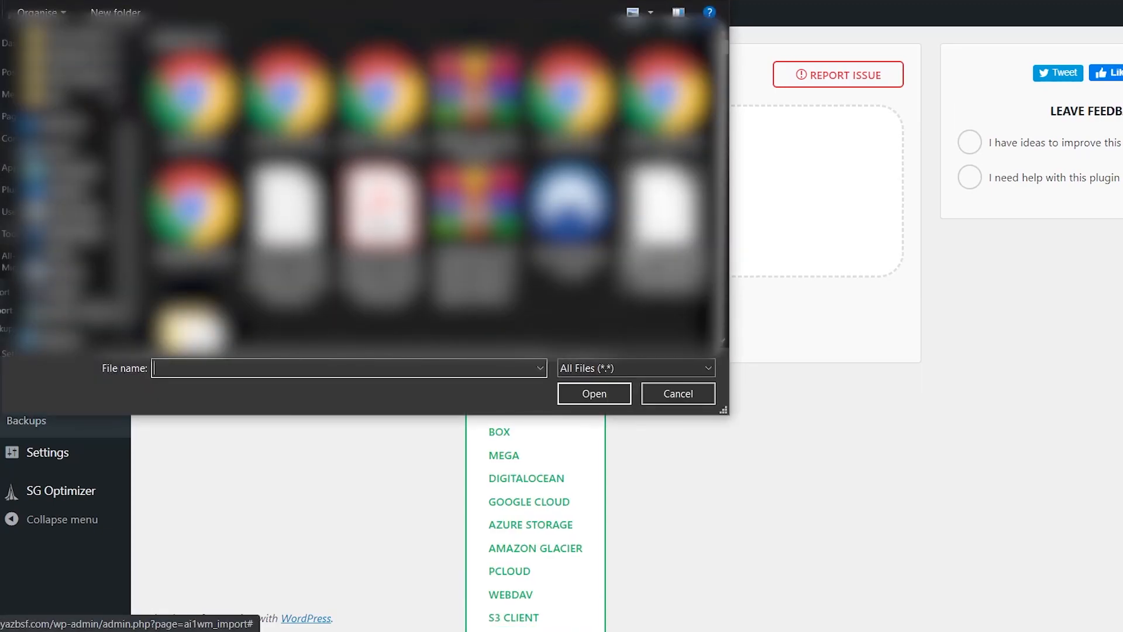
{"action": "left_click", "coordinate": [594, 393]}
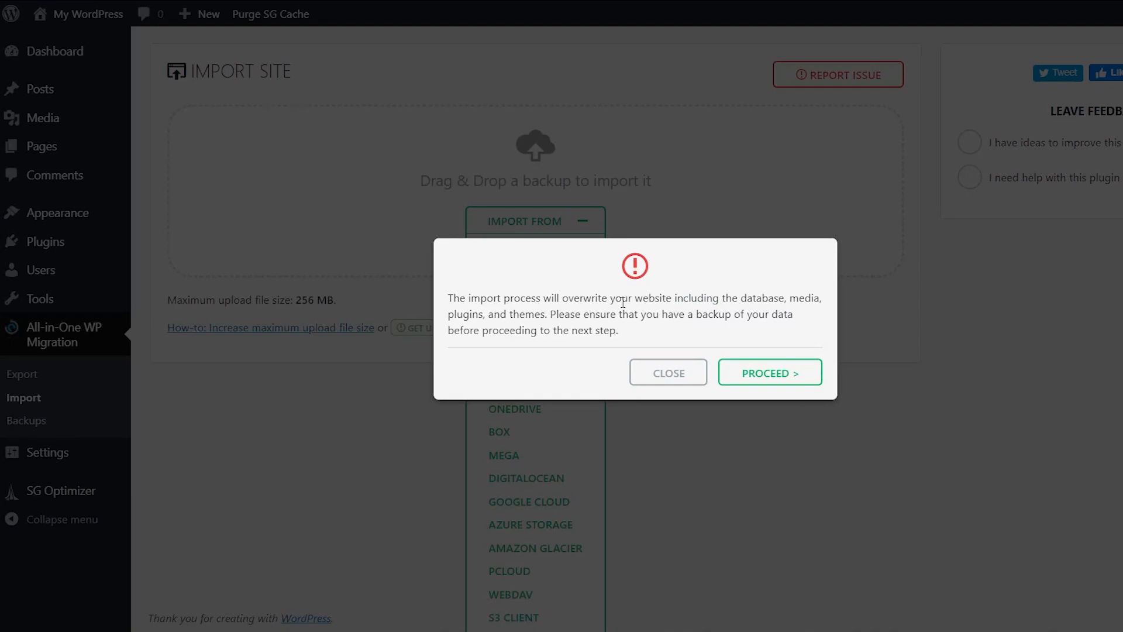
{"action": "mouse_move", "coordinate": [822, 302]}
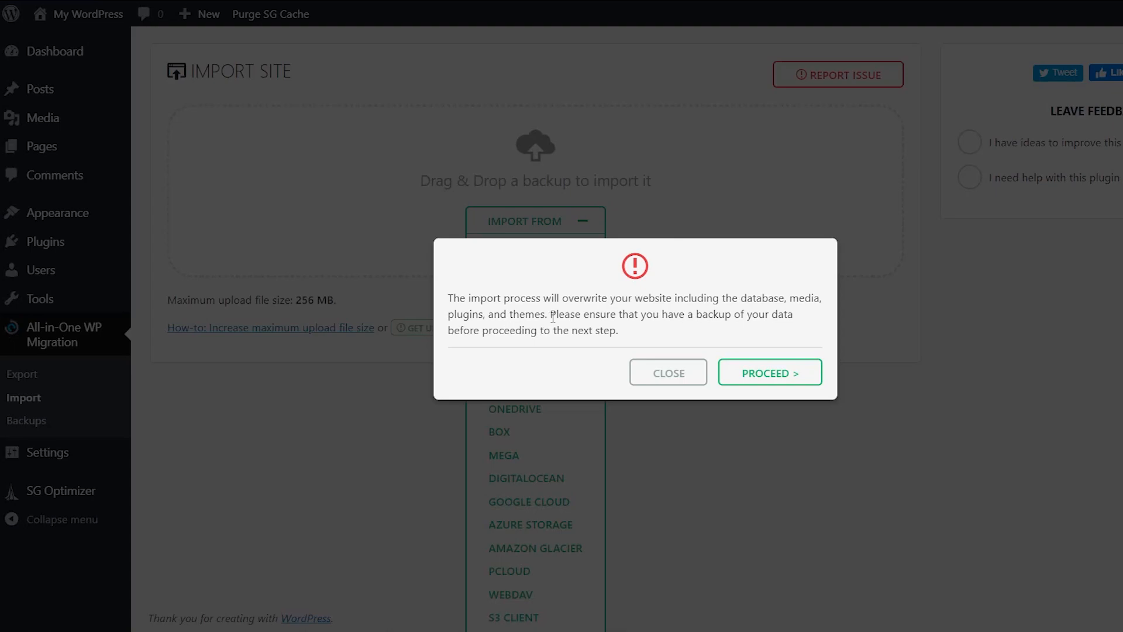
{"action": "mouse_move", "coordinate": [784, 382]}
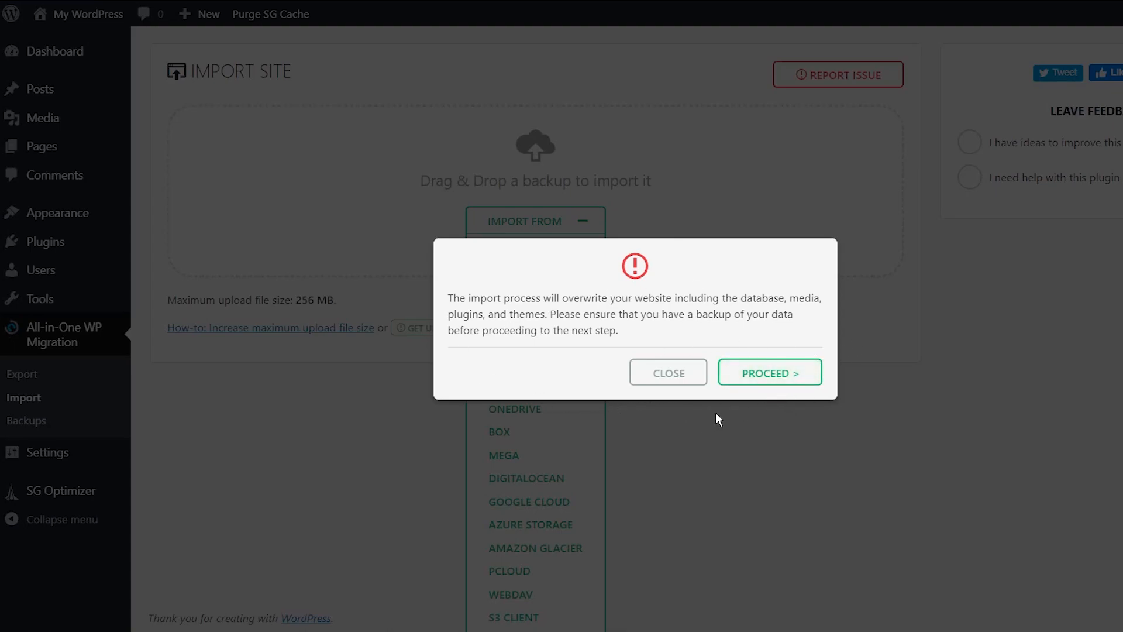
- Confirm overwriting the site with the backup and finish the completed import
{"action": "left_click", "coordinate": [769, 373]}
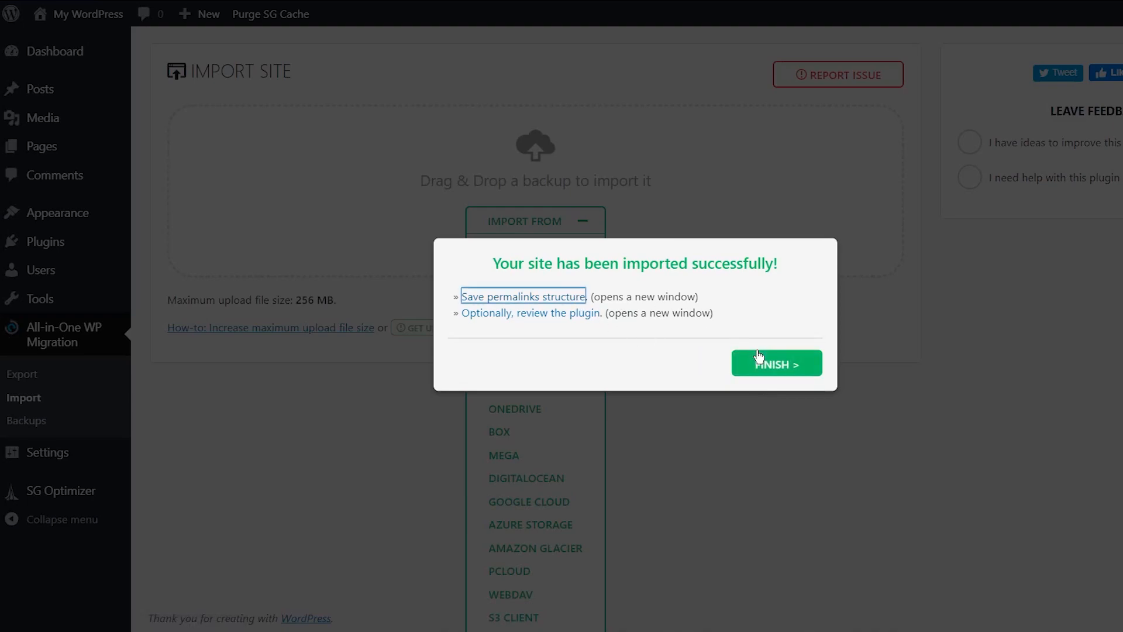
{"action": "left_click", "coordinate": [777, 362]}
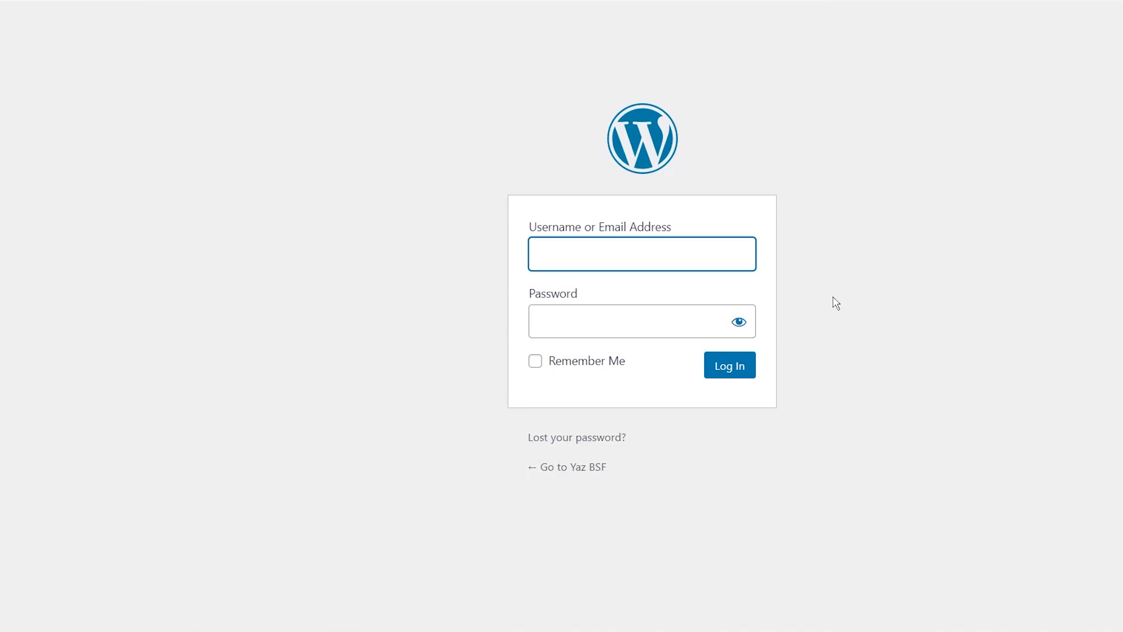
- Log in and re-save the Day and name permalink structure under Settings > Permalinks
{"action": "left_click", "coordinate": [730, 365]}
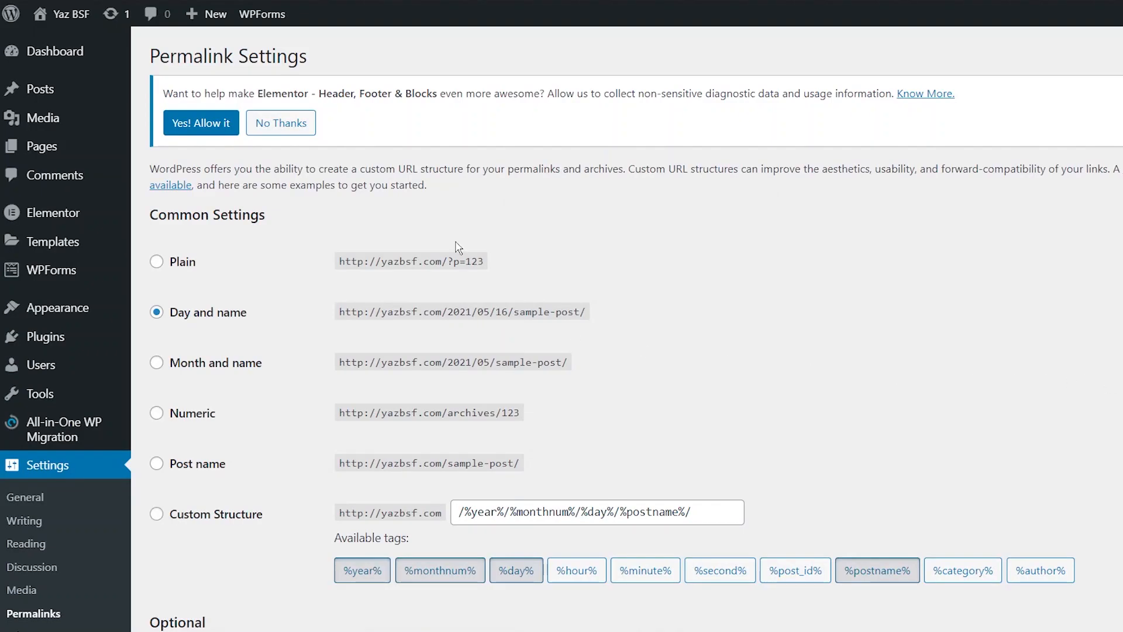
{"action": "mouse_move", "coordinate": [757, 371]}
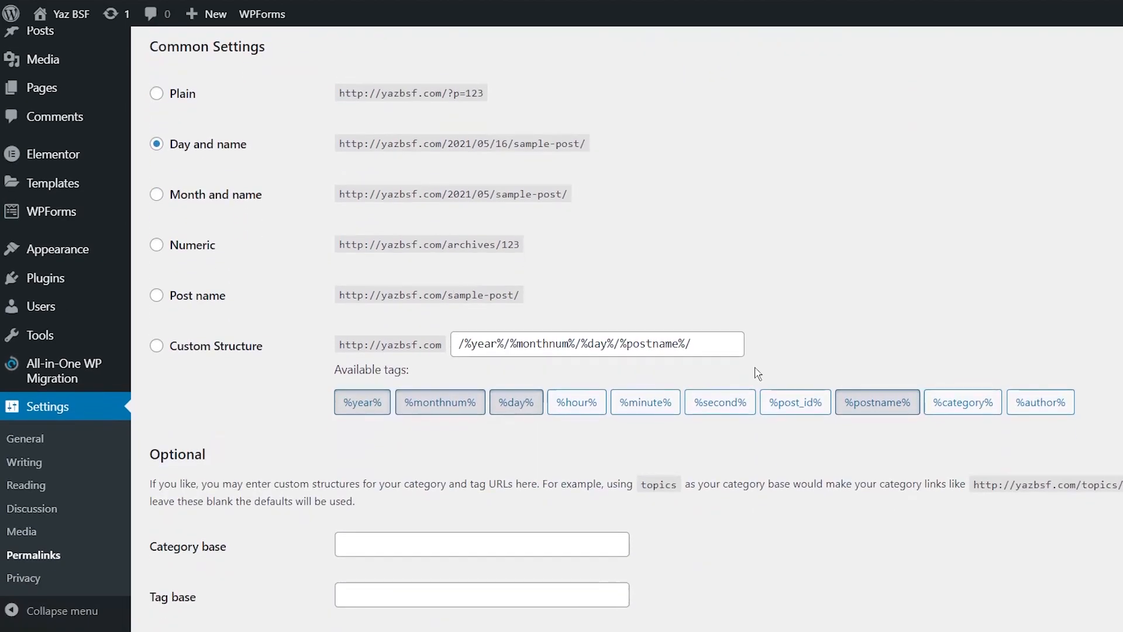
{"action": "scroll", "scroll_direction": "down", "scroll_amount": 3}
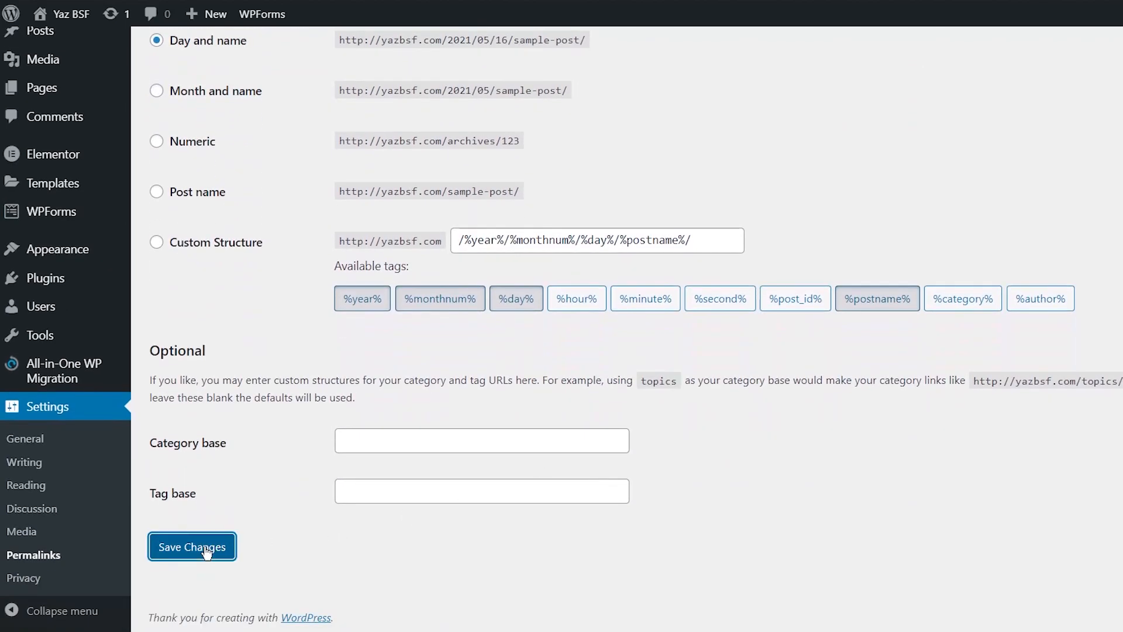
{"action": "left_click", "coordinate": [192, 546]}
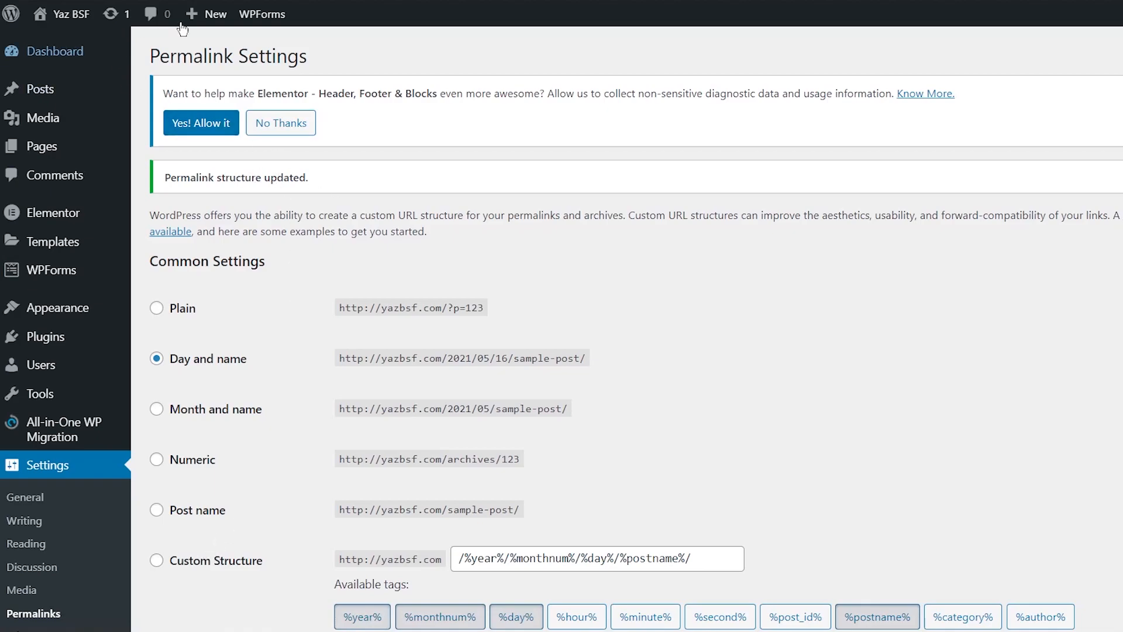
{"action": "scroll", "scroll_direction": "down", "scroll_amount": 3}
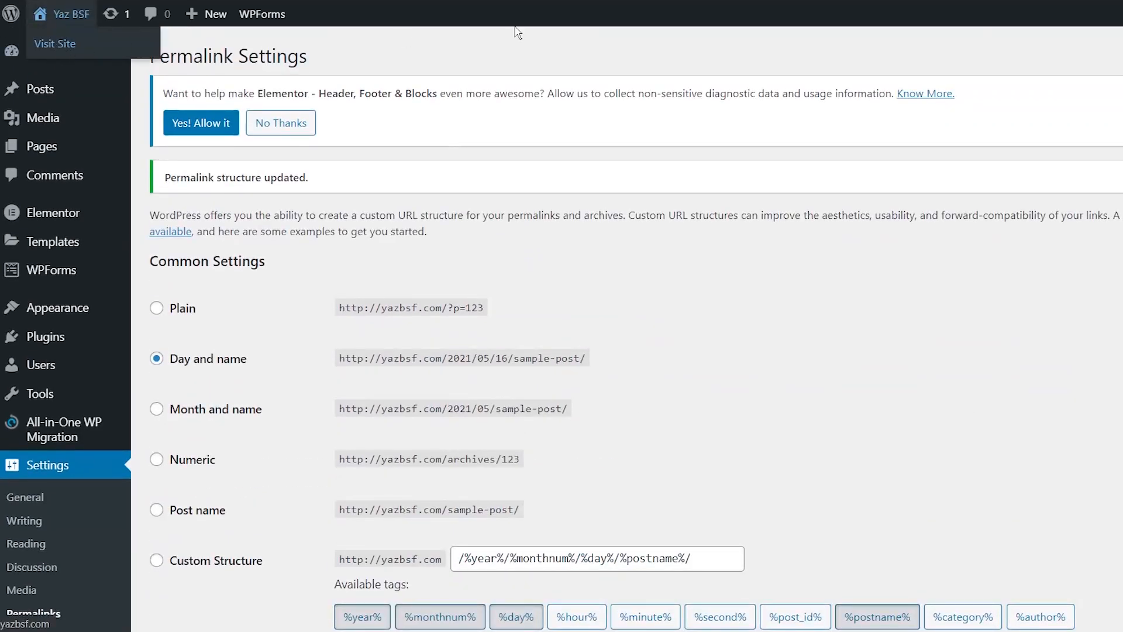
- Visit the public yazbsf.com pizzeria homepage and scroll through it
{"action": "left_click", "coordinate": [54, 43]}
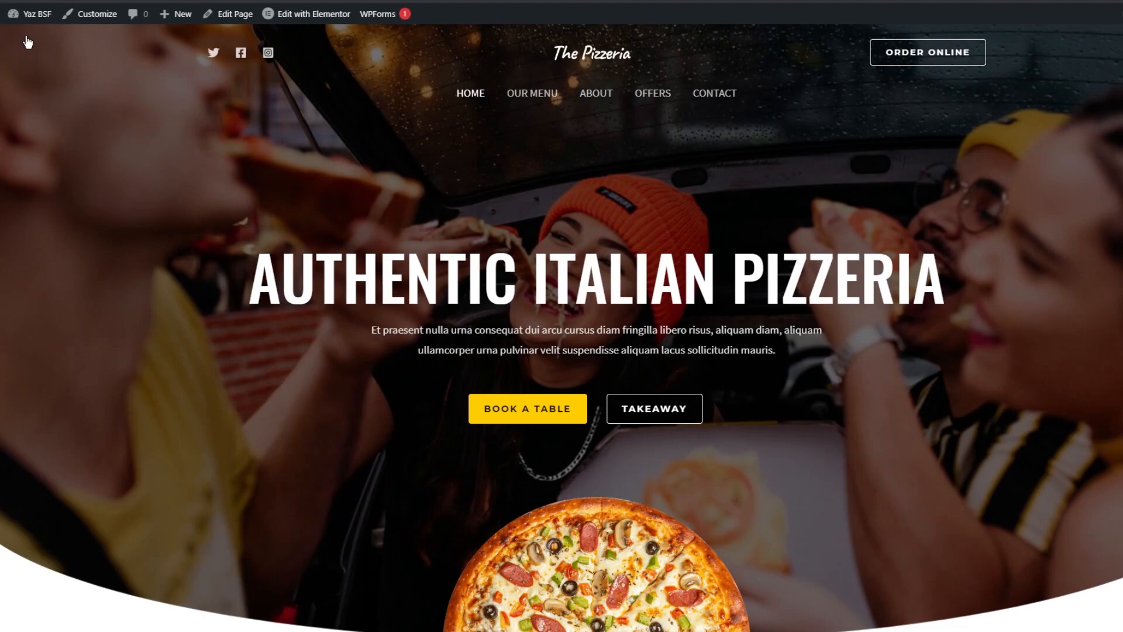
{"action": "scroll", "scroll_direction": "down", "scroll_amount": 3}
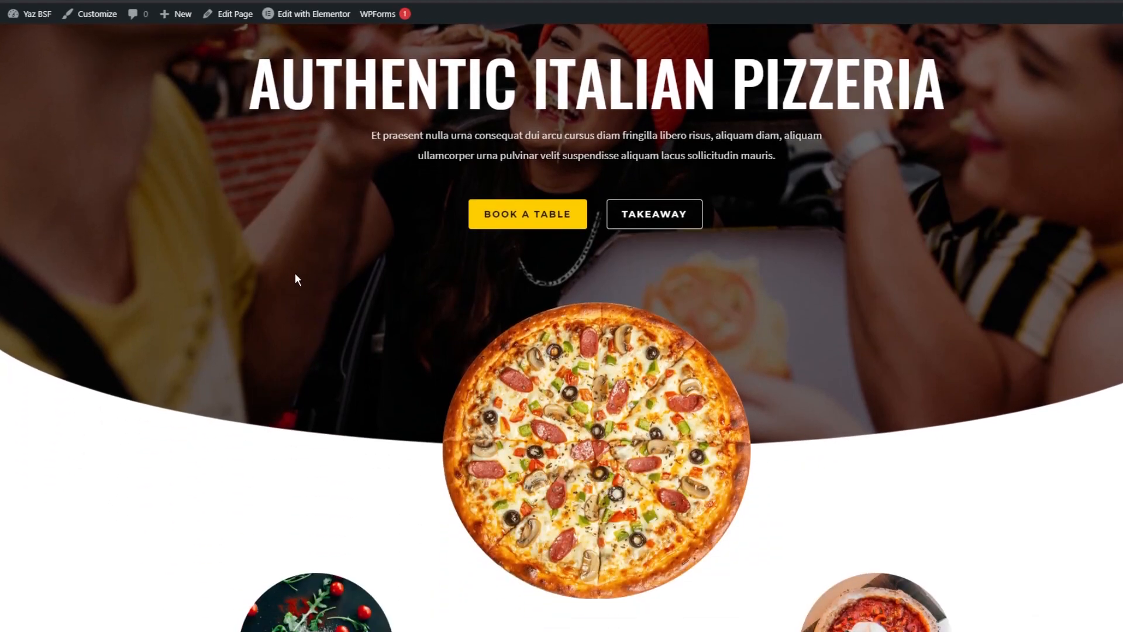
{"action": "scroll", "scroll_direction": "up", "scroll_amount": 3}
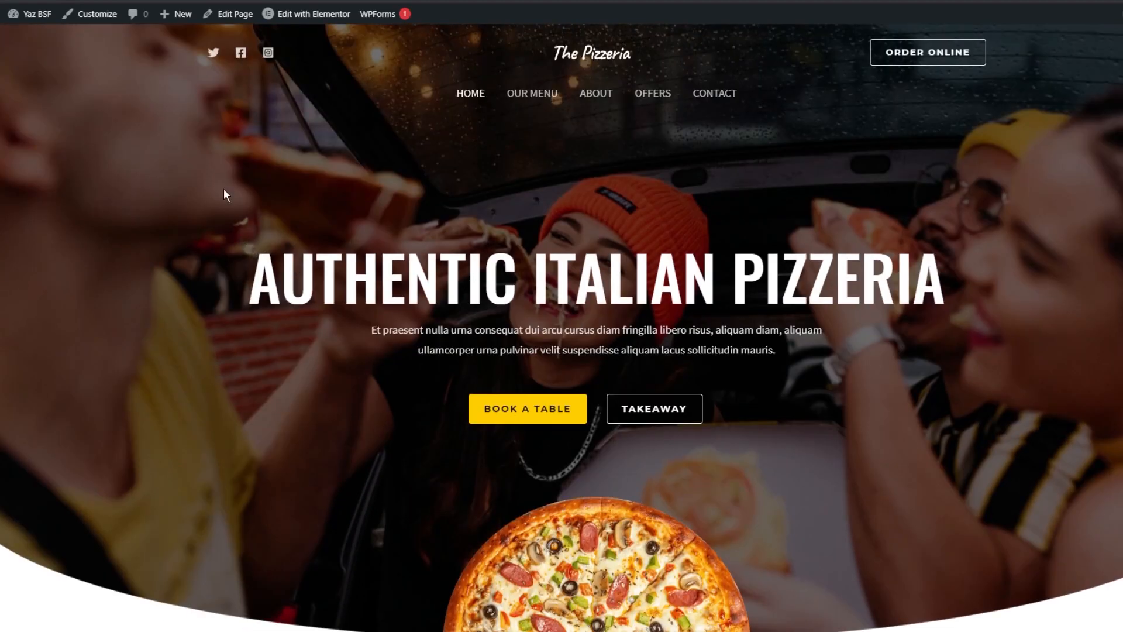
{"action": "scroll", "scroll_direction": "down", "scroll_amount": 3}
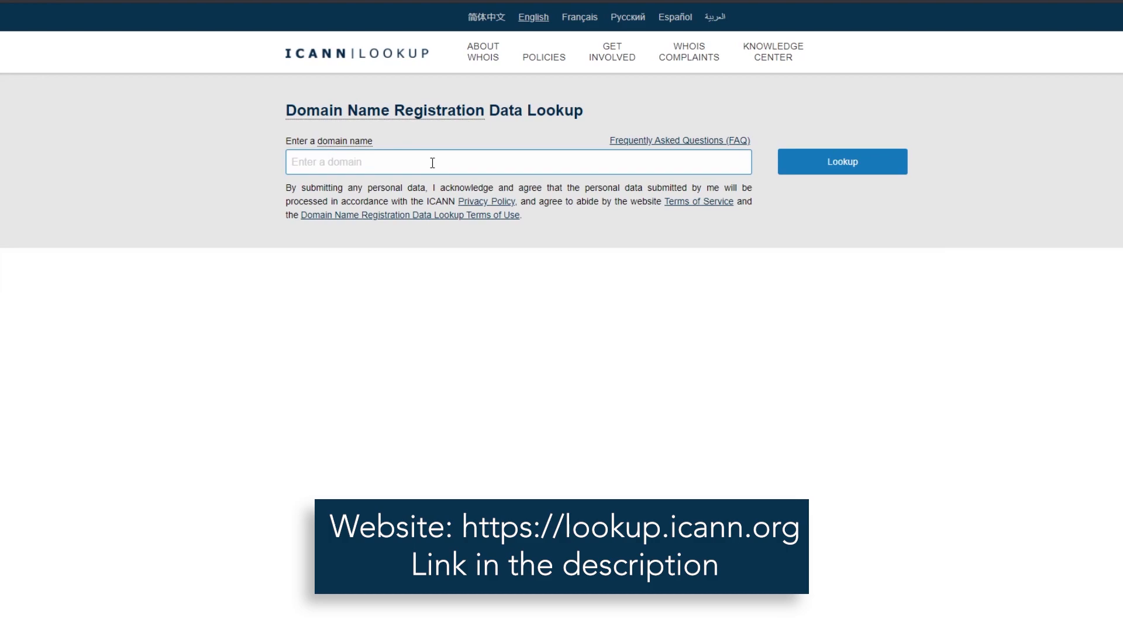
- Enter the domain 'yazsb' into the ICANN Lookup domain field
{"action": "type", "text": "yazsb"}
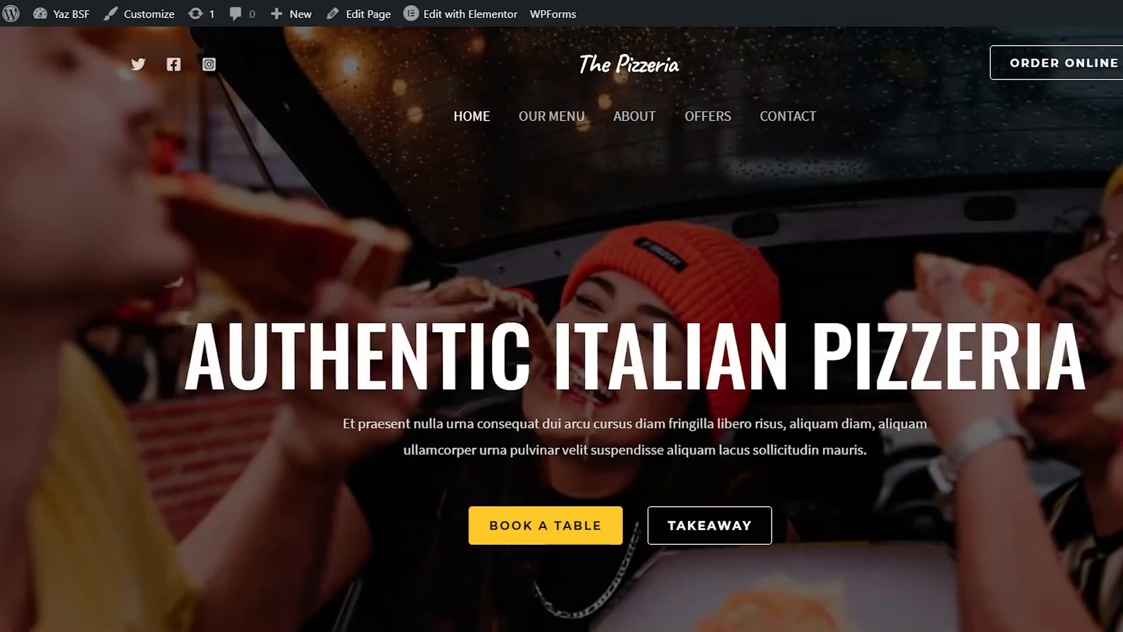
{"action": "scroll", "scroll_direction": "down", "scroll_amount": 3}
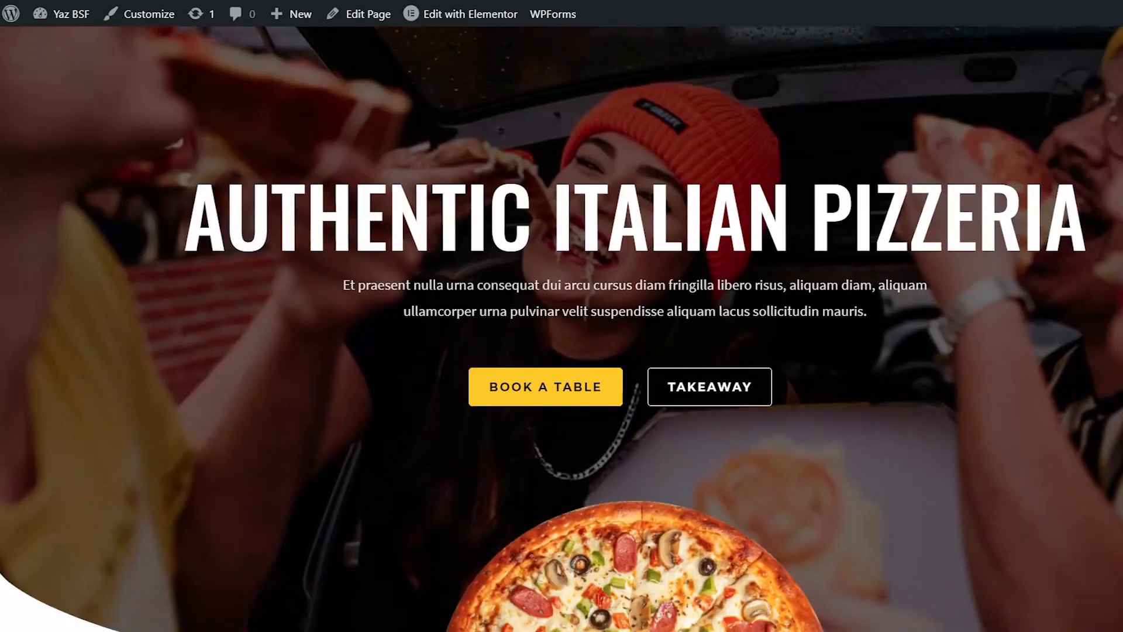
{"action": "scroll", "scroll_direction": "down", "scroll_amount": 3}
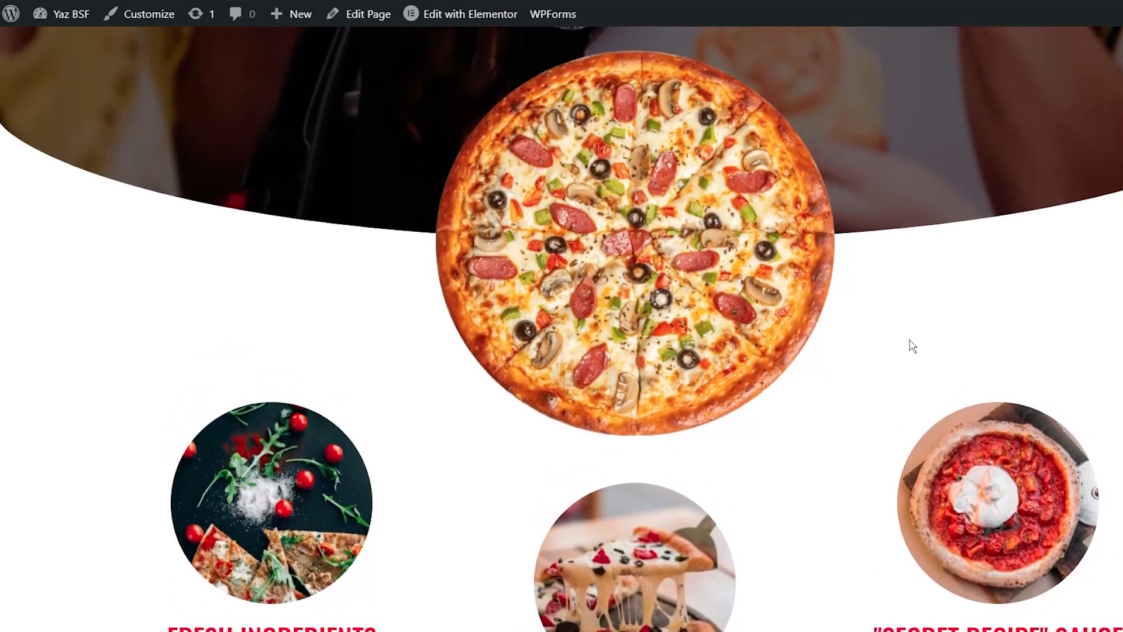
{"action": "mouse_move", "coordinate": [527, 279]}
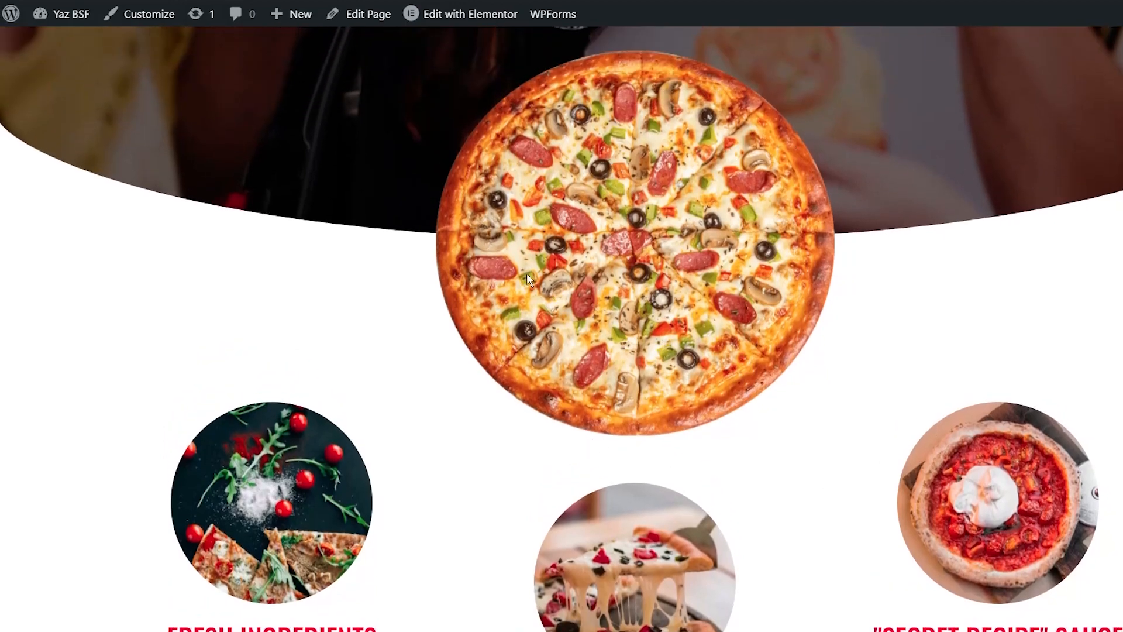
{"action": "scroll", "scroll_direction": "down", "scroll_amount": 3}
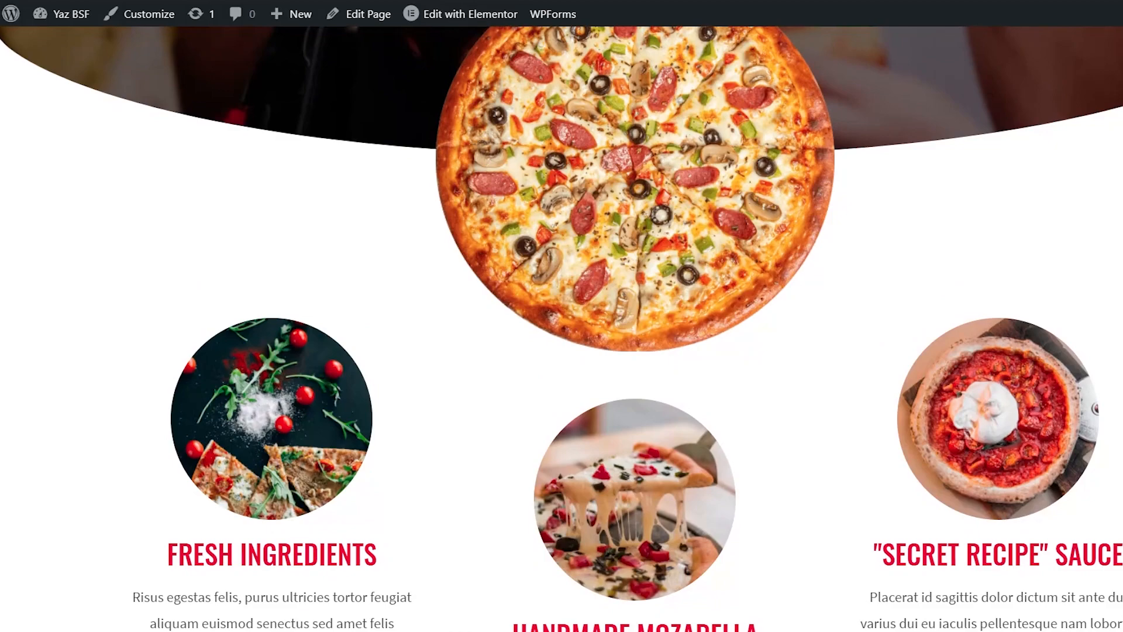
{"action": "scroll", "scroll_direction": "up", "scroll_amount": 3}
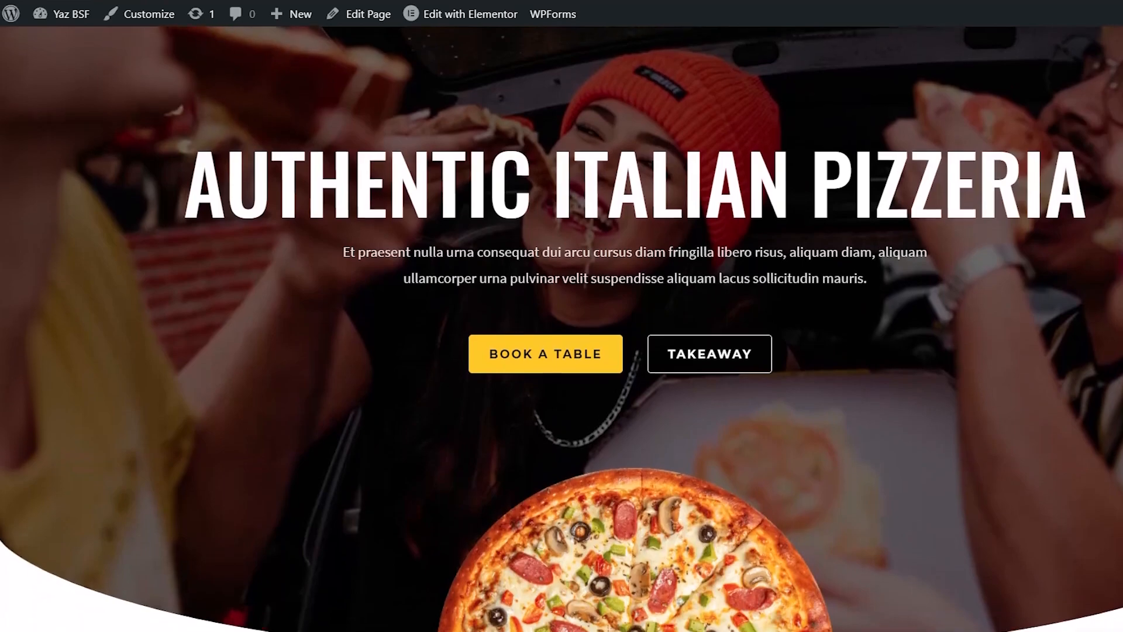